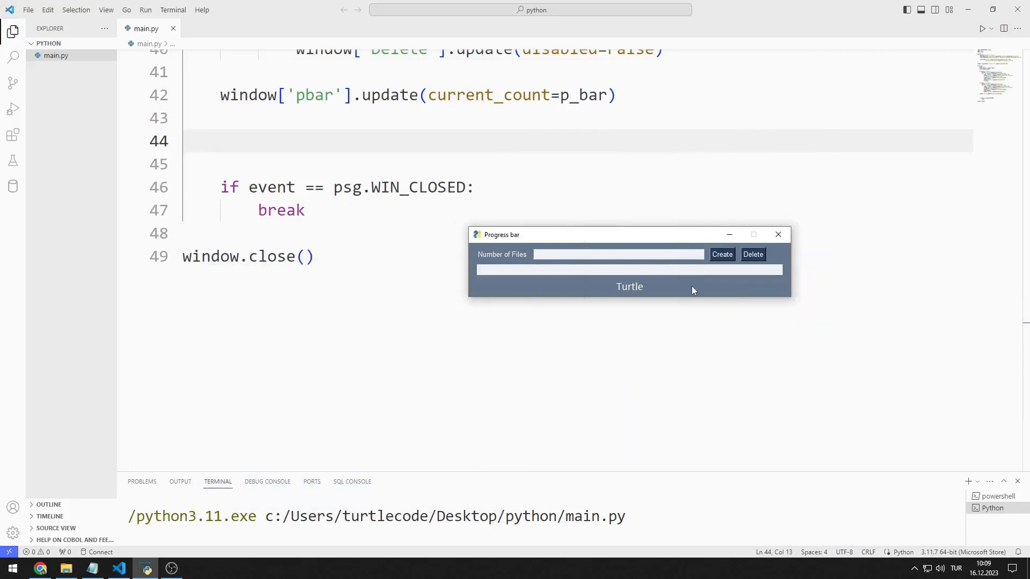
mouse_move(652, 266)
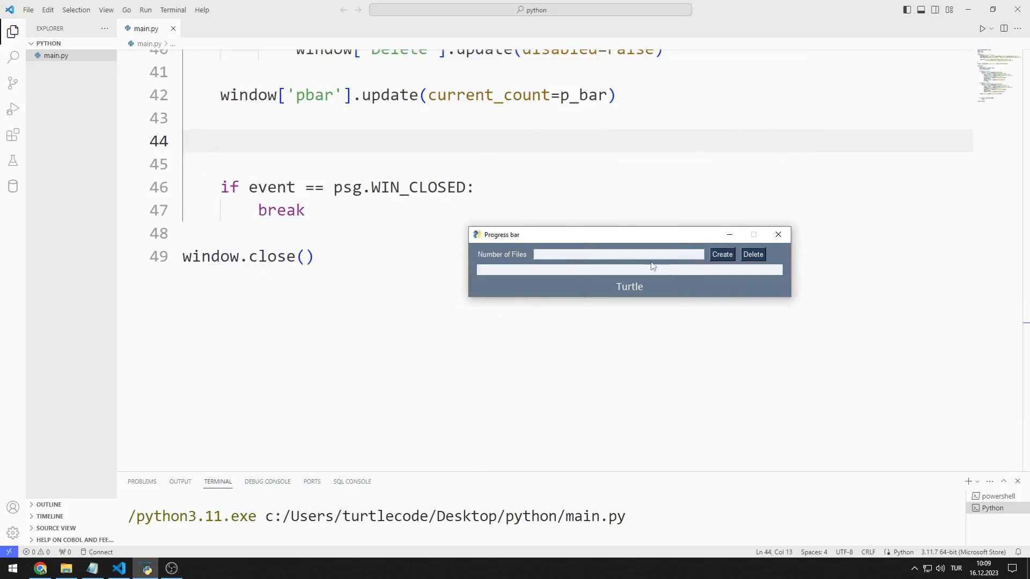
- Enter 10 in the running Progress bar window and create ten demo text files
type("10")
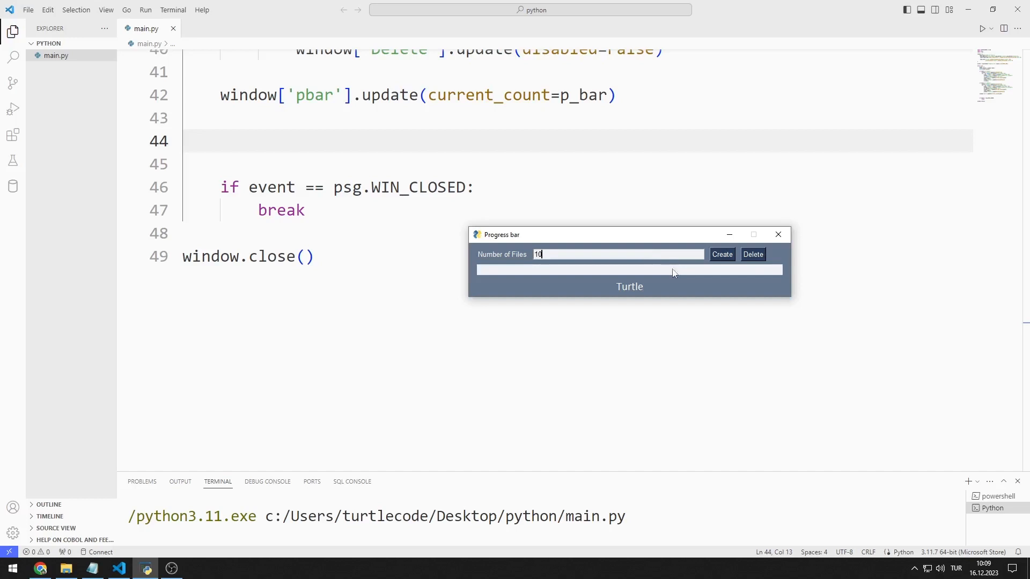
left_click(721, 254)
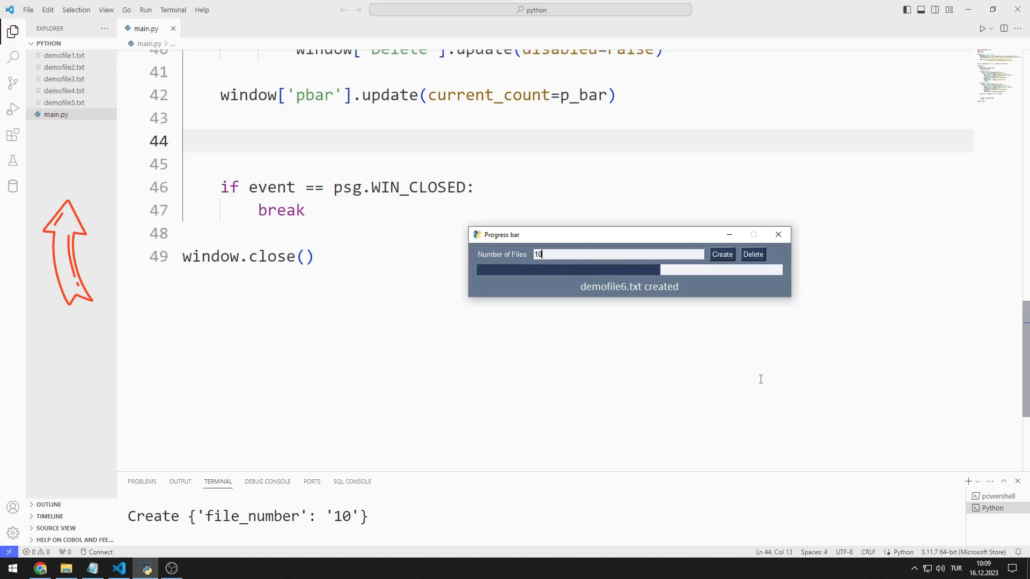
left_click(721, 254)
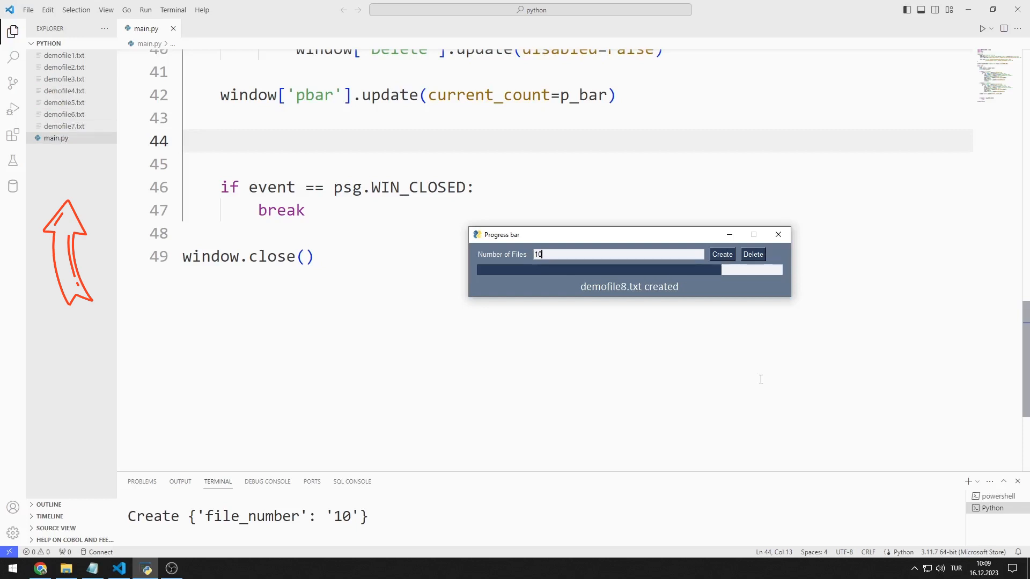
left_click(720, 254)
type("5")
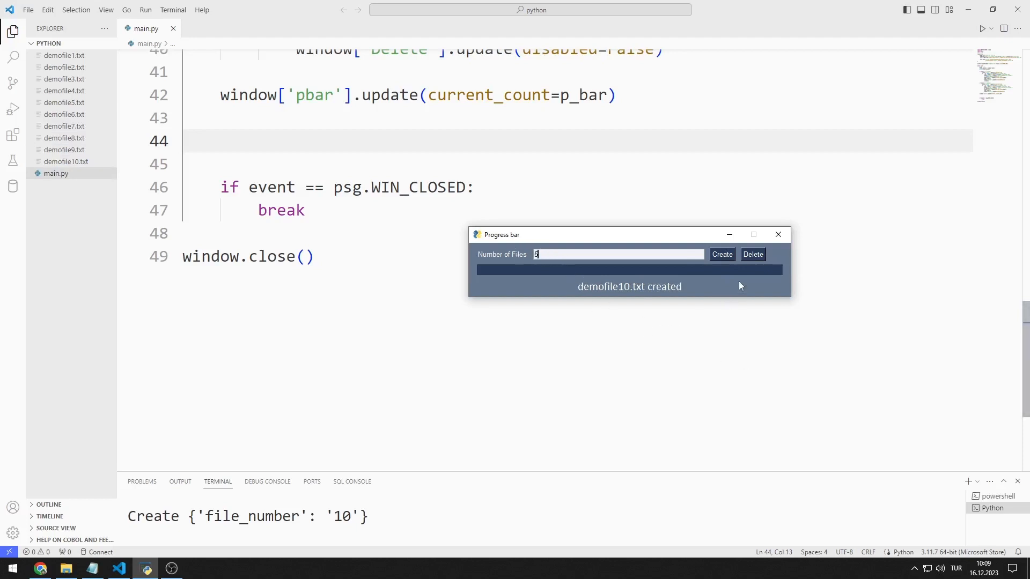
- Delete five of the demo files with the Delete button
left_click(753, 254)
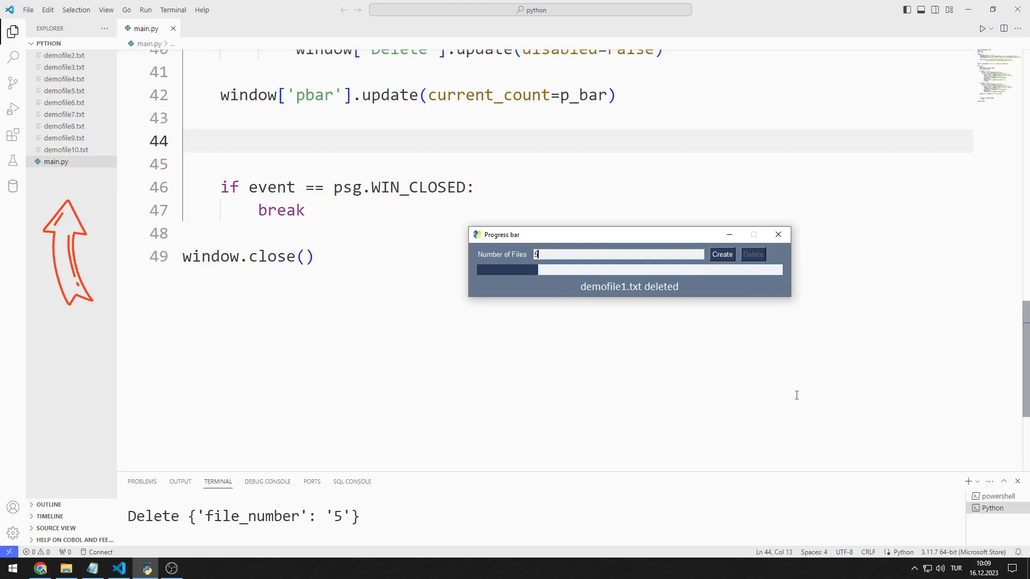
left_click(753, 254)
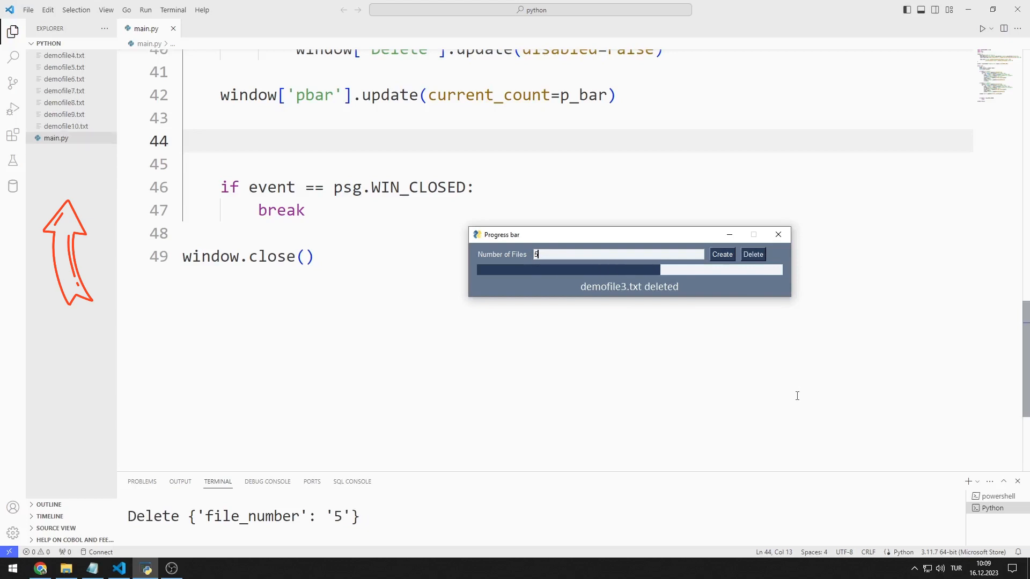
left_click(753, 254)
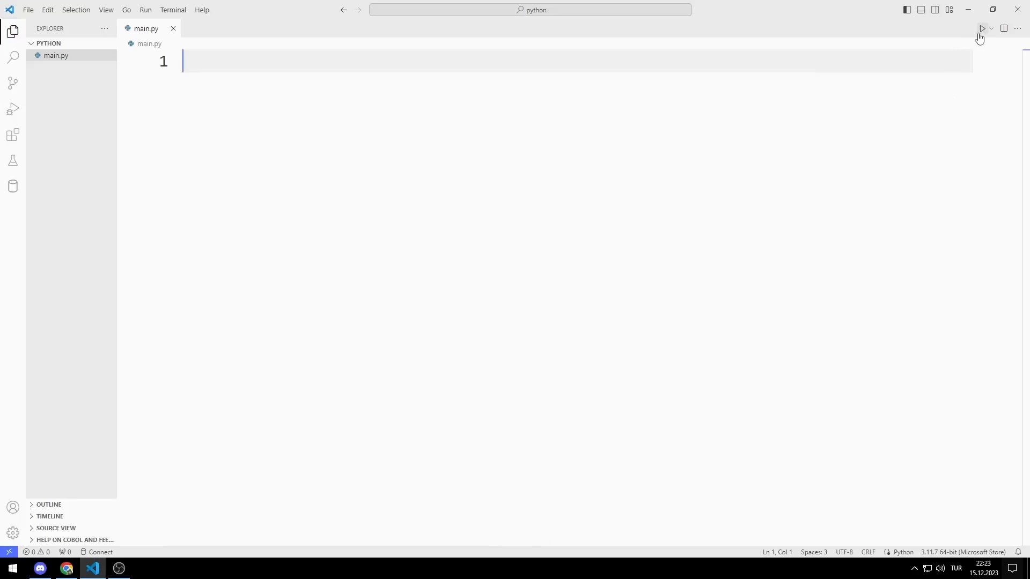
- Run the empty main.py and install pysimplegui with pip in the terminal
left_click(982, 28)
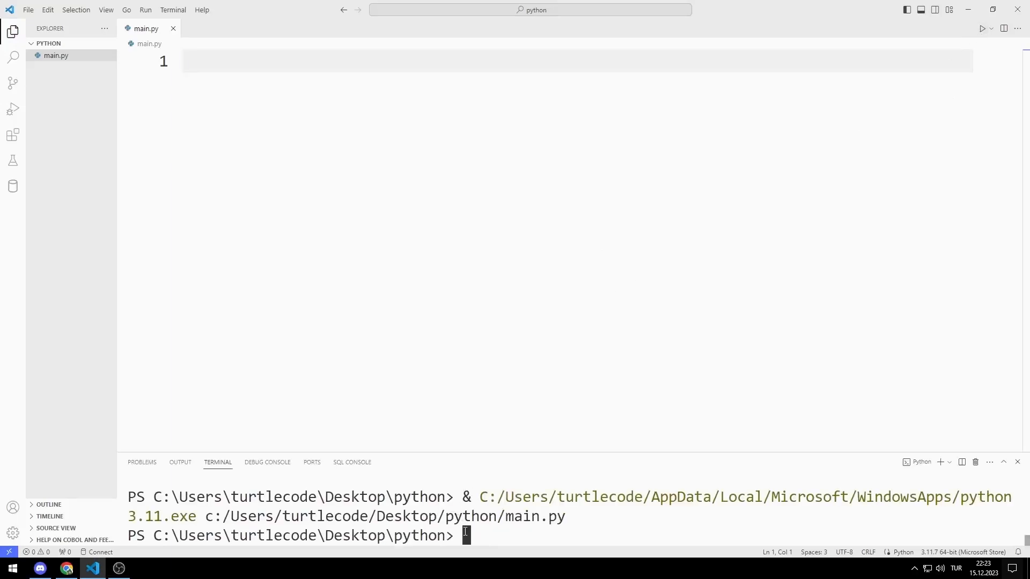
type("pip ins")
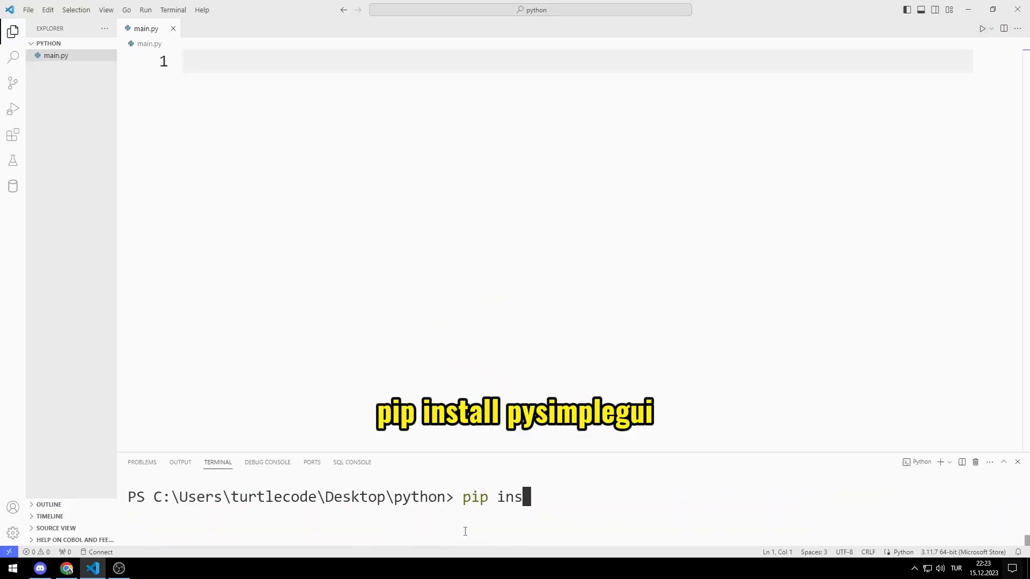
type("tall pysimplegu")
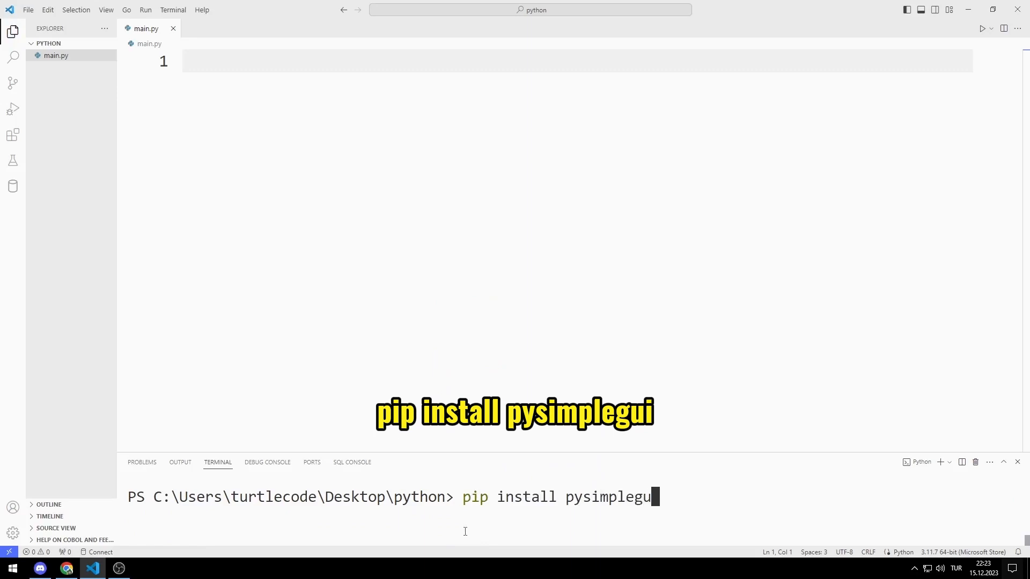
key("Return")
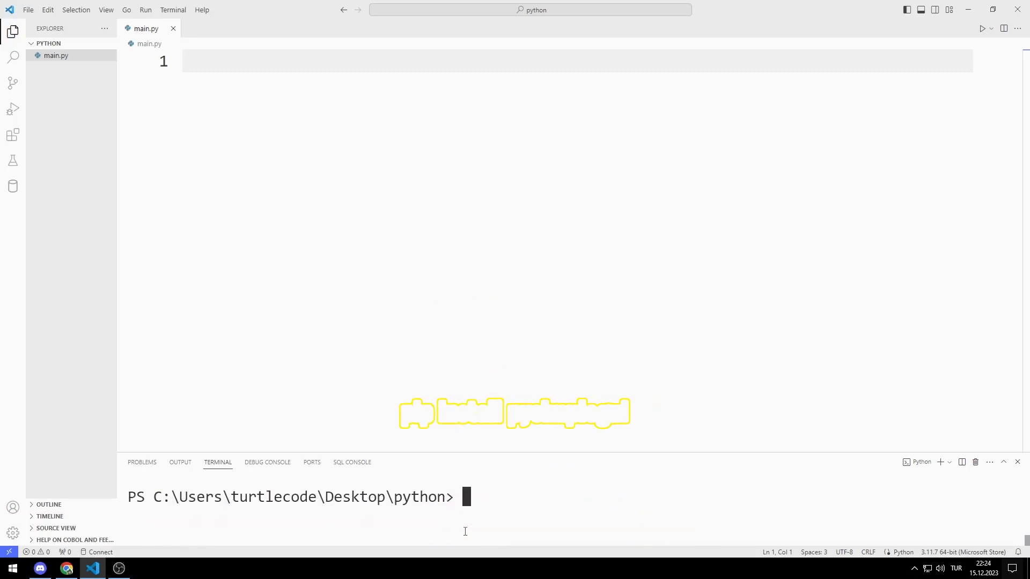
- Import PySimpleGUI, os and time and start a layout with a 'Number of Files' text label
type("i")
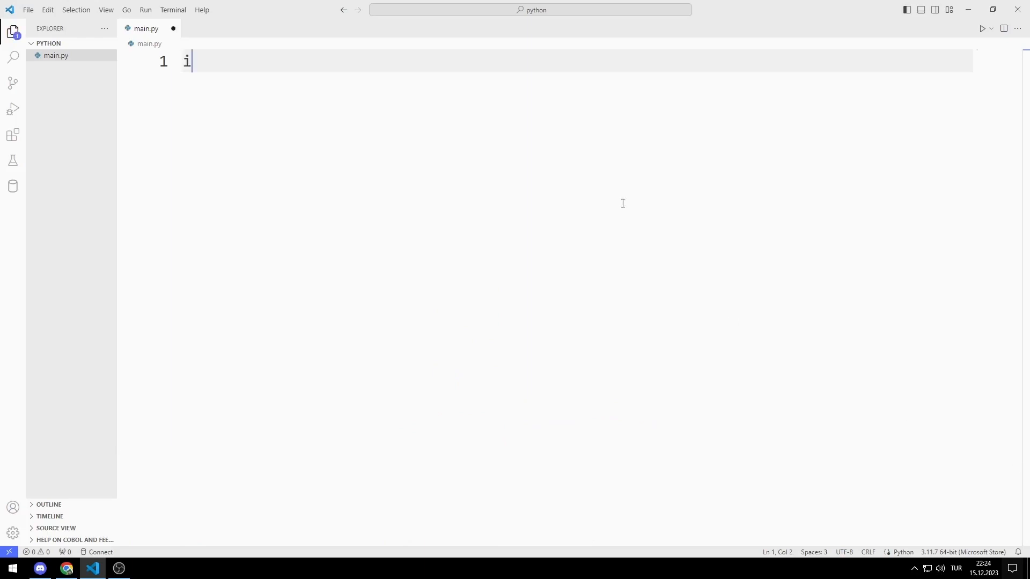
type("mport PySimpleGUI as psg")
type("lay")
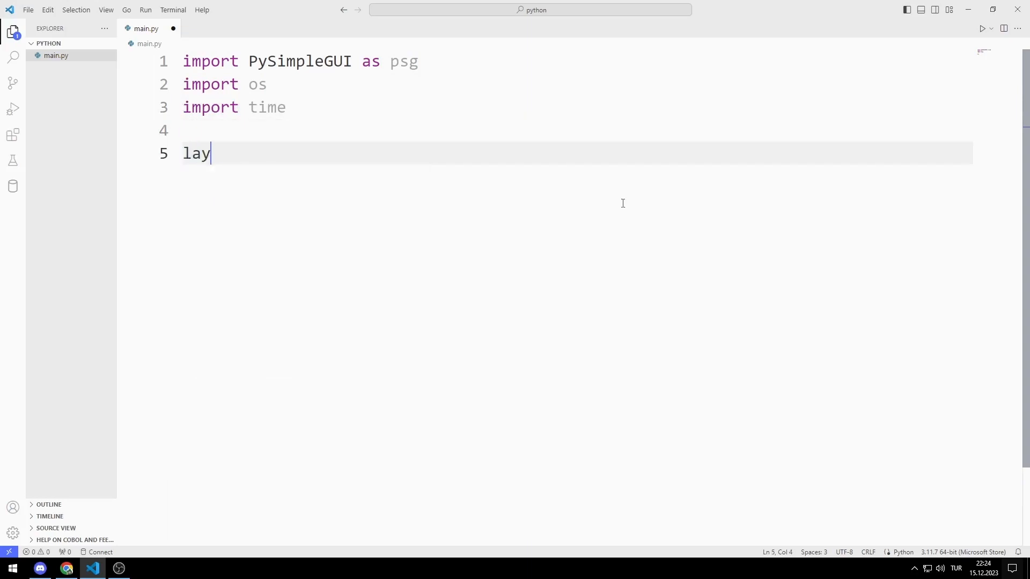
type("out = [")
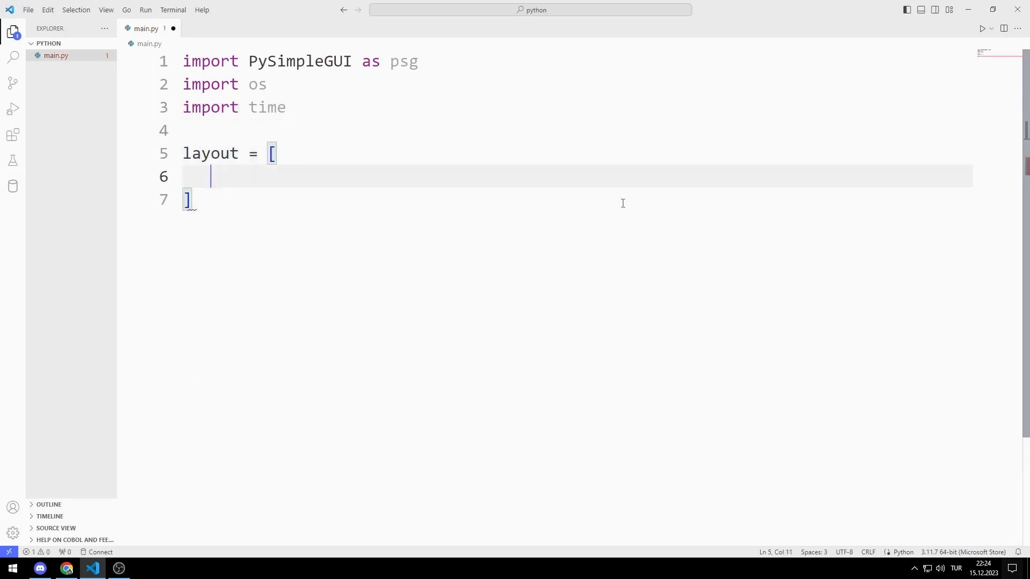
type("[psg.Text('")
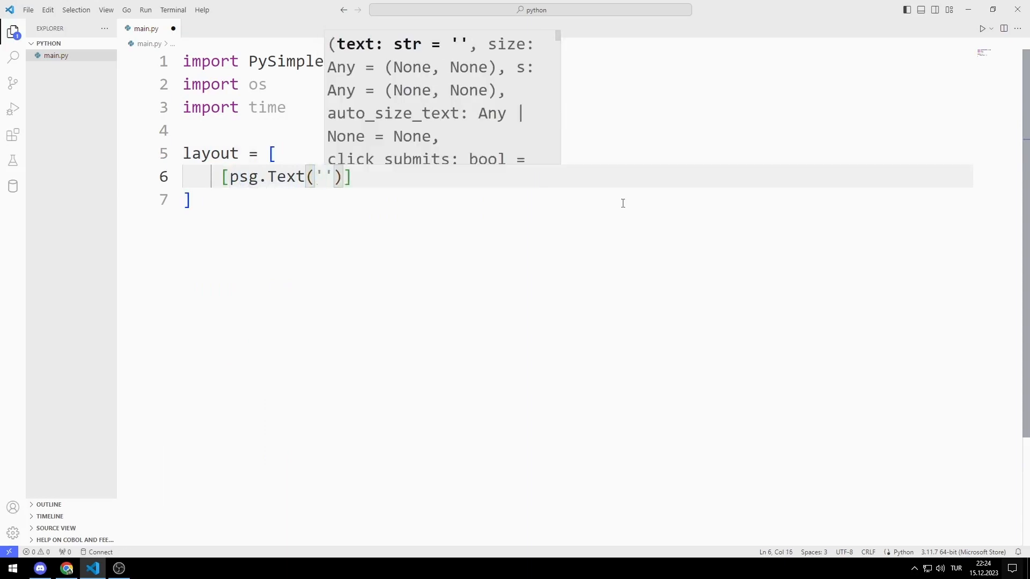
type("Number of Files")
type("window")
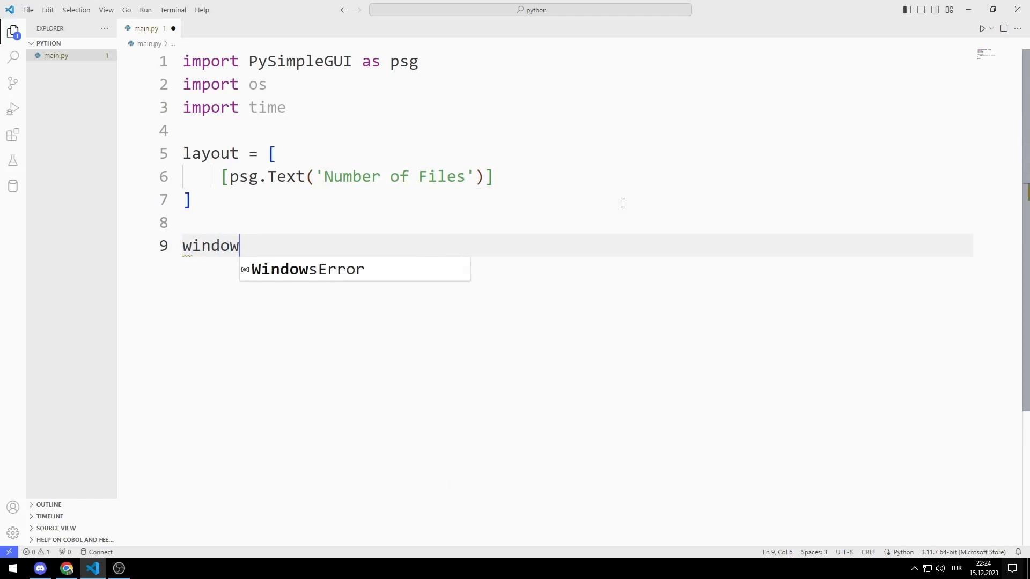
- Create a psg.Window titled 'Progress bar' from the layout, sized 600×100
type("= psg.Window(")
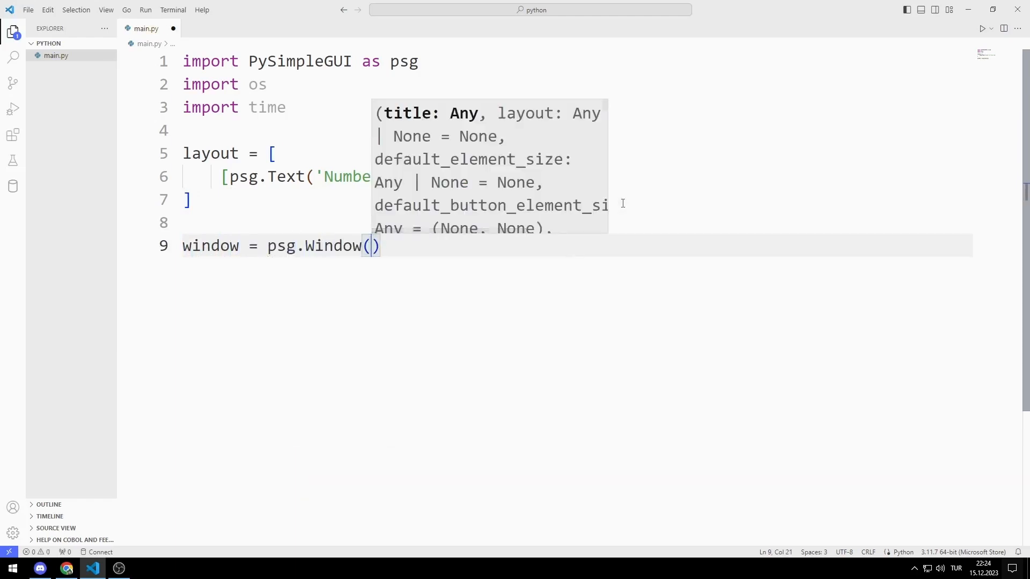
type("'Progress bar',layout")
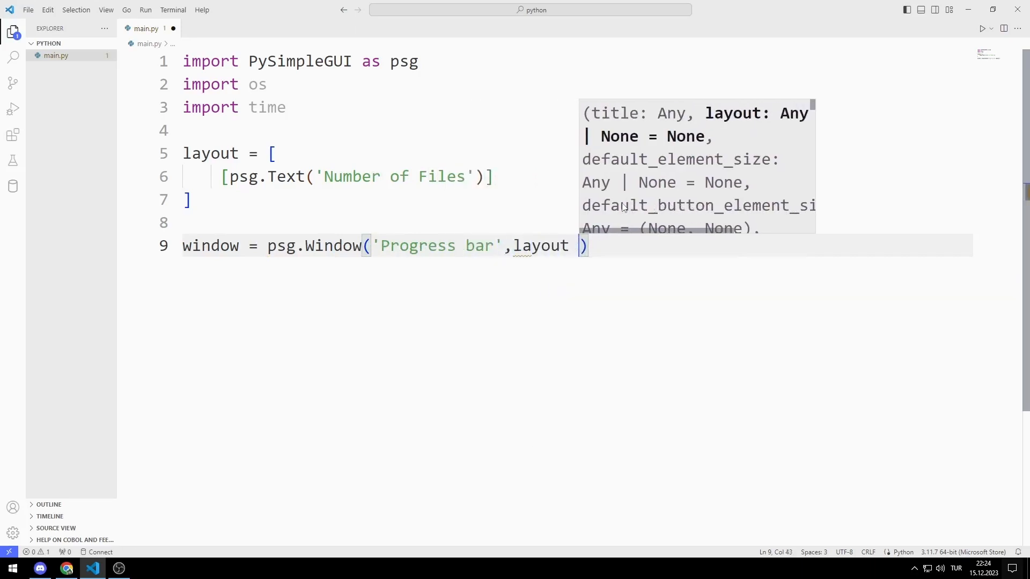
type("size=")
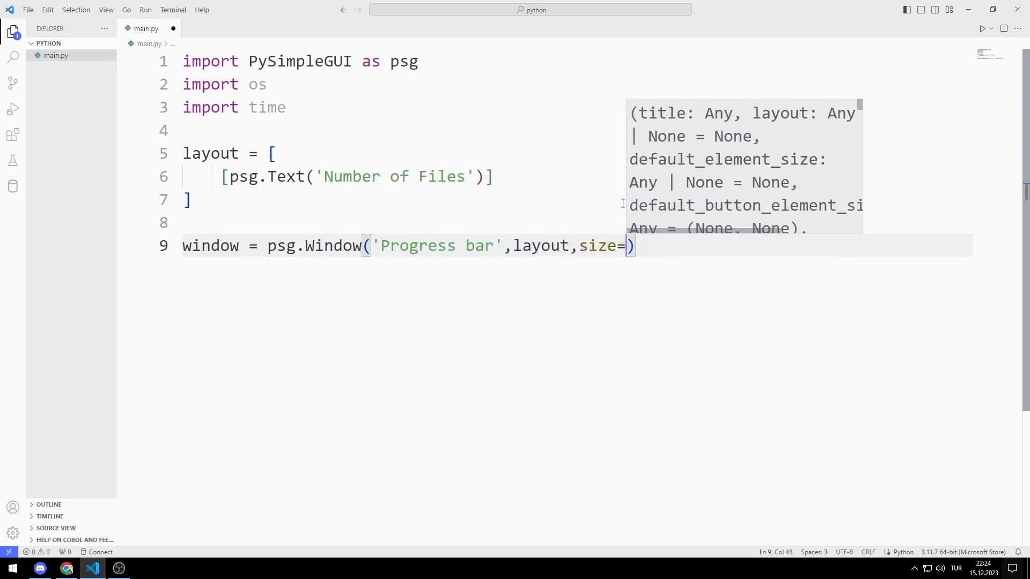
type("(600,100")
type("while")
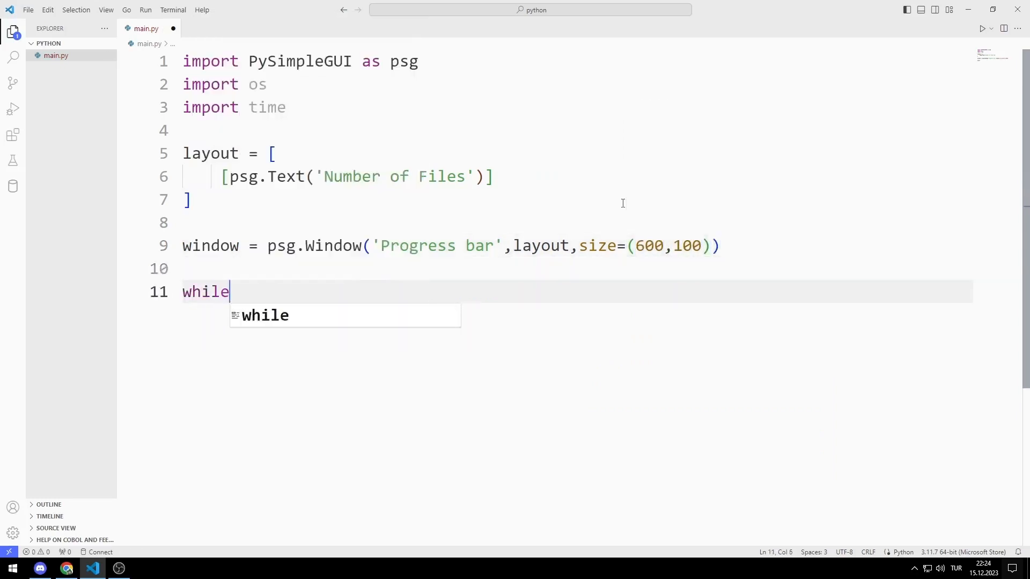
- Write a while True loop that reads window events and prints event and values
type("True:")
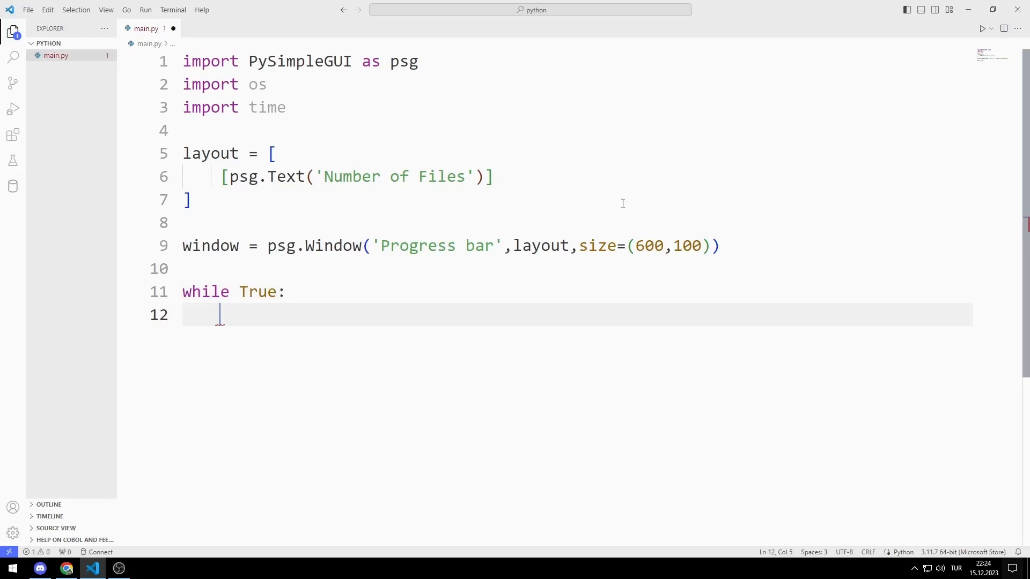
type("event,v")
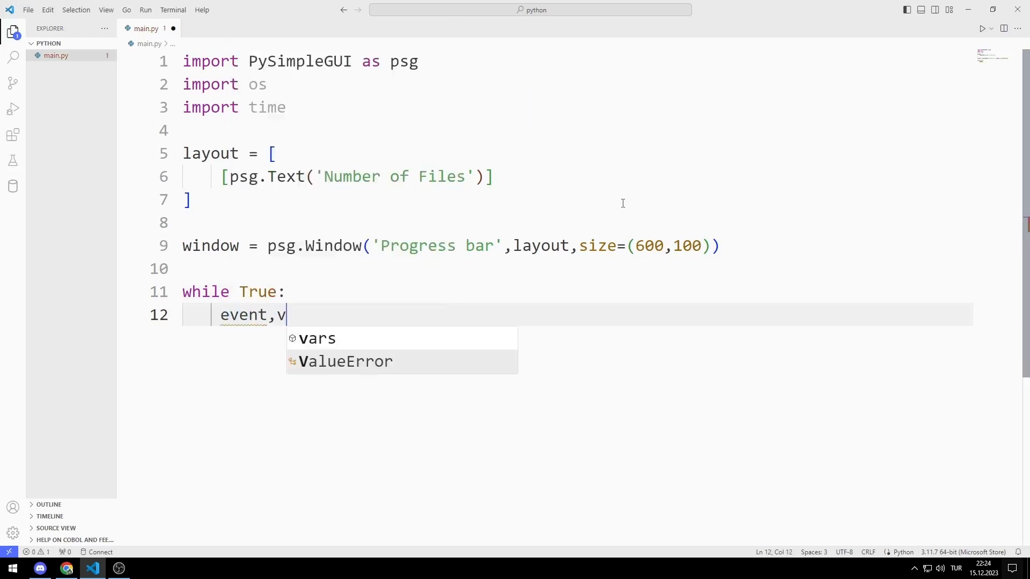
type("alues =")
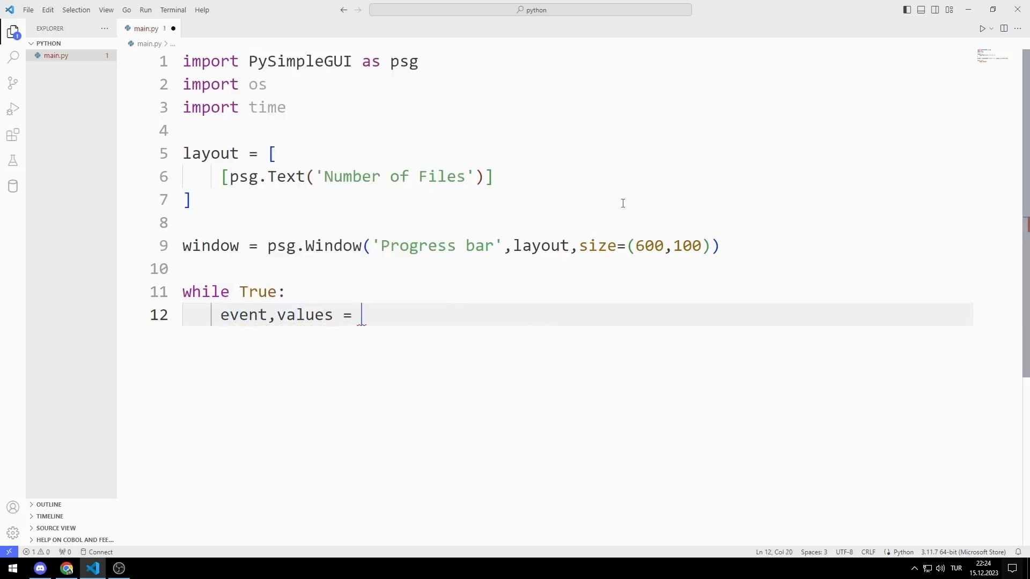
type("window.read")
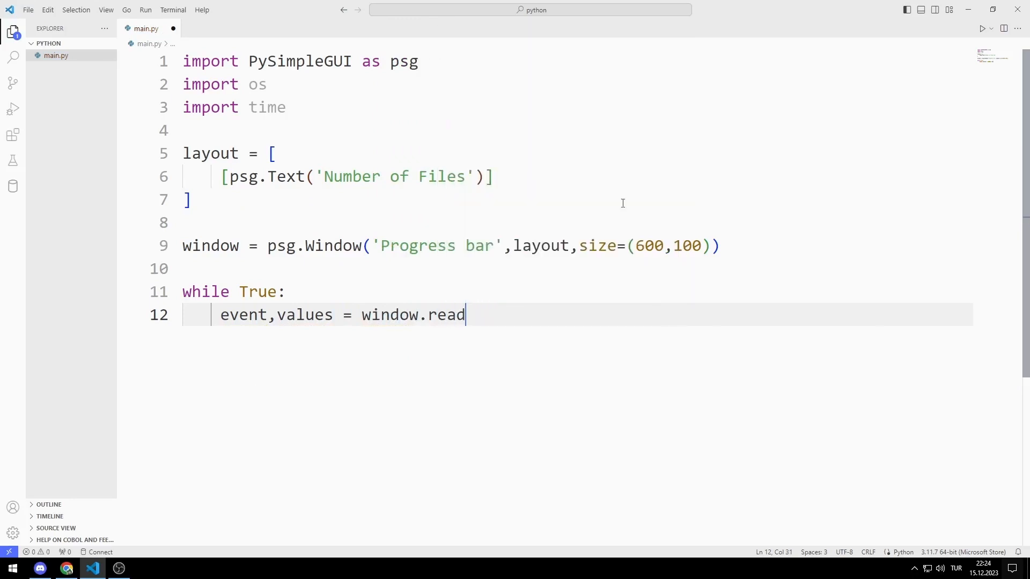
type("()")
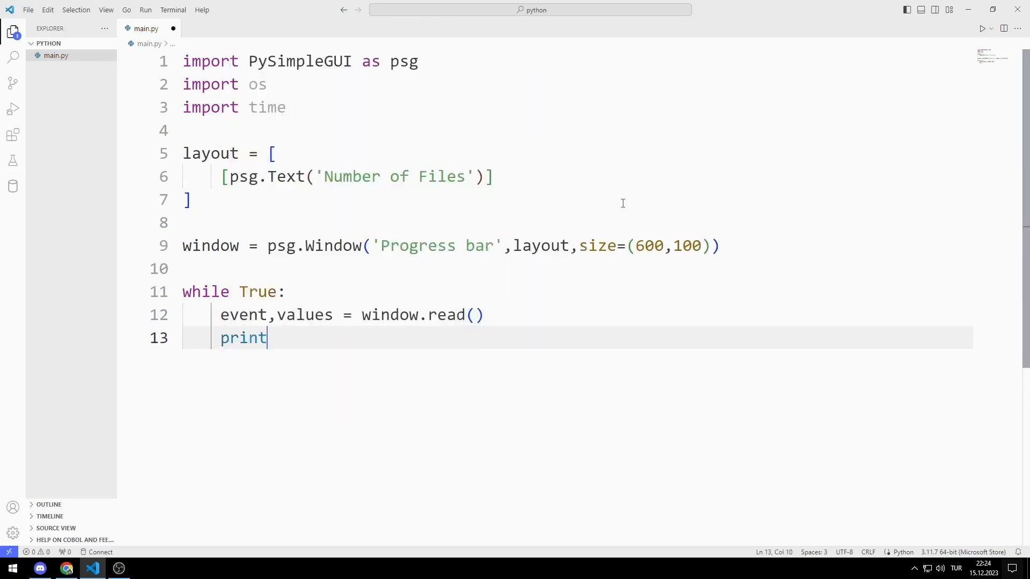
type("(event,values)")
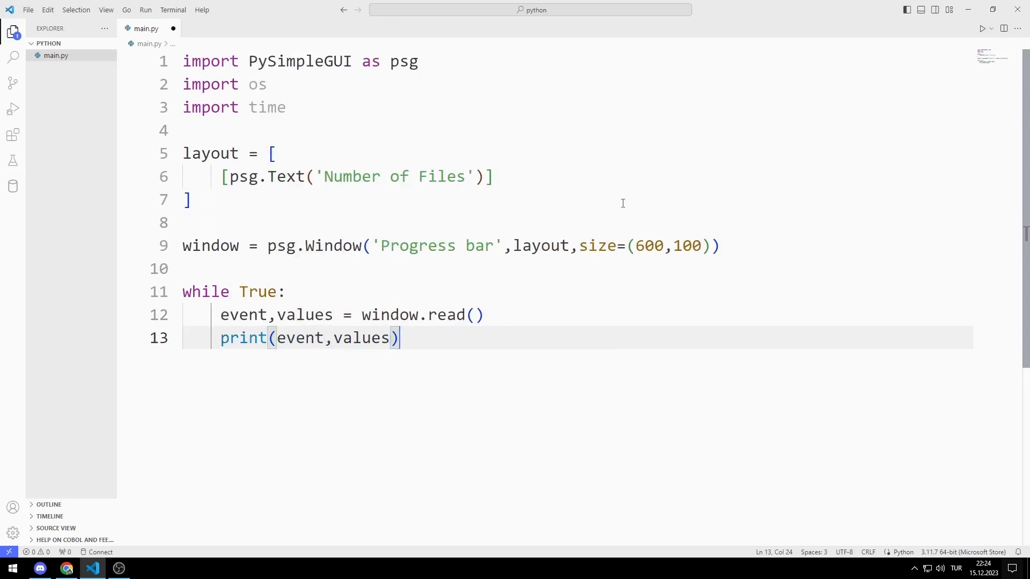
- Break out of the loop when the event is psg.WIN_CLOSED
type("i")
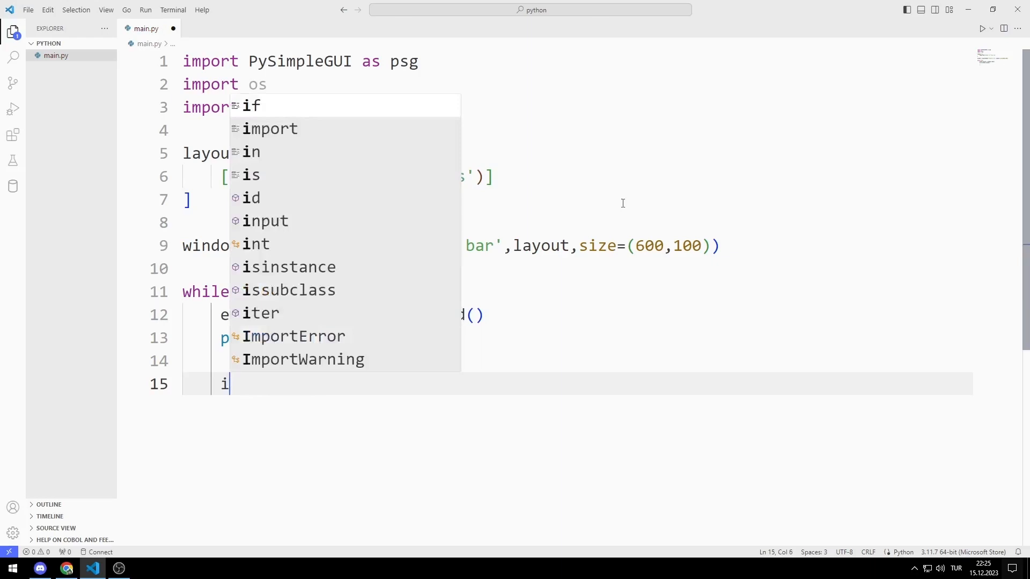
type("f event ==")
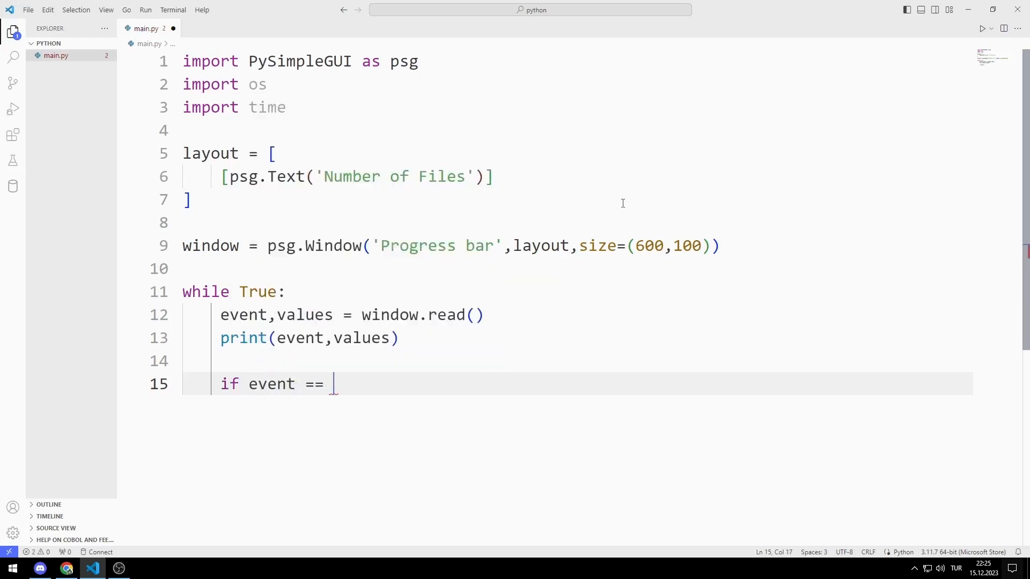
type("psg.WIN_CLOSED:")
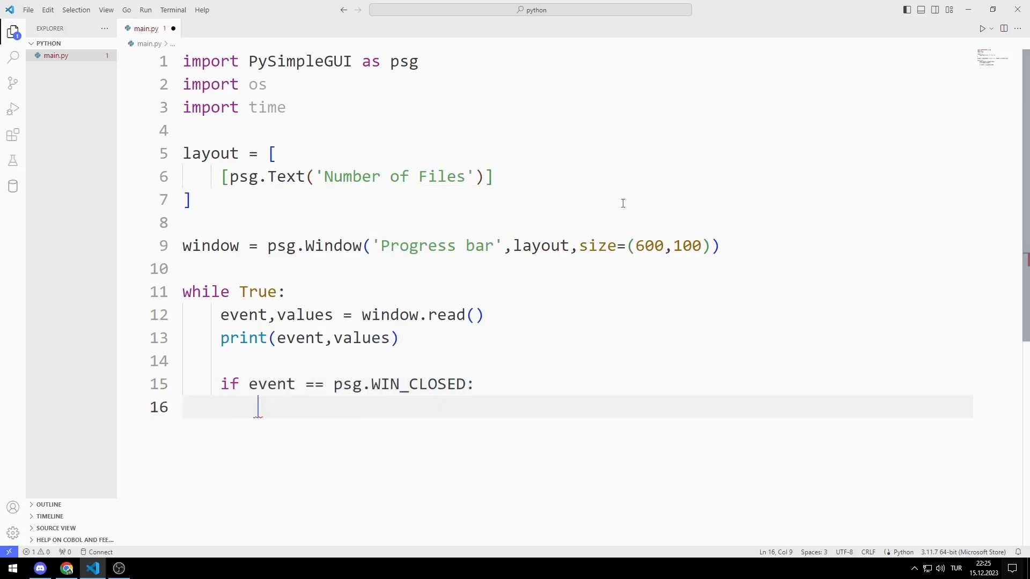
type("break")
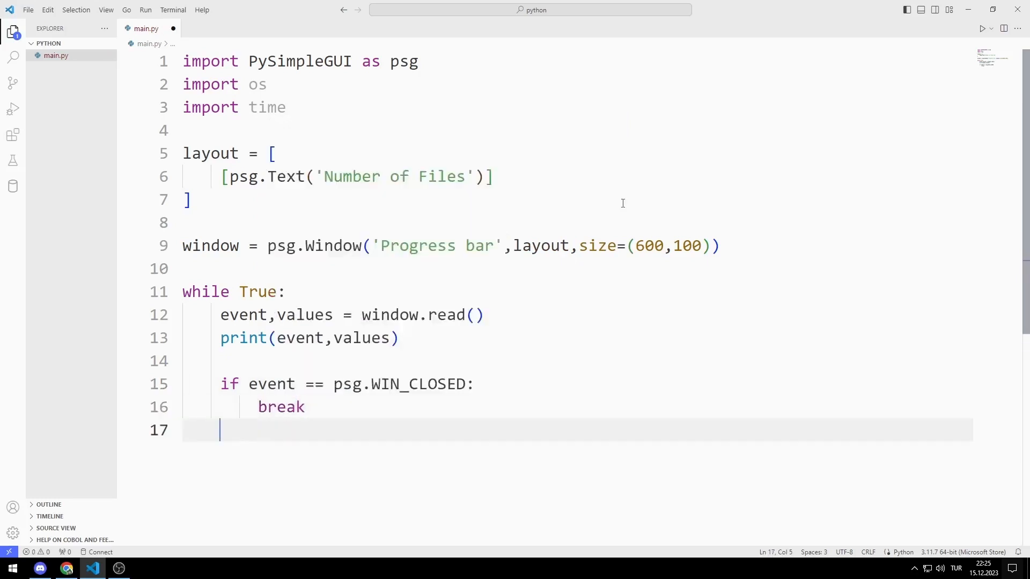
- End with window.close() and run the script to preview the Progress bar window
type("windo")
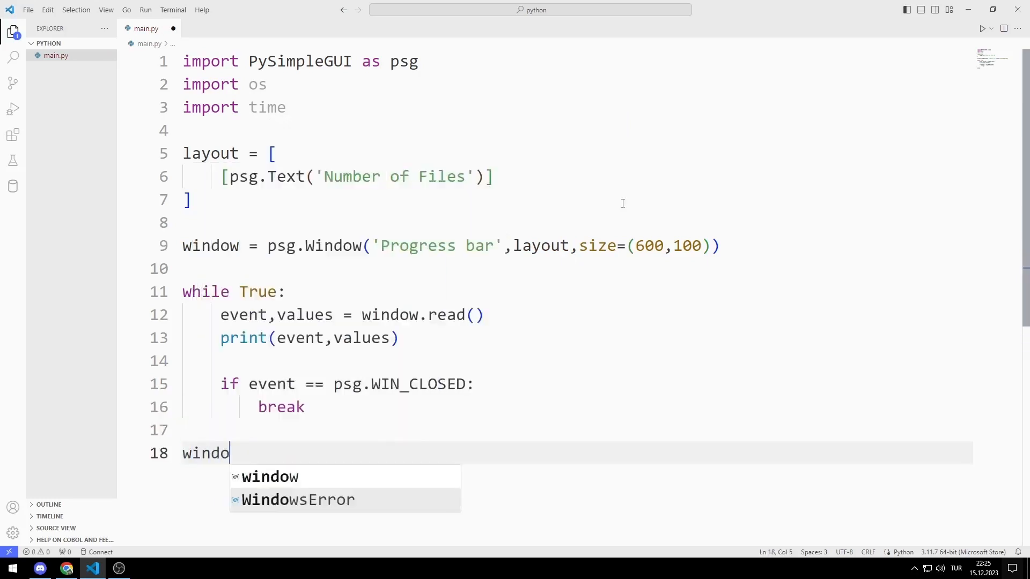
type("w.close()")
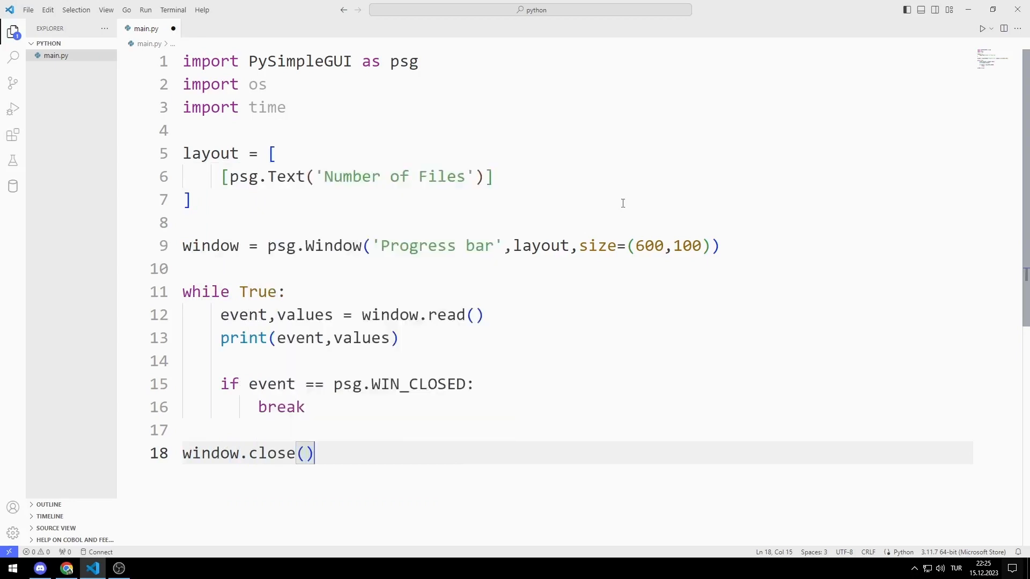
left_click(982, 28)
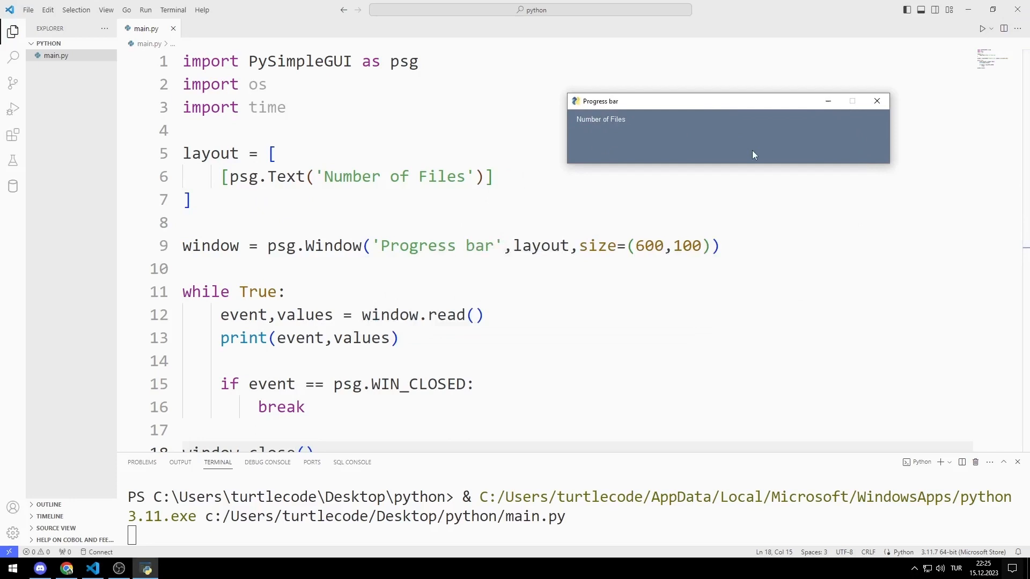
left_click(876, 101)
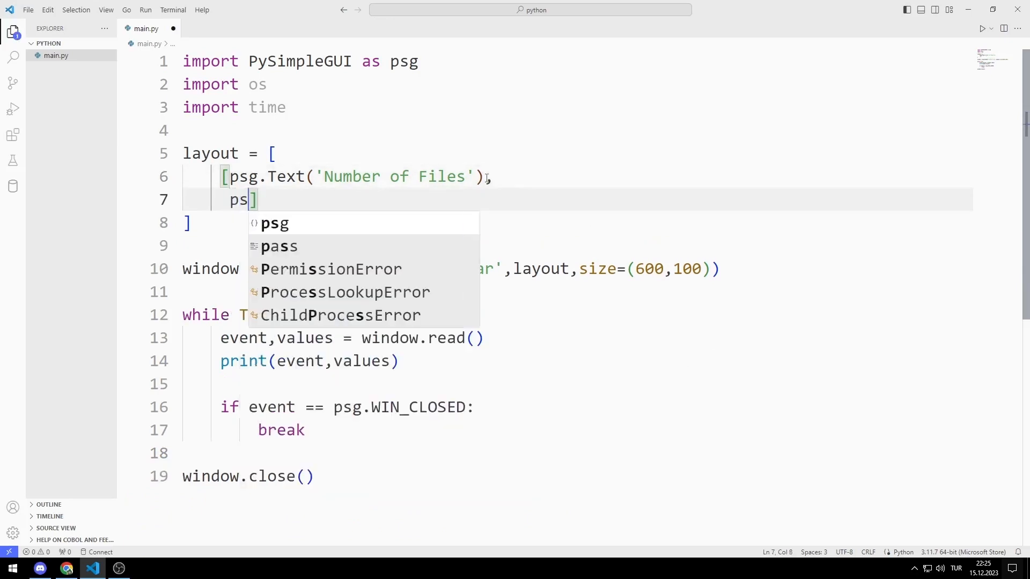
- Add a psg.Input() field after the label and run to confirm it appears
type(".Input")
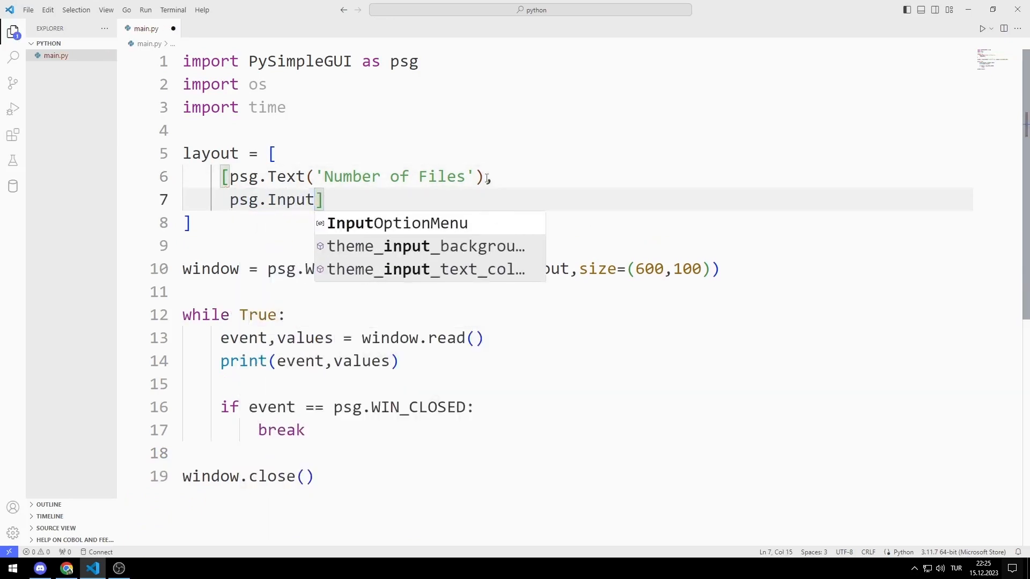
type("()")
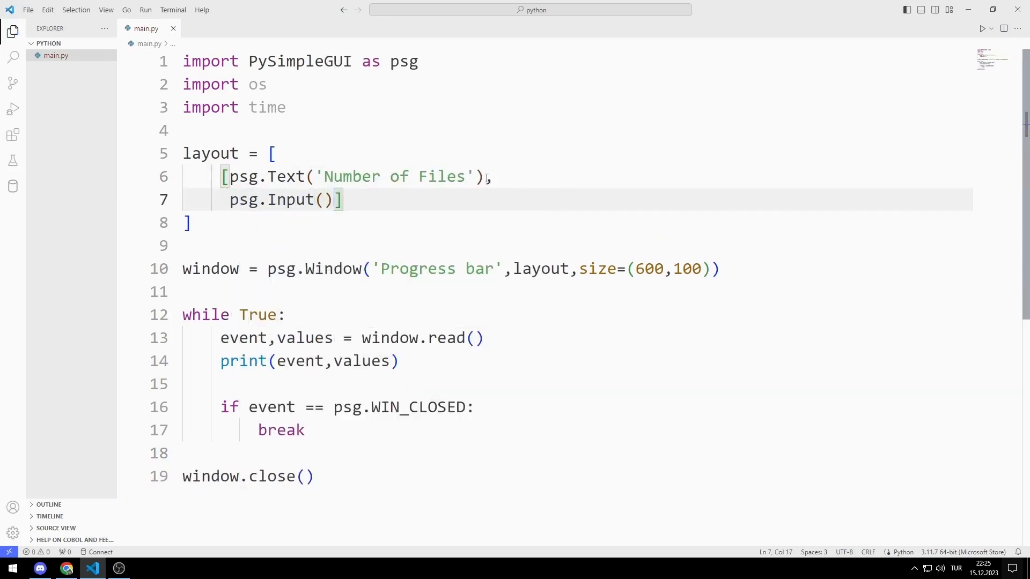
left_click(980, 28)
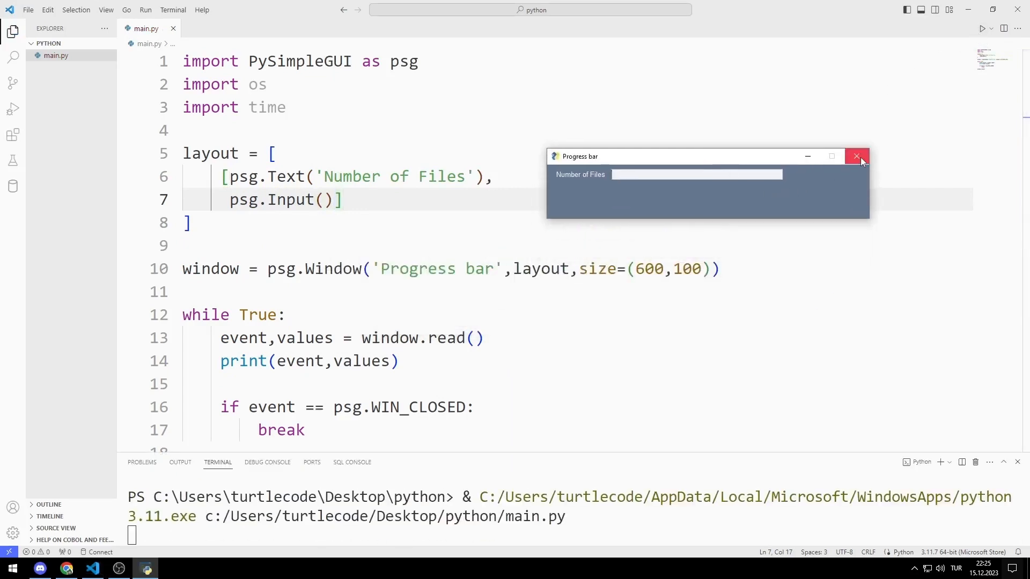
left_click(856, 156)
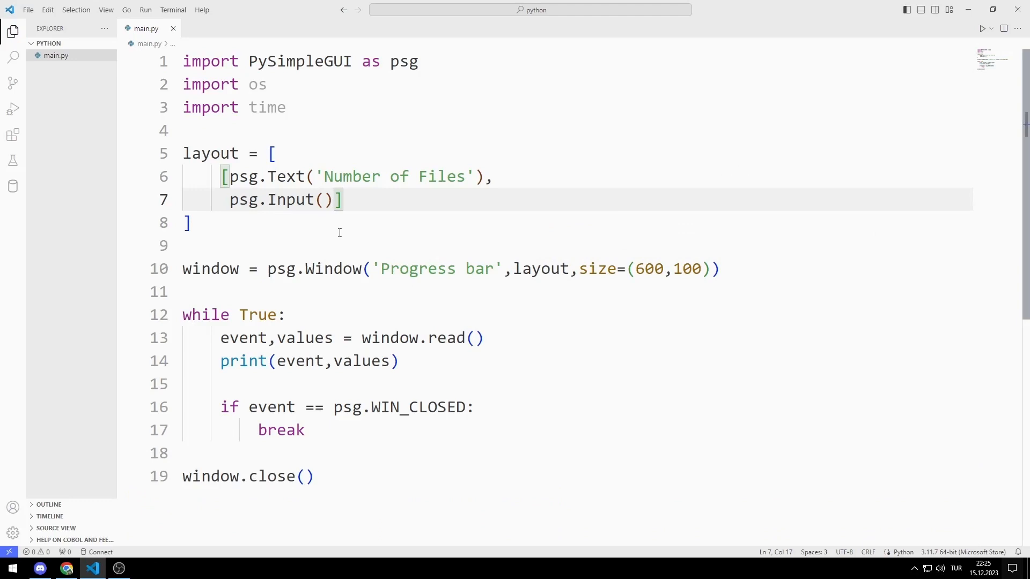
- Add a psg.Button('Create') and run to check clicking it prints a Create event
type(",psg.Button('")
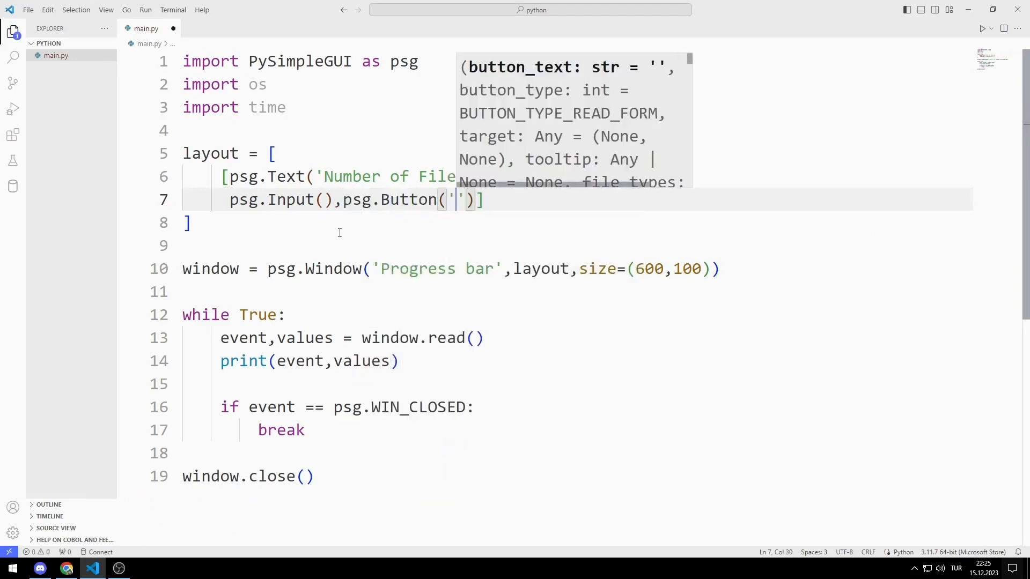
type("Create")
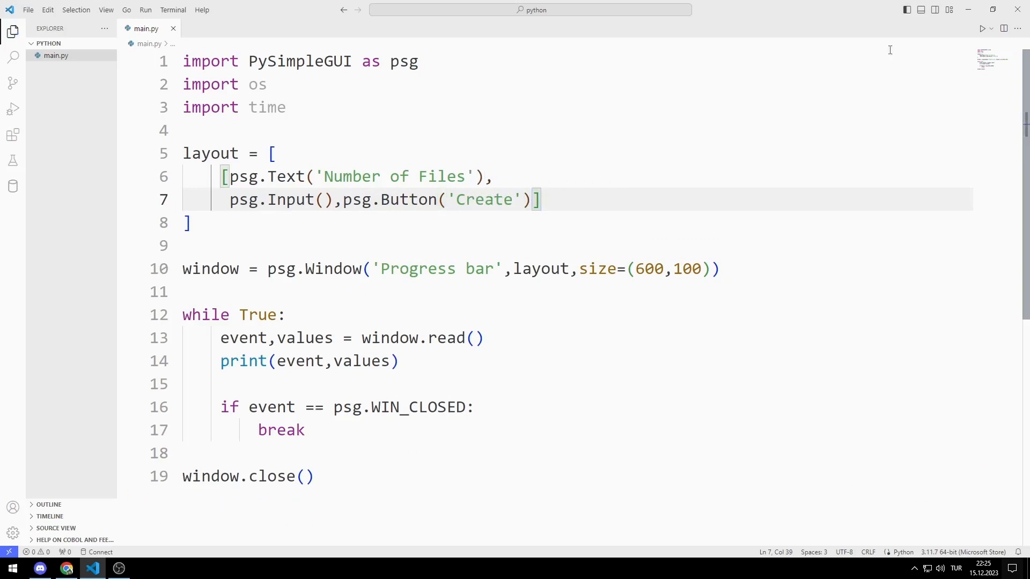
left_click(981, 28)
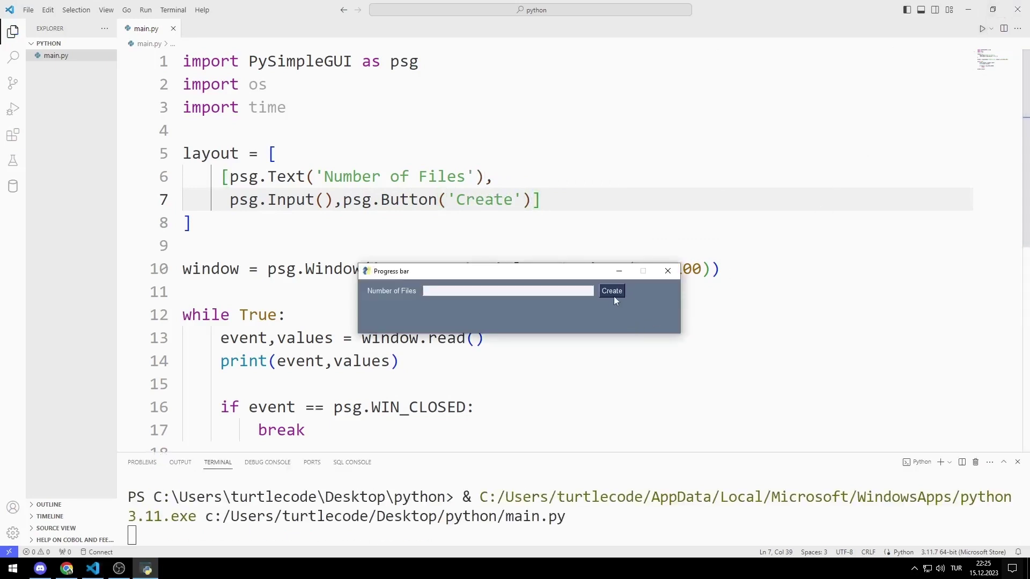
left_click(610, 291)
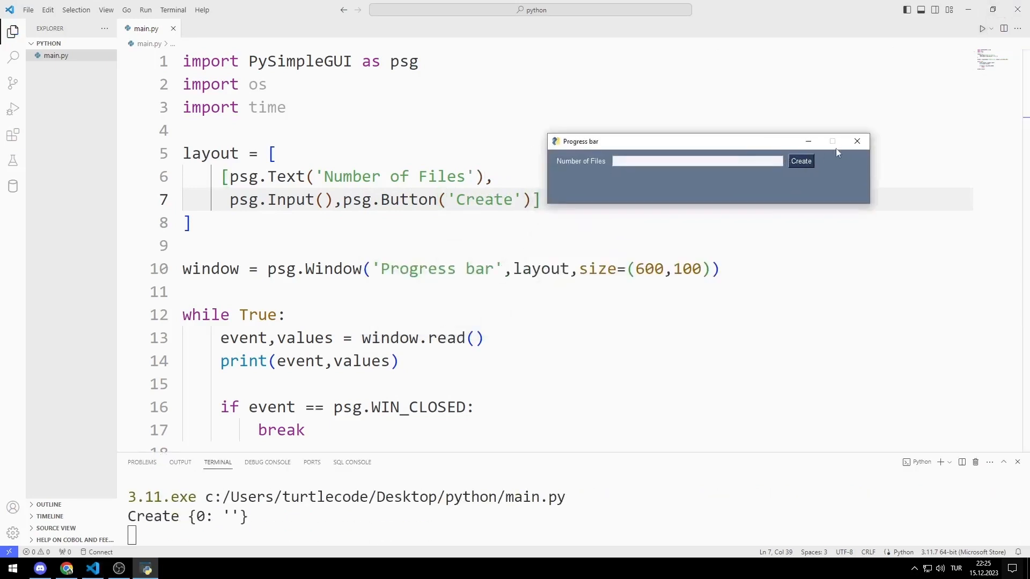
left_click(856, 141)
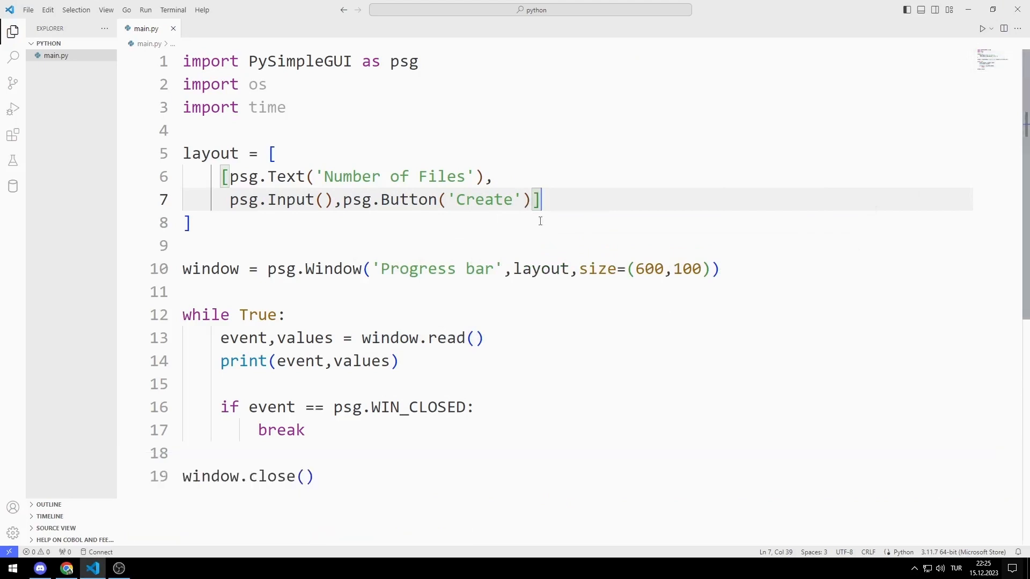
- Add a psg.Button('Delete') and run to check Create and Delete both print their events
type(",psg.")
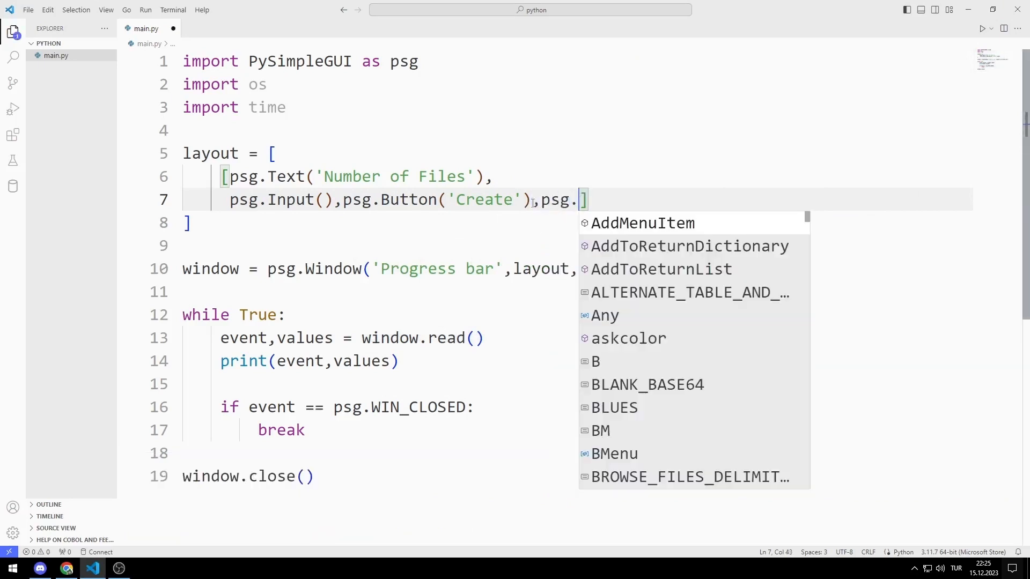
type("Button('')")
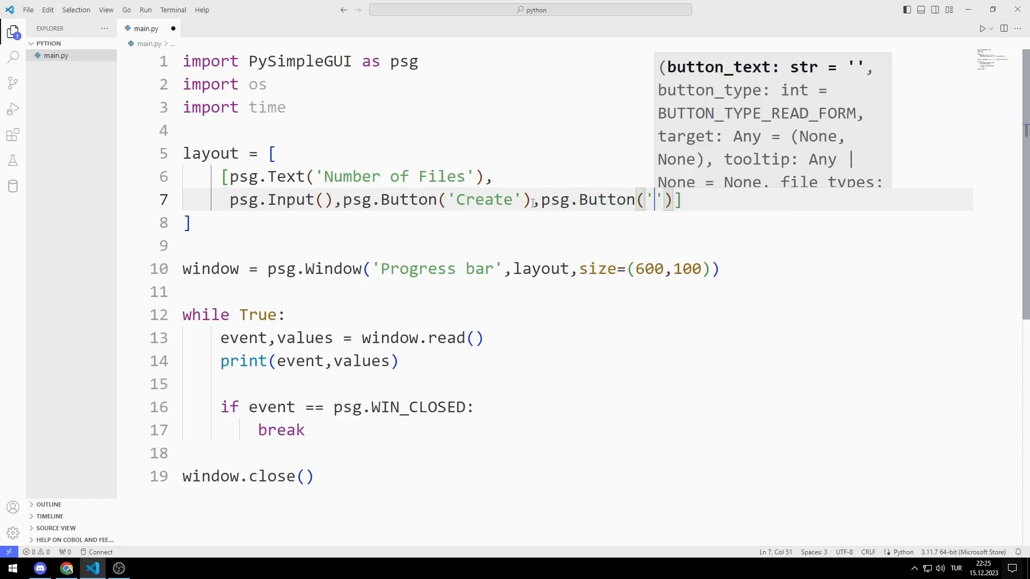
type("Delete")
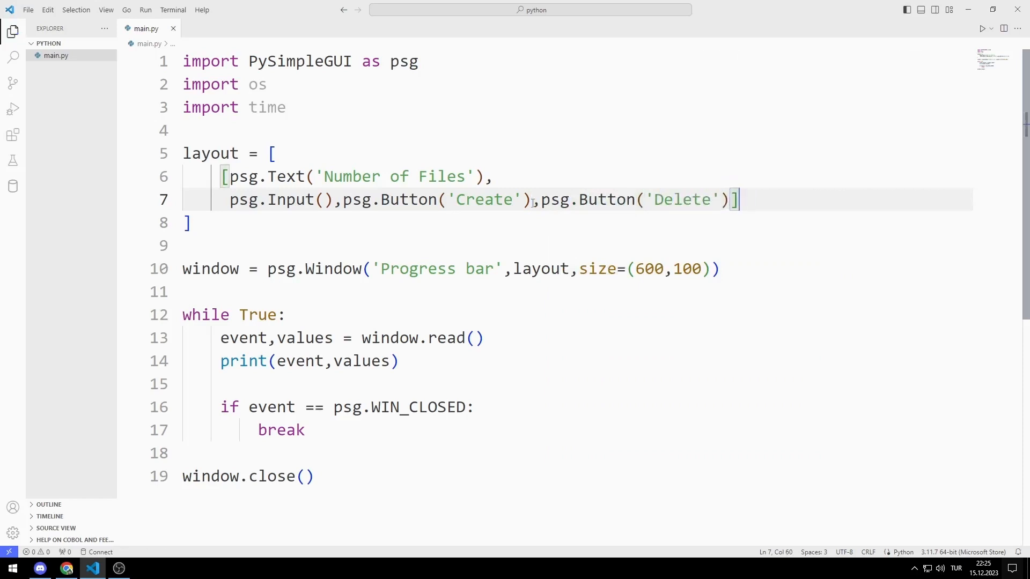
left_click(982, 28)
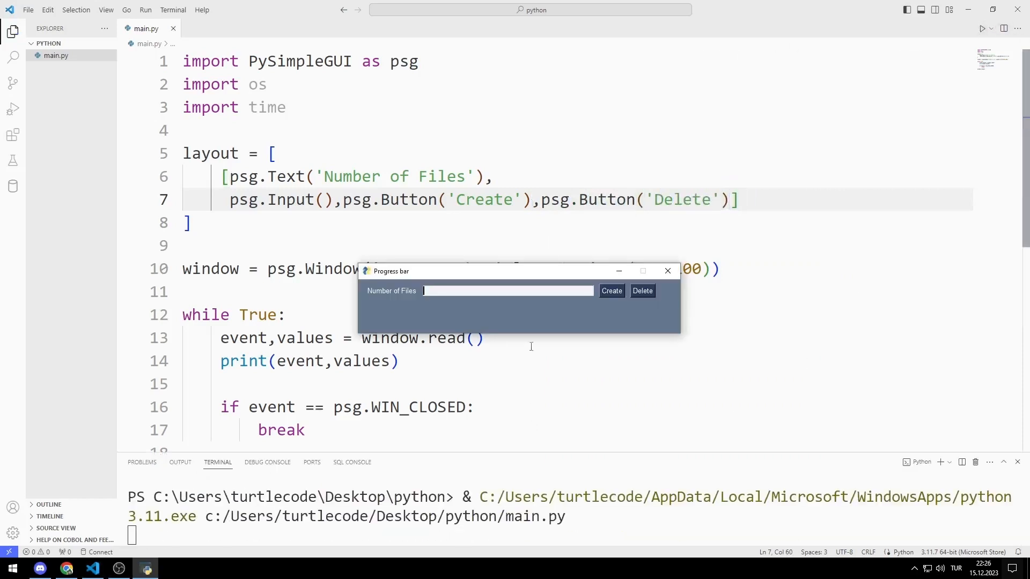
left_click(610, 290)
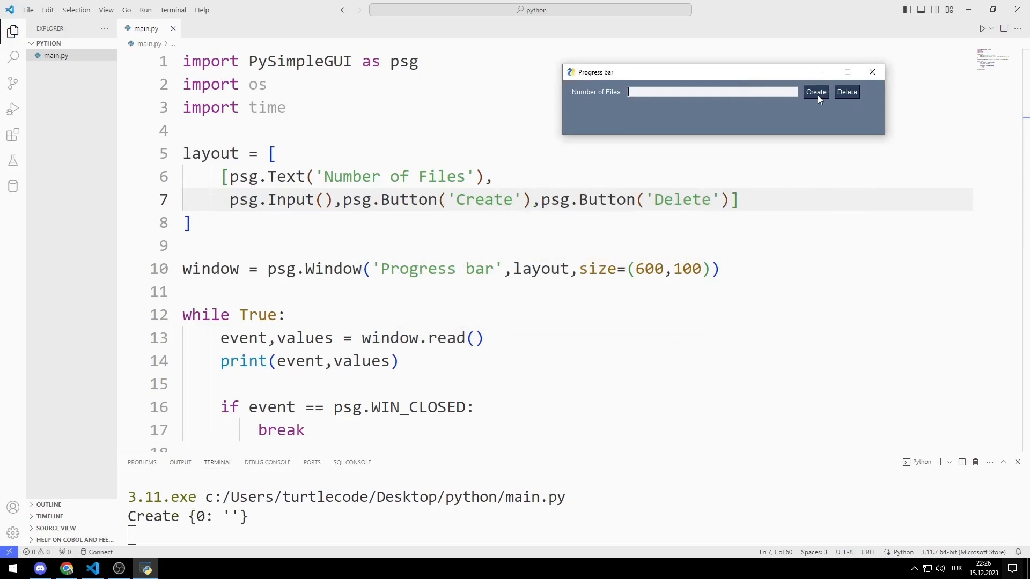
left_click(847, 91)
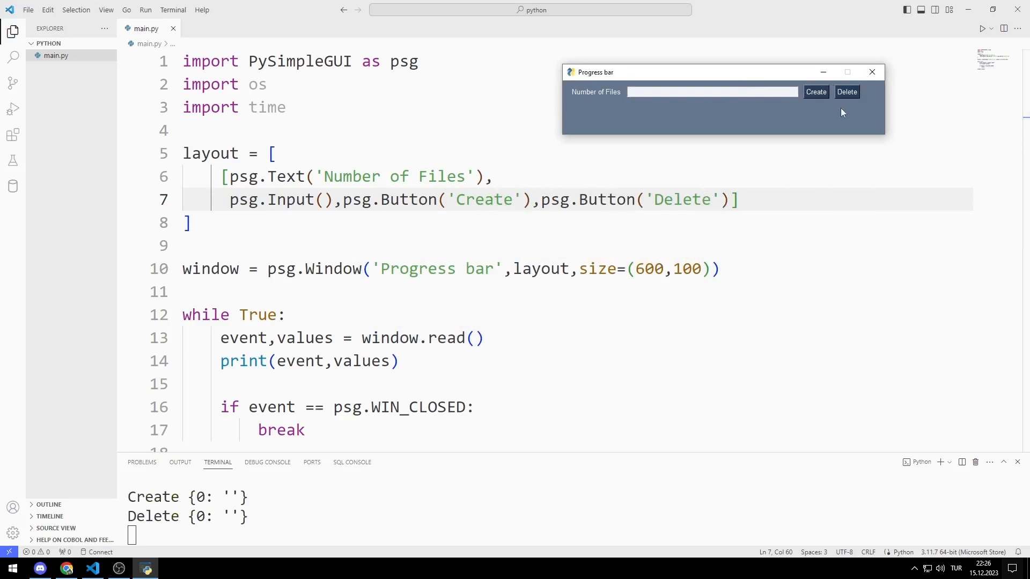
left_click(871, 72)
type(",")
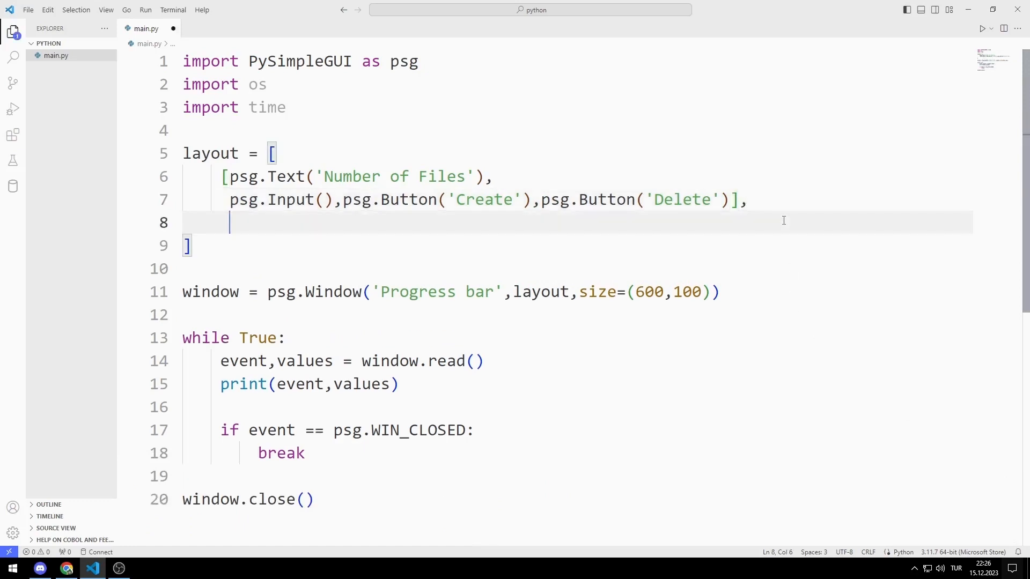
- Add a row with psg.ProgressBar(100, orientation='h', expand_x=True, size=(10,20))
type("[psg")
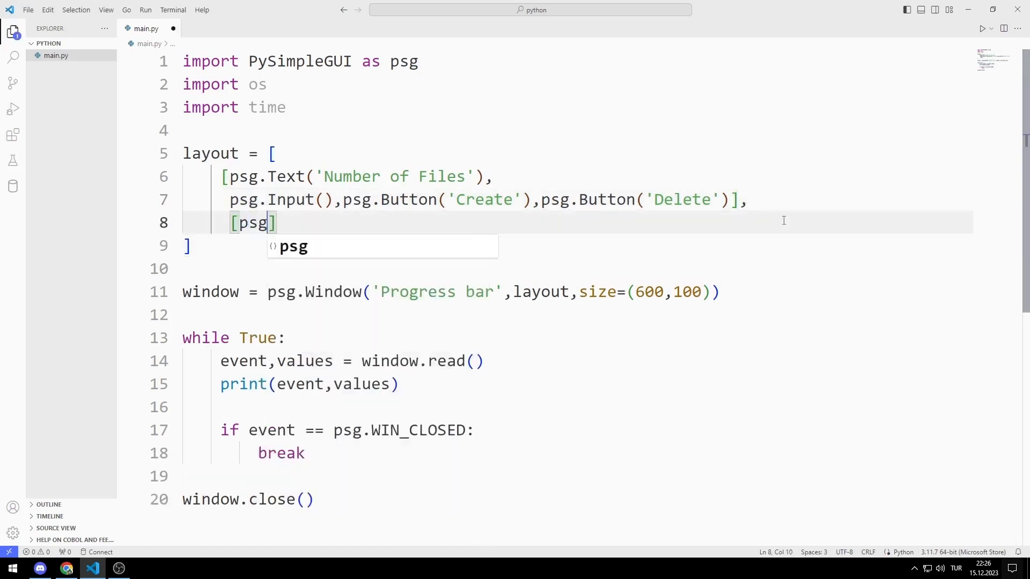
type(".ProgressBar")
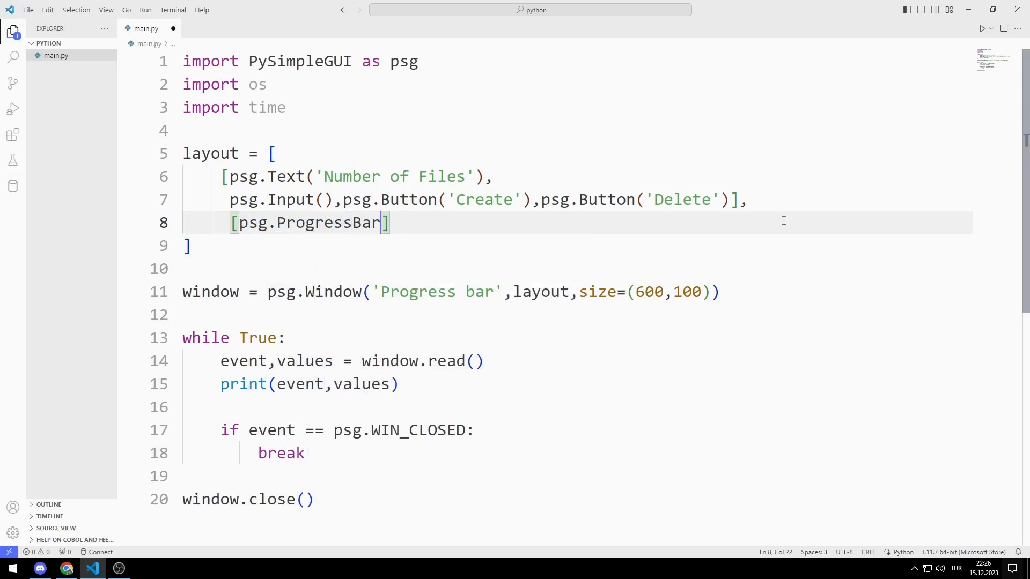
type("(10)")
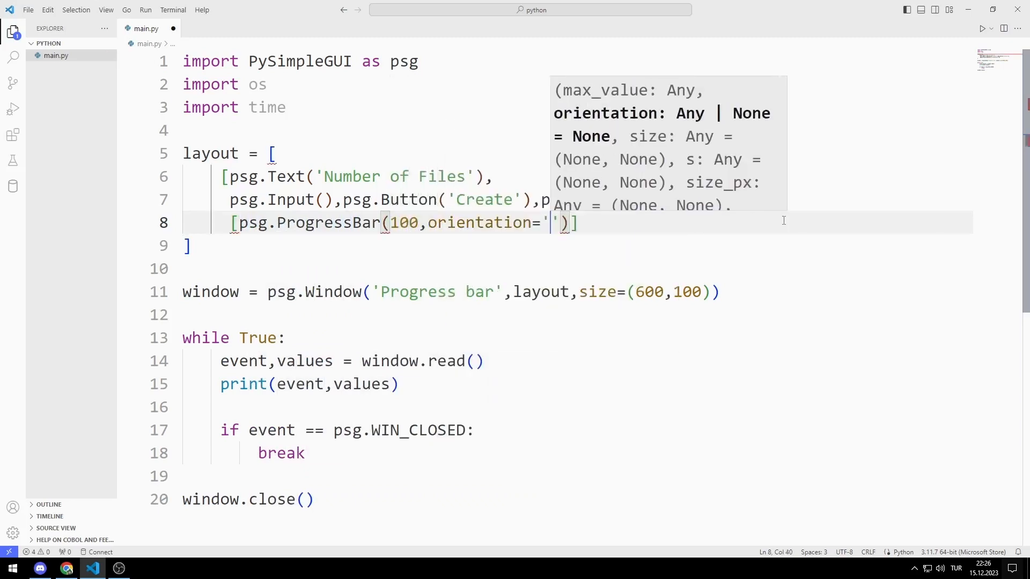
type("h',expand_x=True")
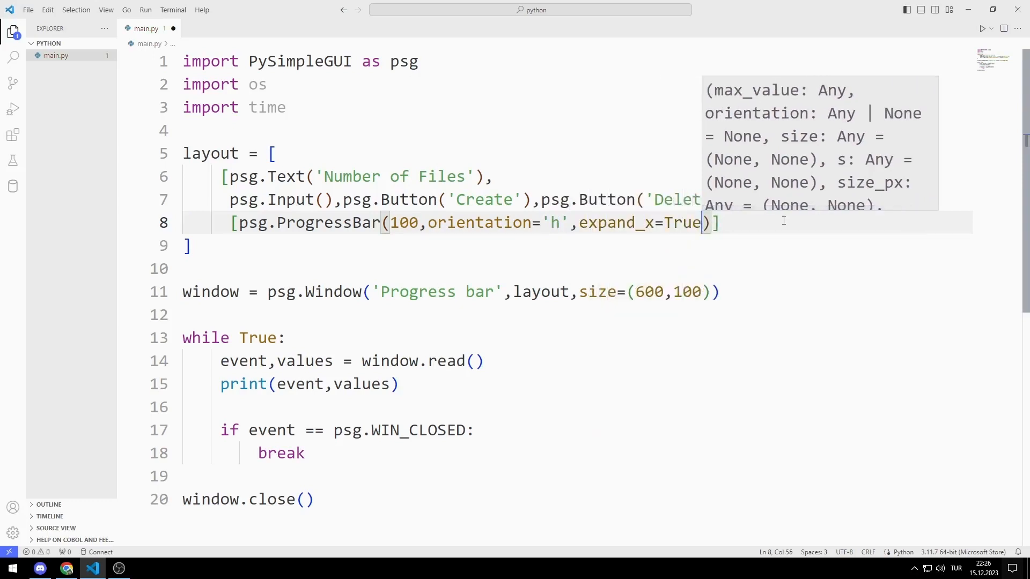
type(",size=(10,20)")
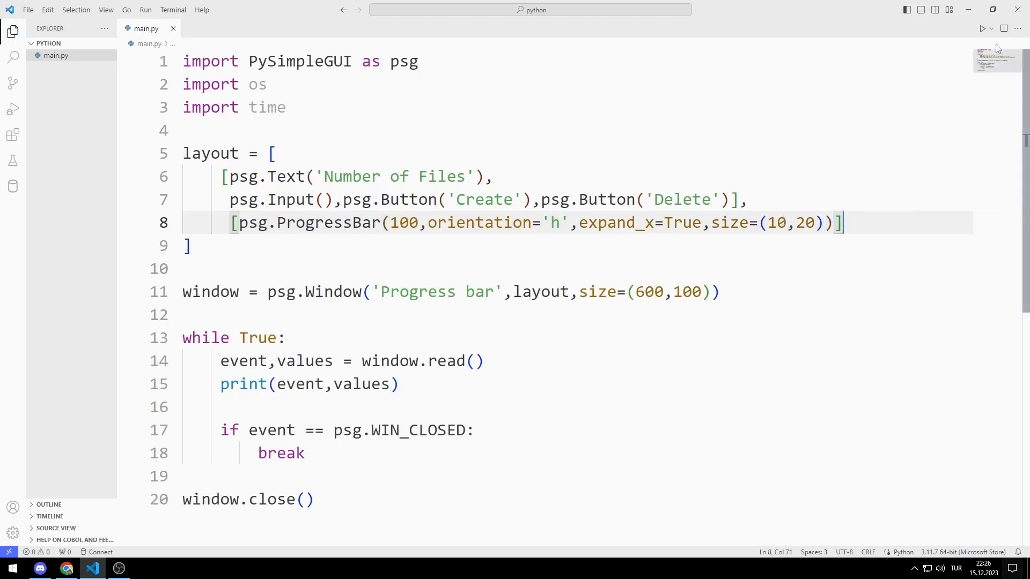
left_click(982, 28)
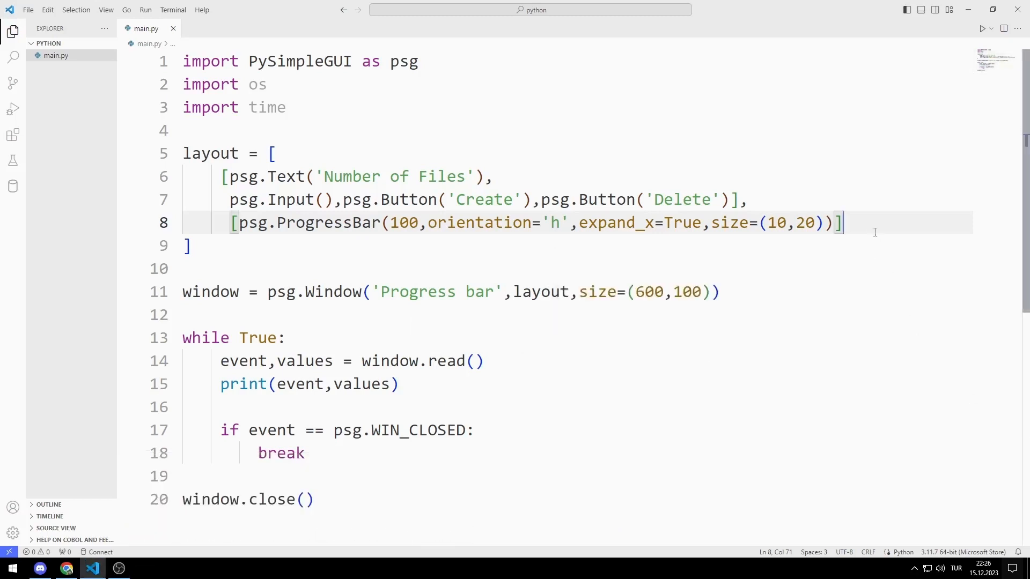
key("Return")
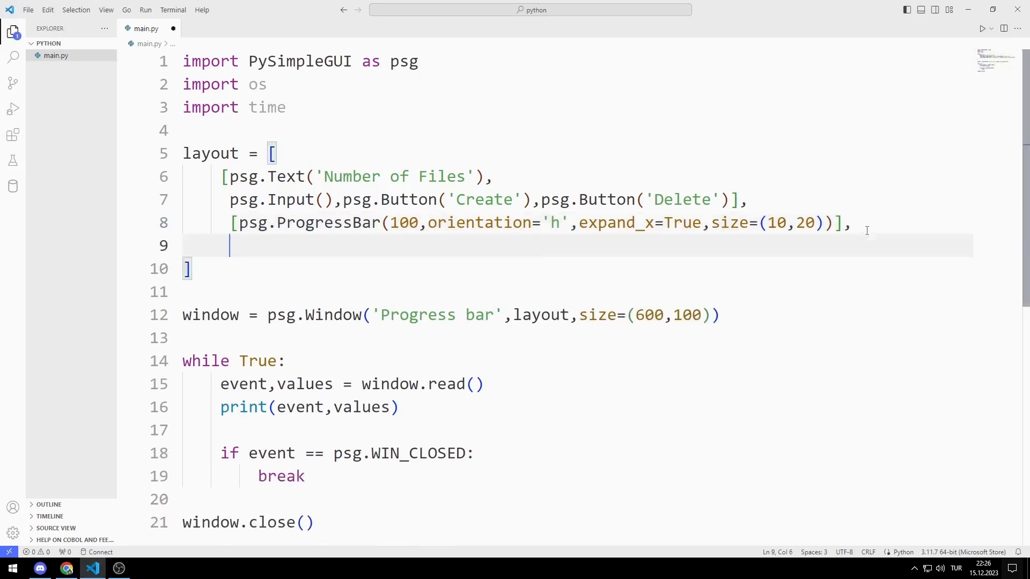
- Add a psg.Text('Turtle') row with enable_events=True and font ('Calibri',16)
type("[psg.Text(")
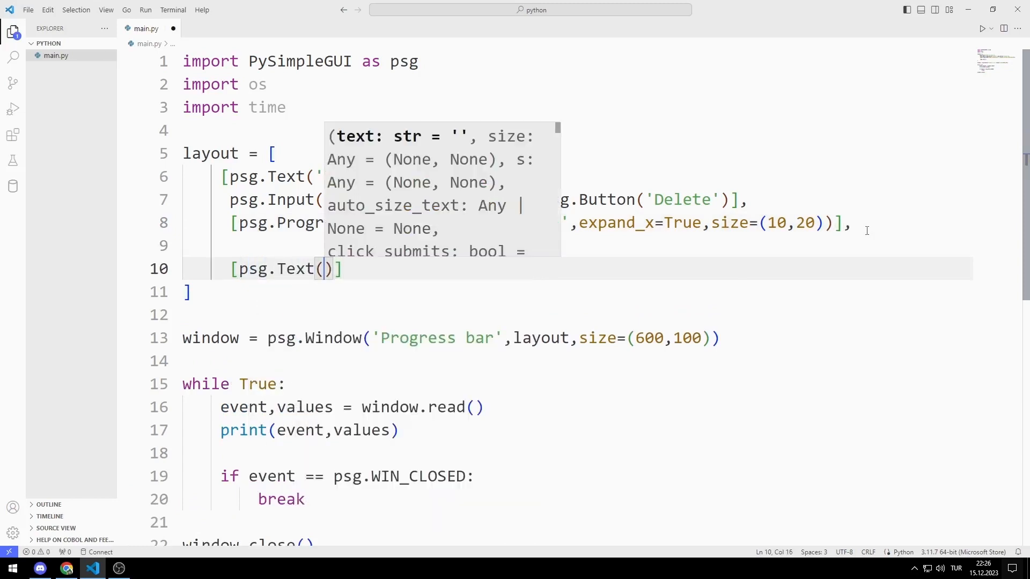
type("Turtl'")
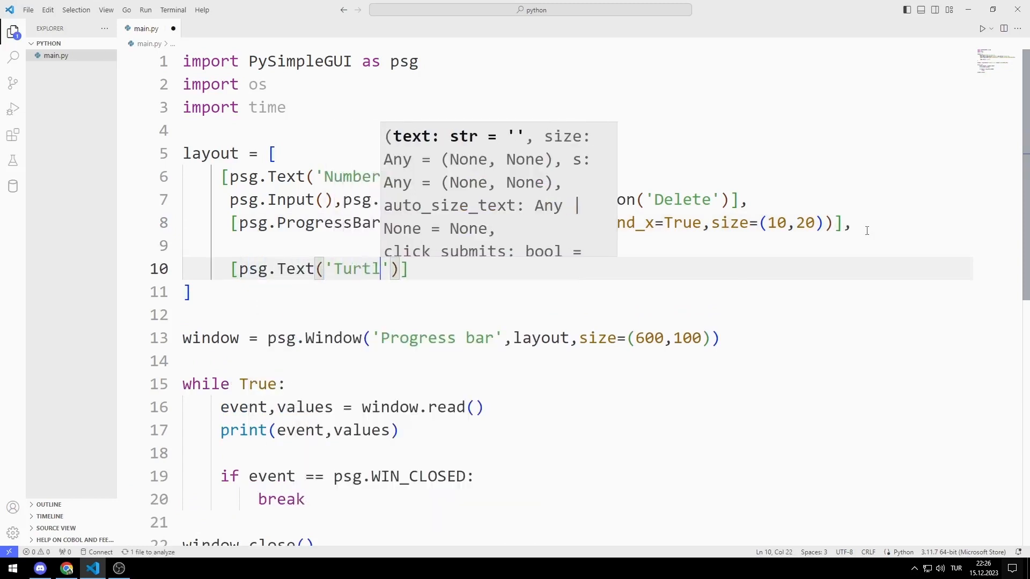
type("e',")
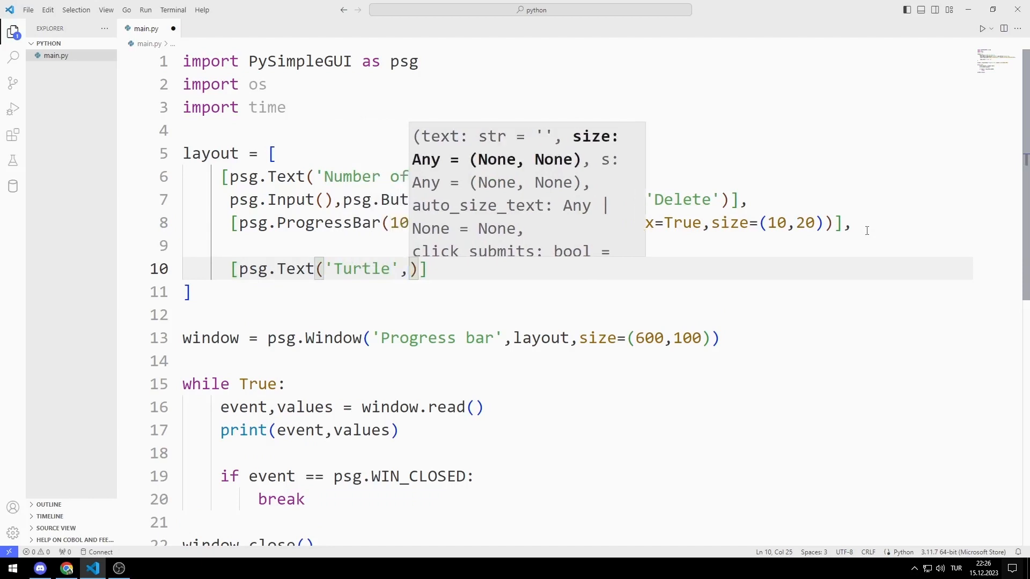
type("enable_events=True")
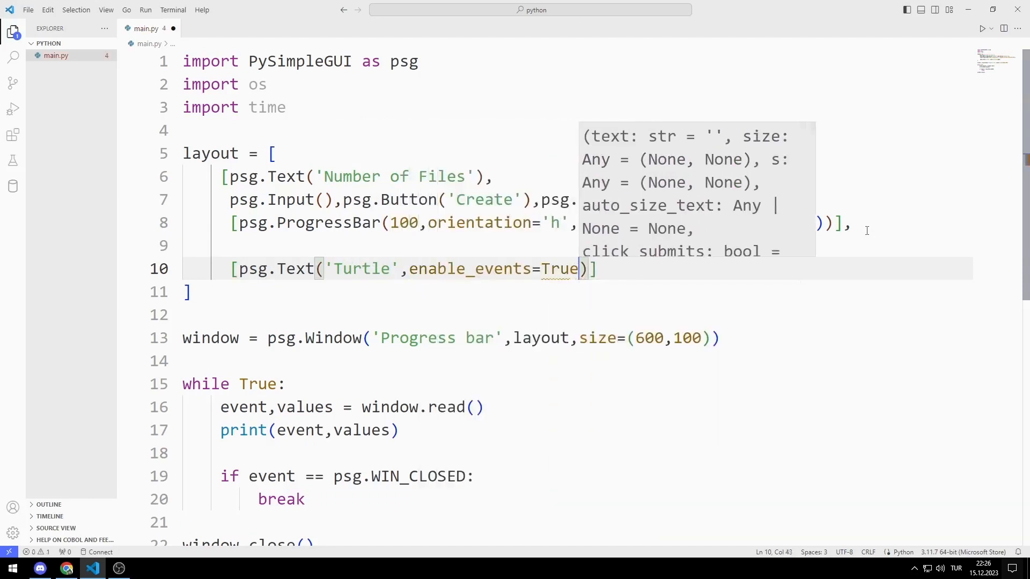
type(",font=()")
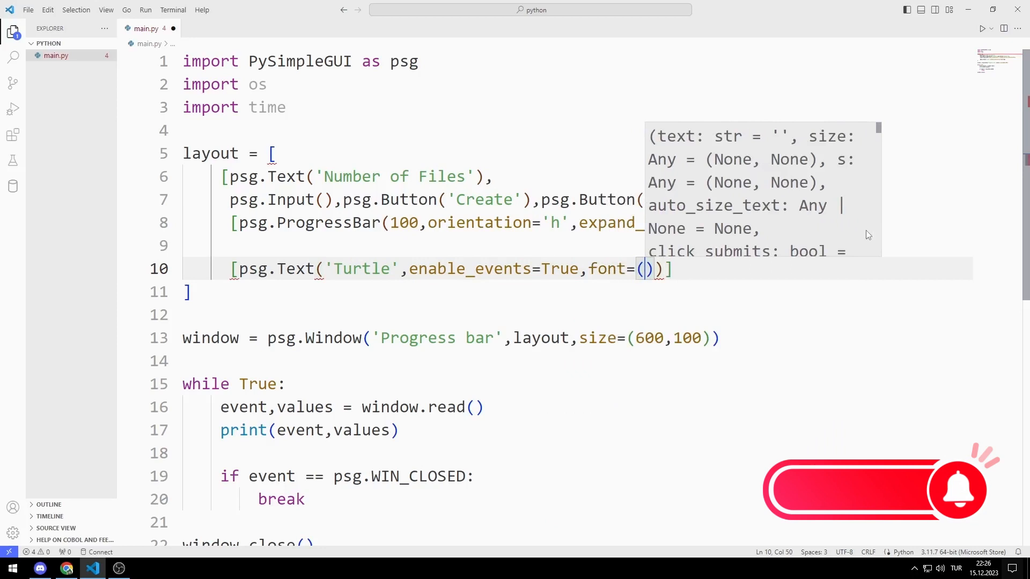
type("'Calibri',16")
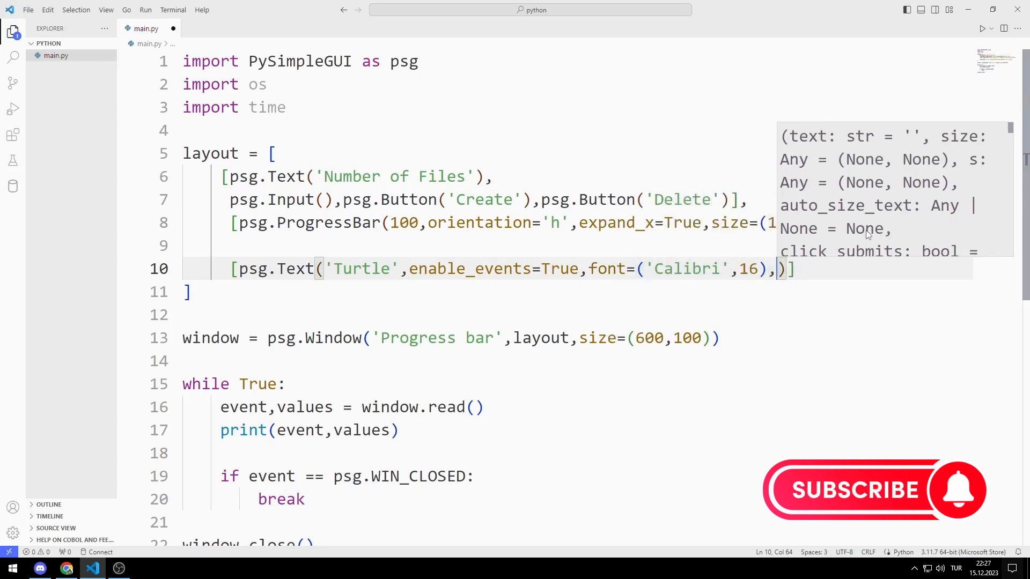
- Give the Turtle text justification='center' and expand_x=True, then run the script
key("enter")
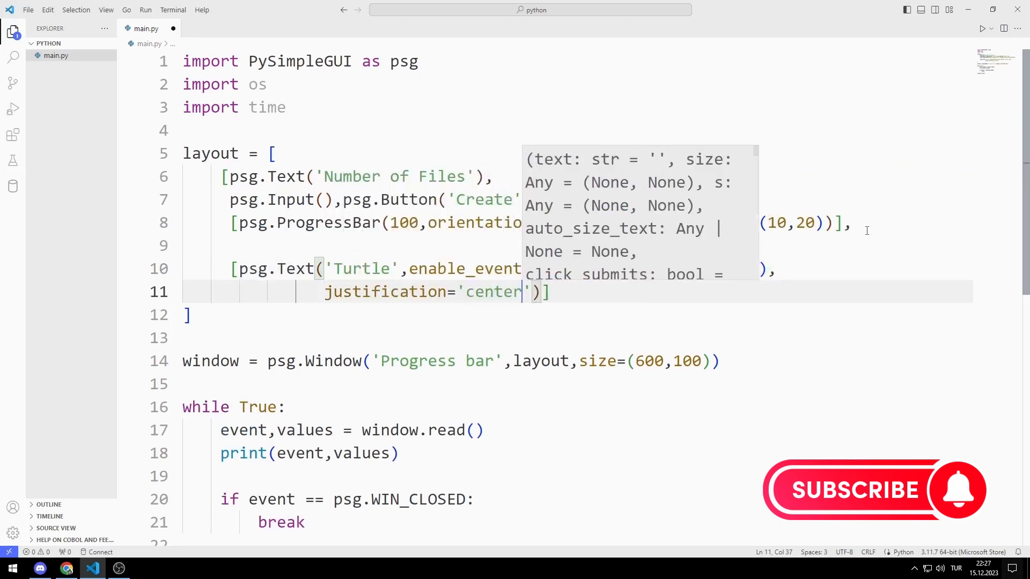
type(",expand_x=True")
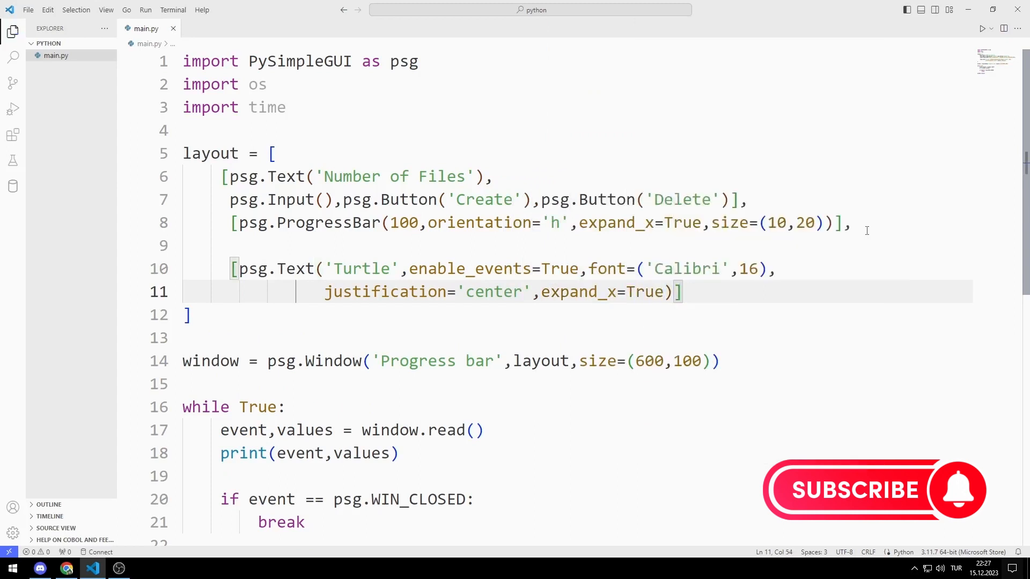
left_click(982, 28)
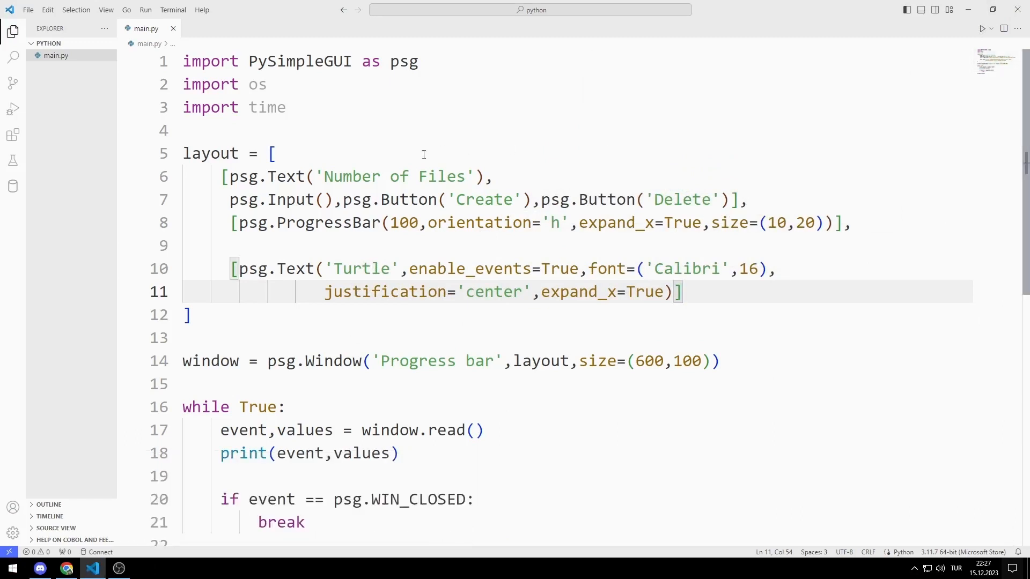
- Assign keys 'file_number' to the input, 'pbar' to the progress bar and 'output' to the Turtle text
type("key")
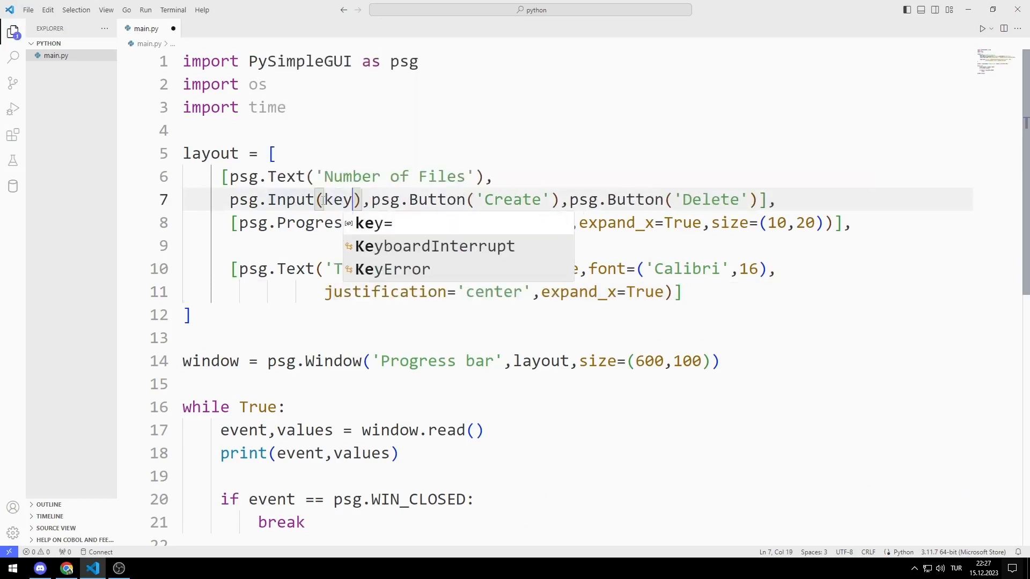
type("='file_'")
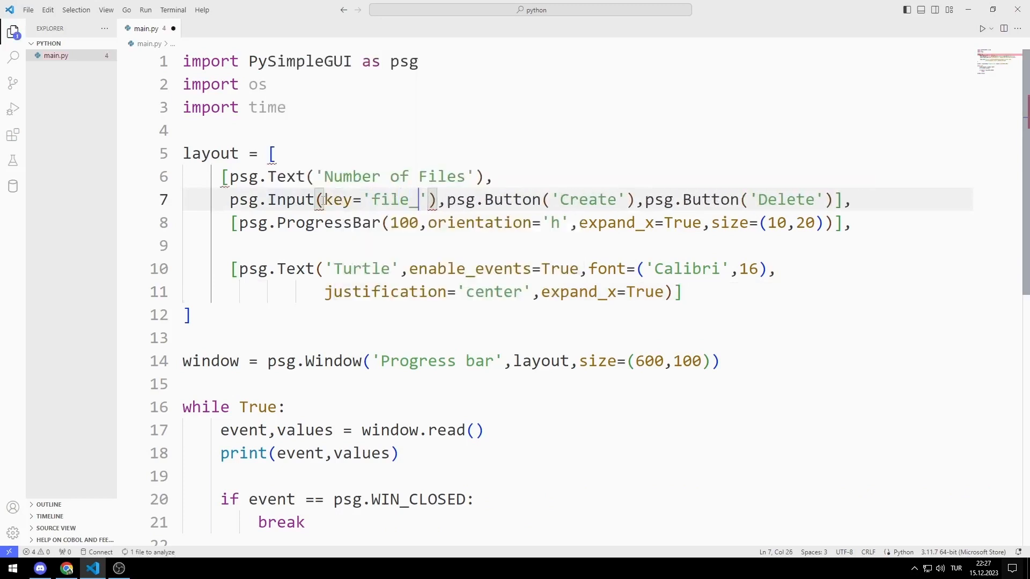
type("number")
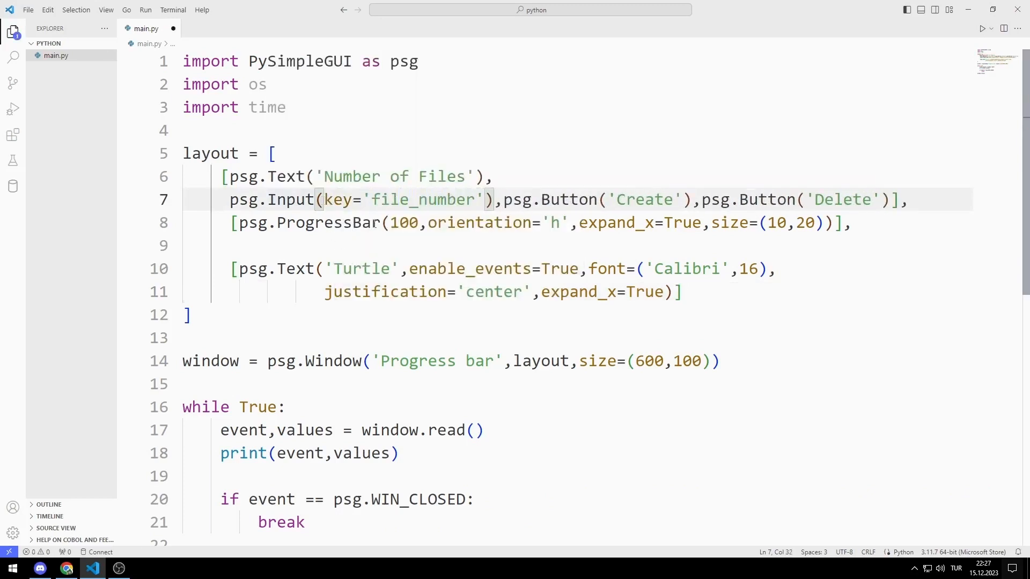
mouse_move(792, 224)
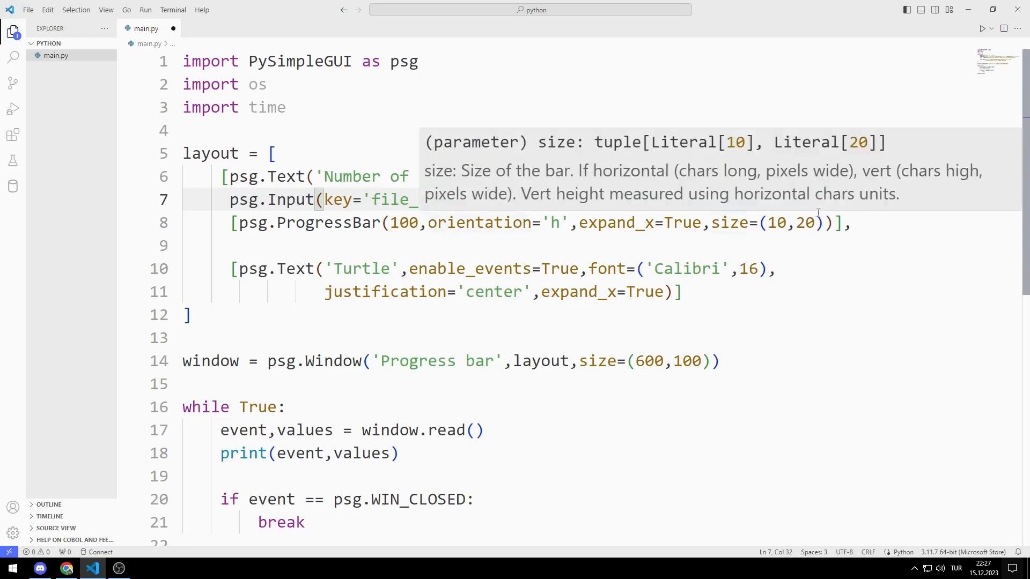
type("ke")
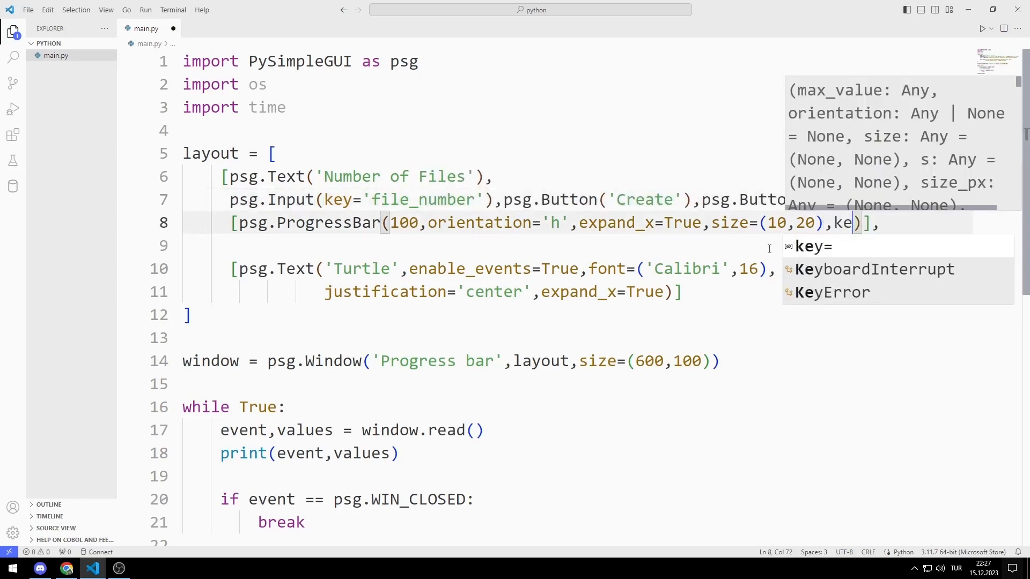
type("='pbar'")
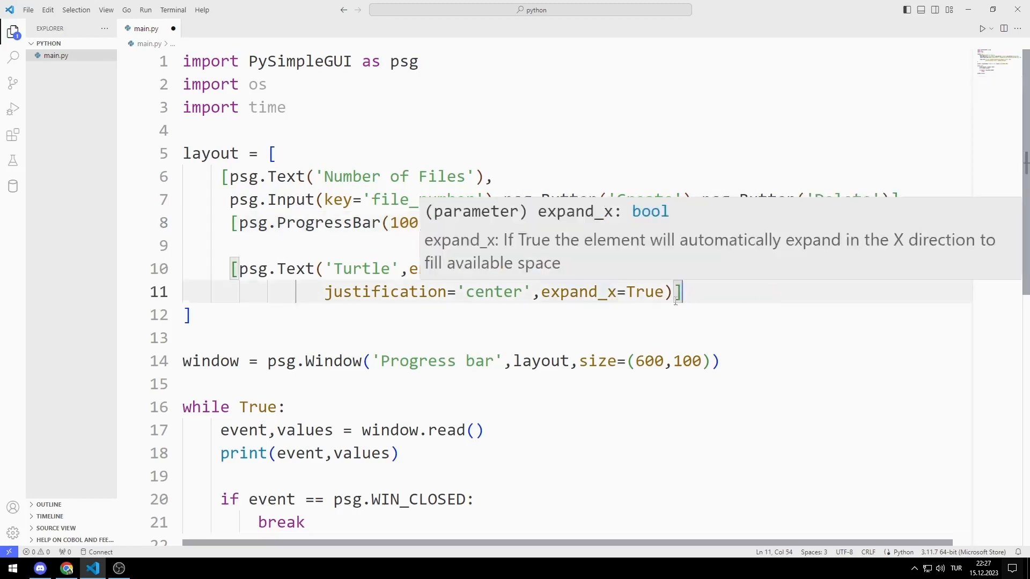
type(",")
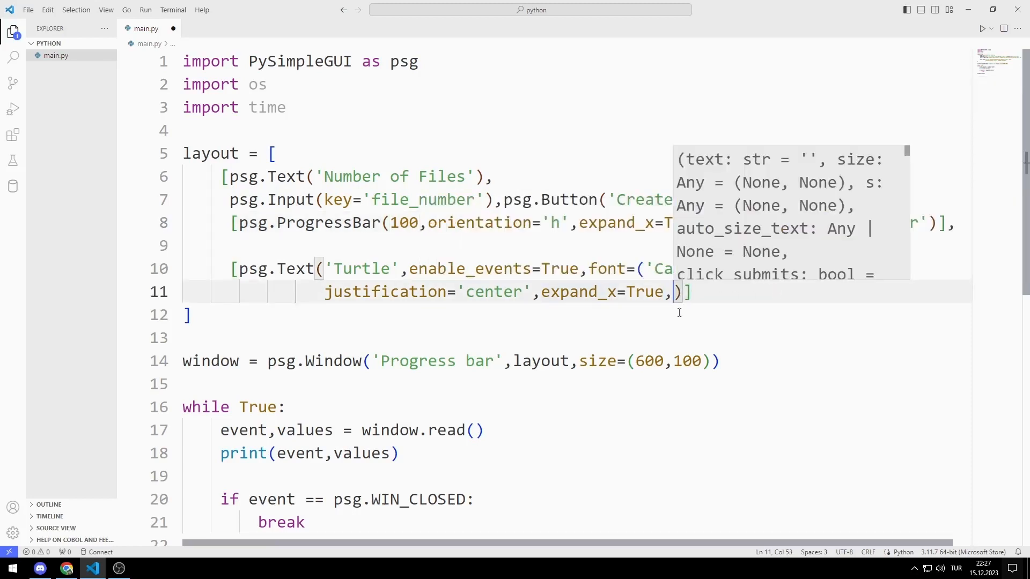
type("key='output")
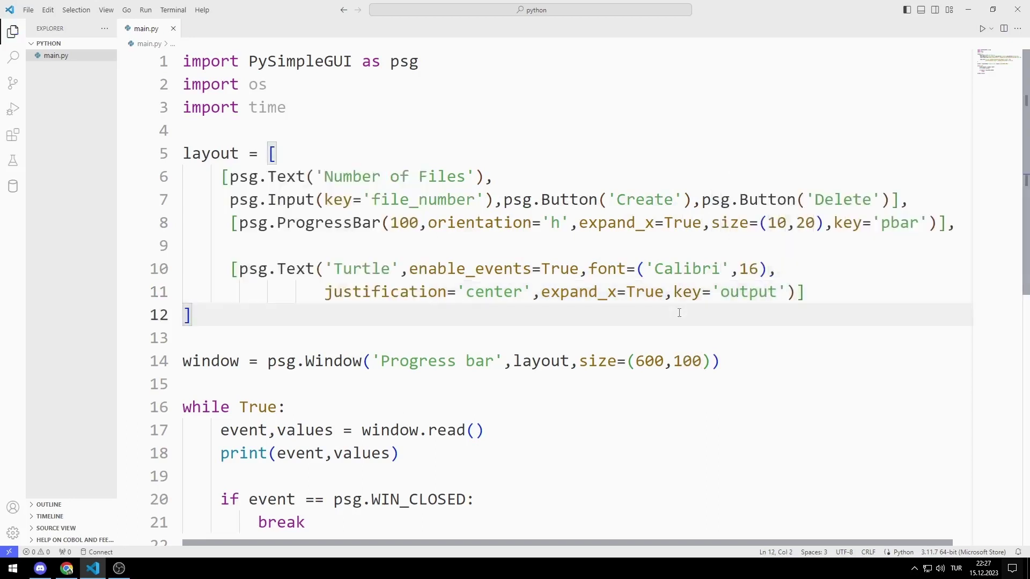
scroll("down", 3)
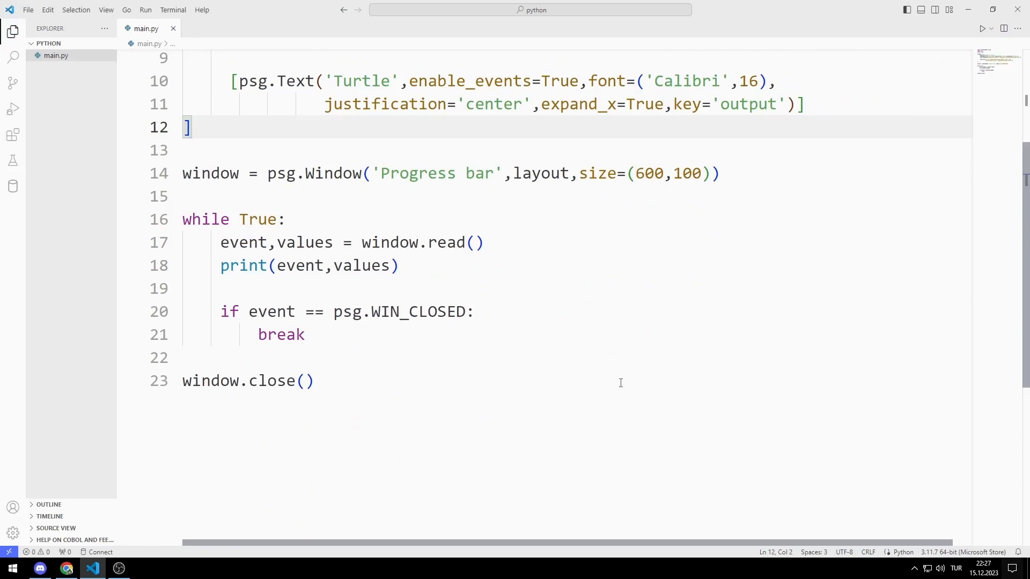
- After 'while True:', reset p_bar = 0 and, when event == 'Create', disable the Create button
left_click(285, 218)
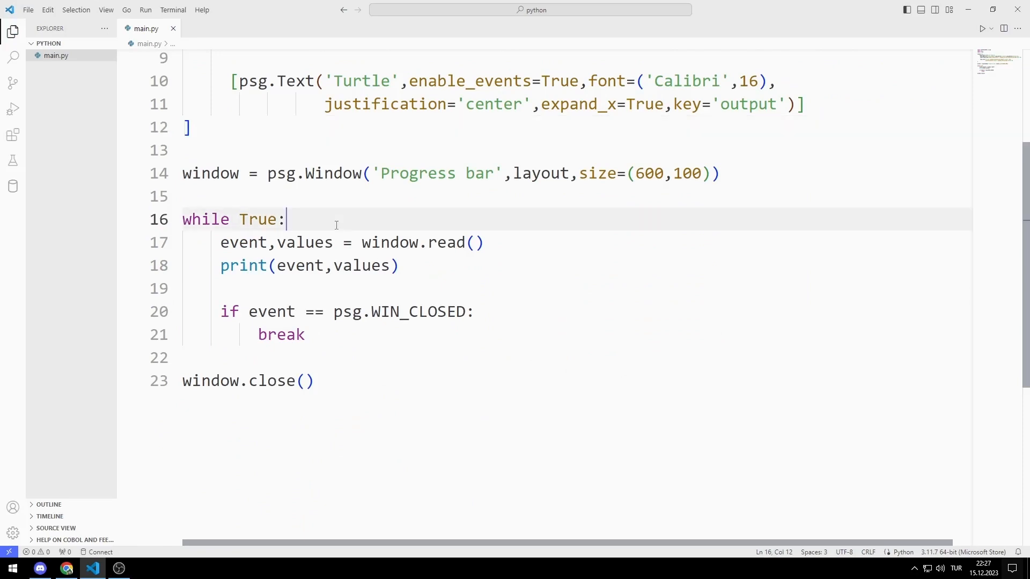
type("p_bar")
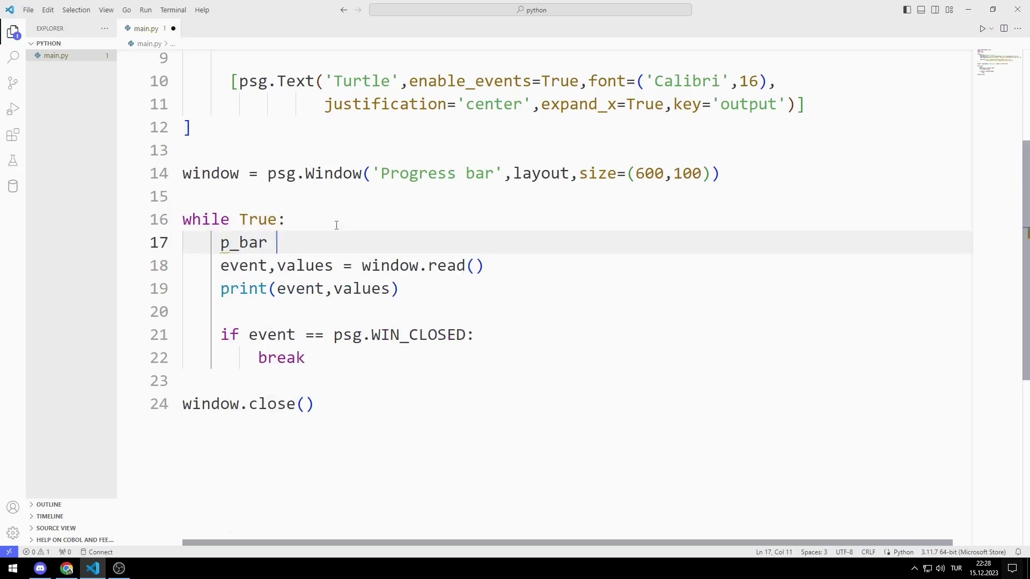
type("= 0")
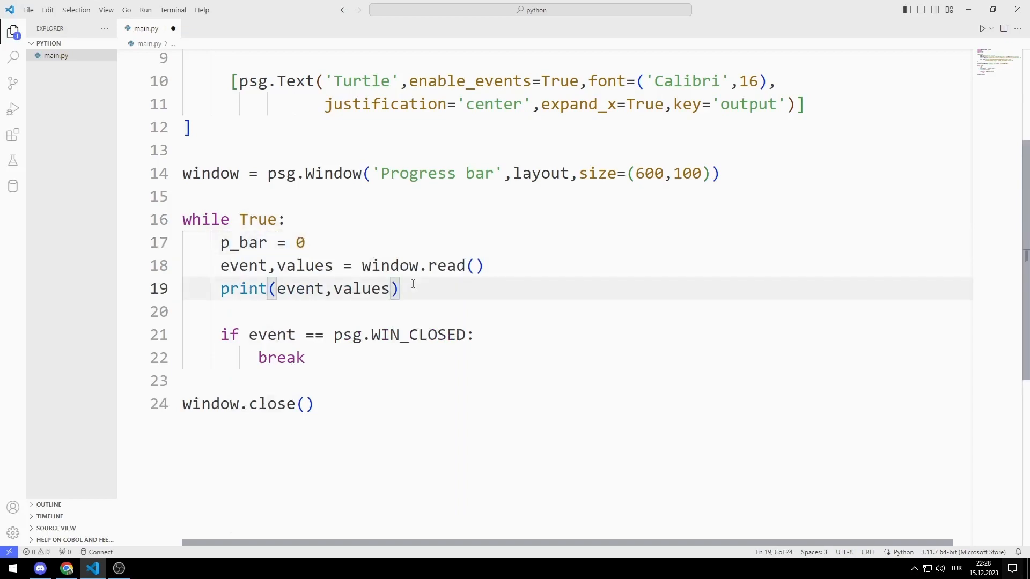
type("if event")
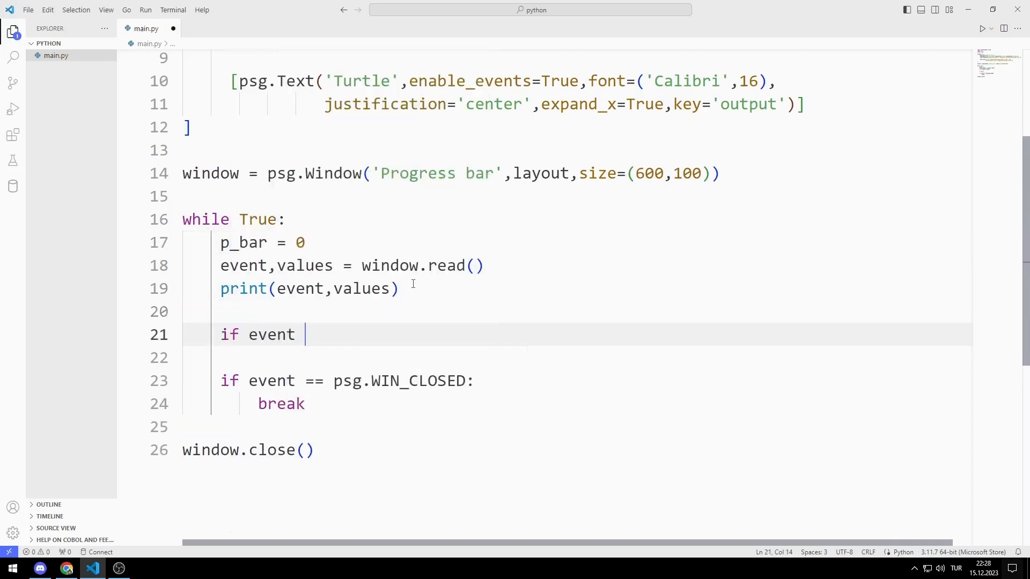
type("== 'Create':")
left_click(577, 358)
type("window['")
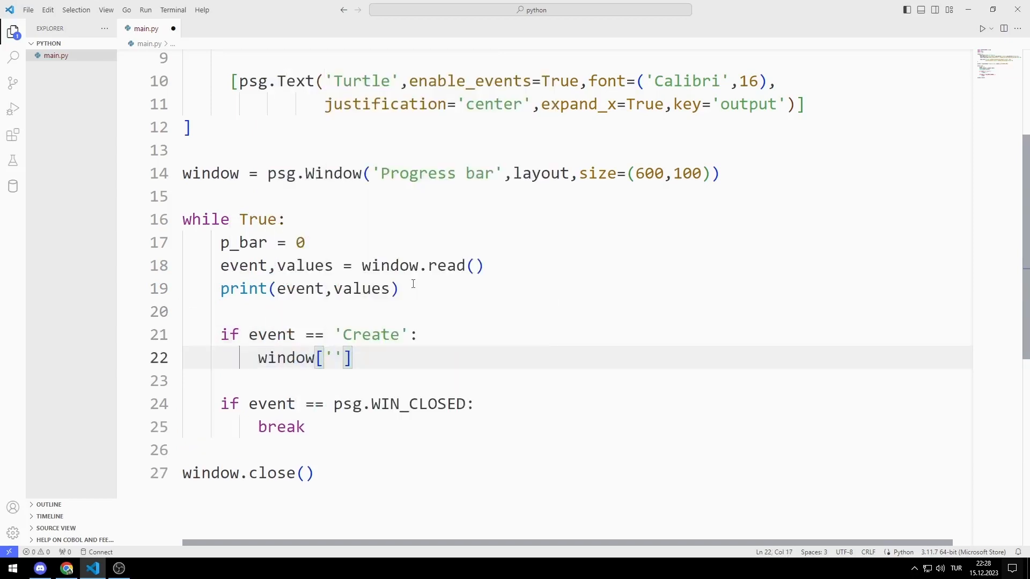
type("Create'].update")
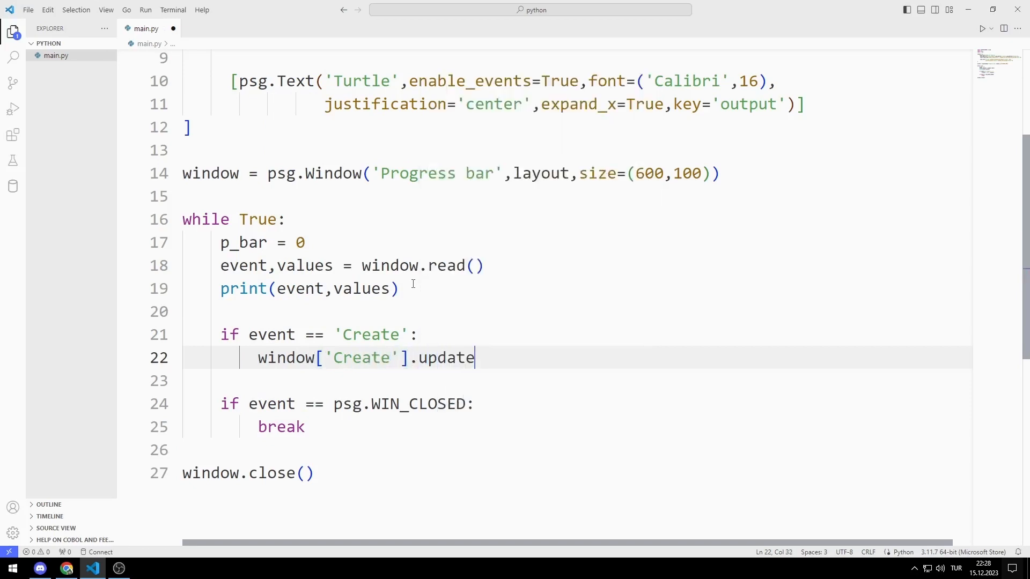
type("(disabled=True")
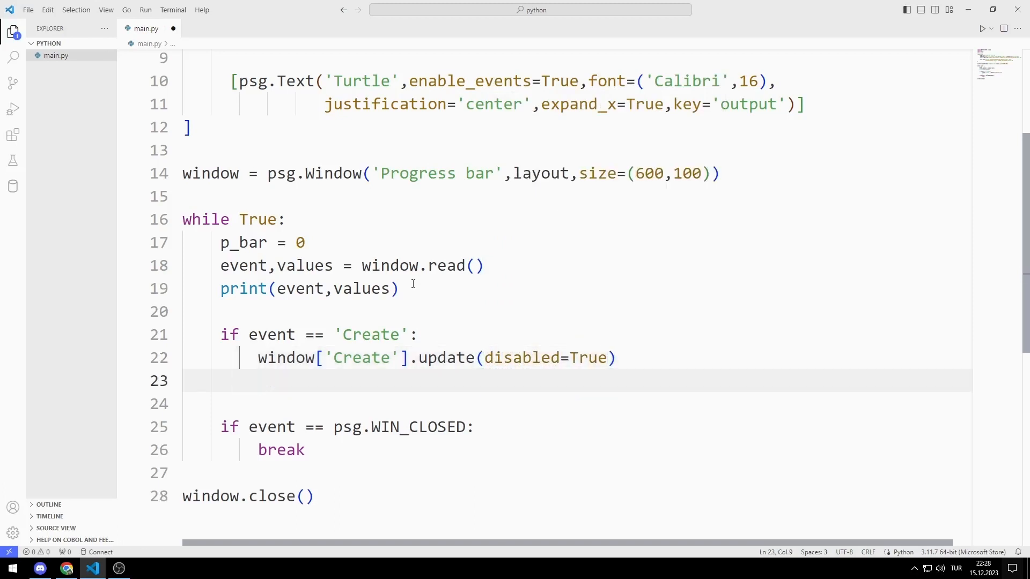
- Loop over range(0, int(values['file'])) and advance p_bar by 100 / int(values['file']) each pass
type("for i in")
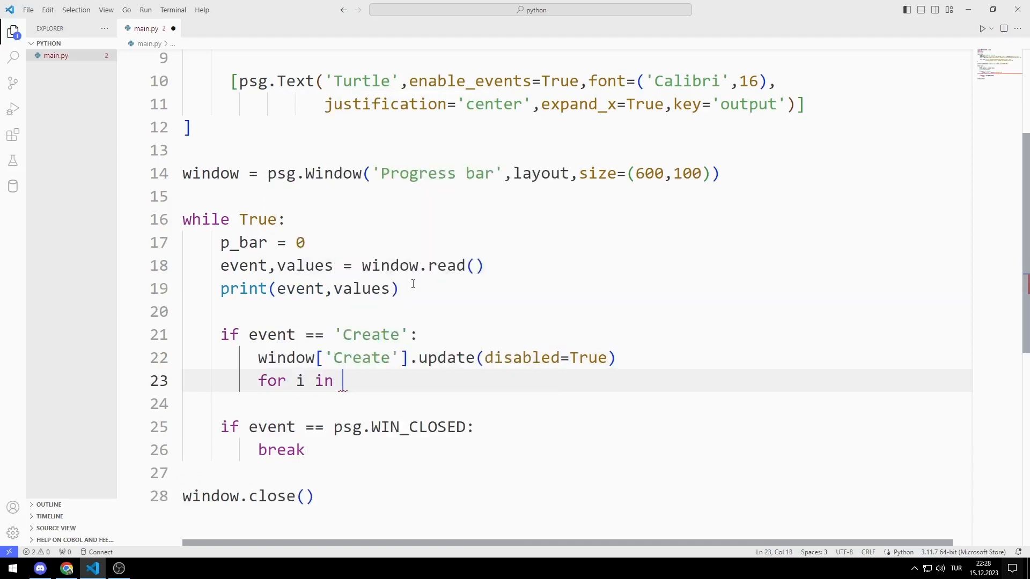
type("range(0,in")
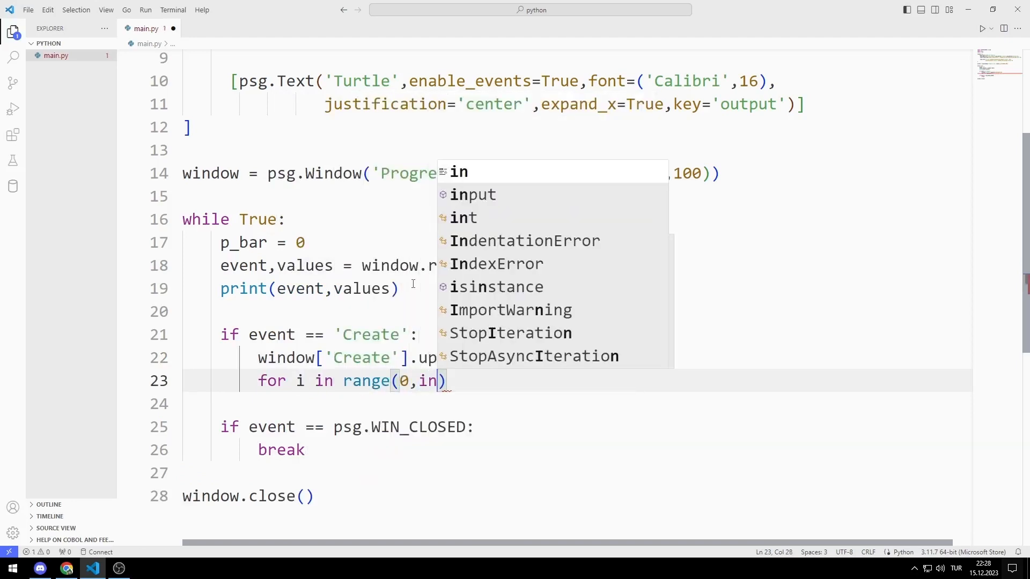
type("(values['file_number']")
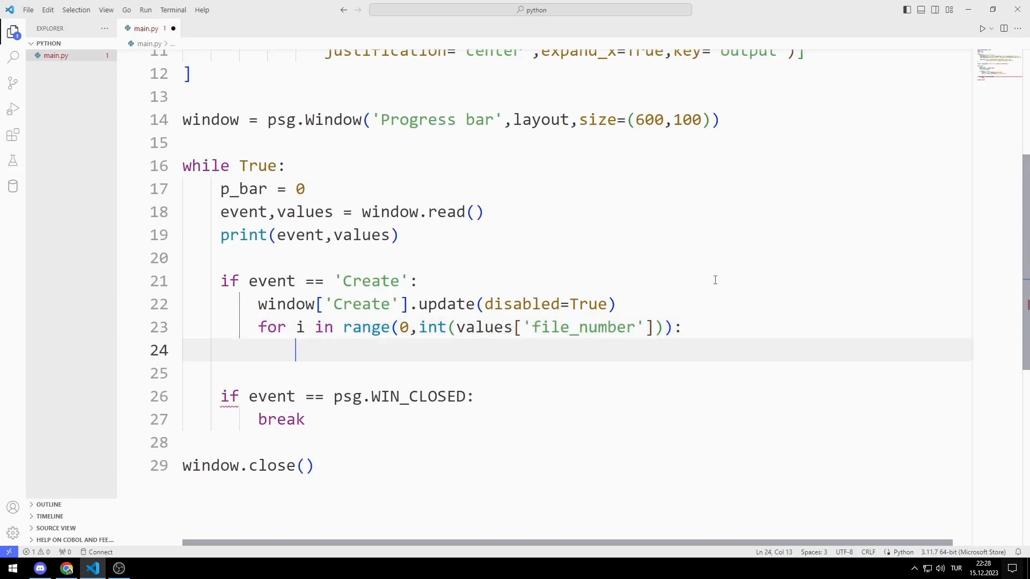
type("p_bar =")
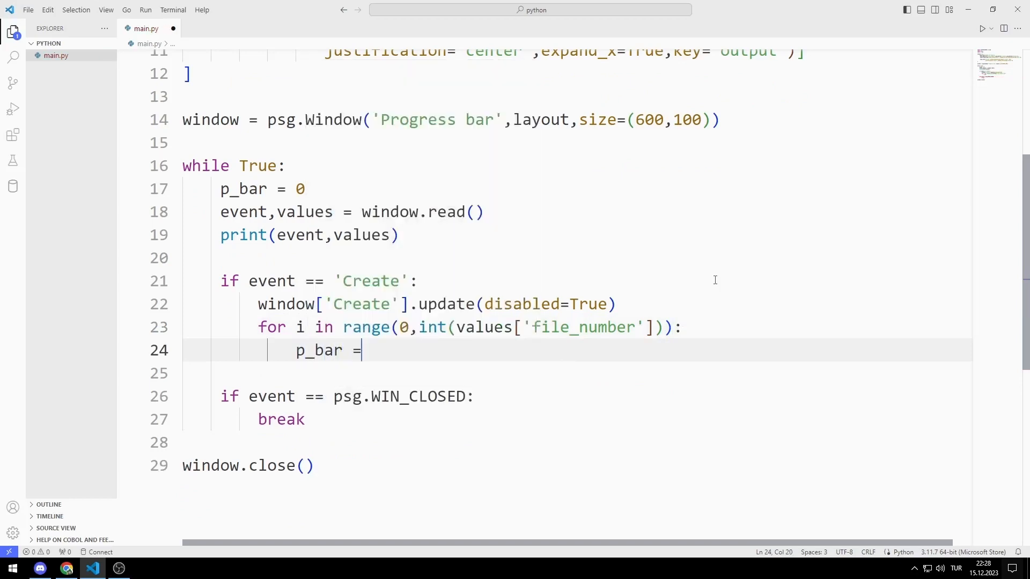
type("p_bar")
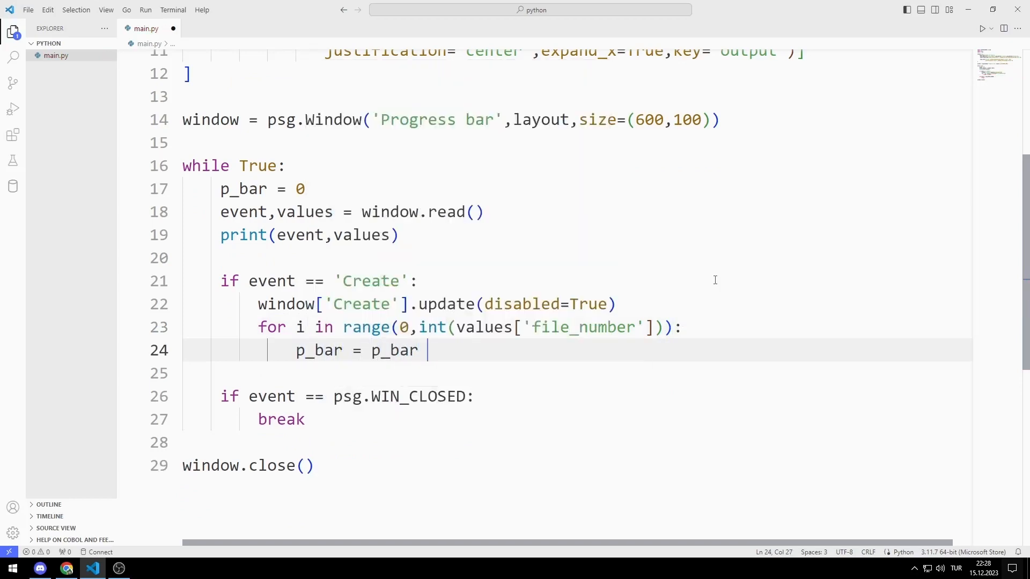
type("+ (100)")
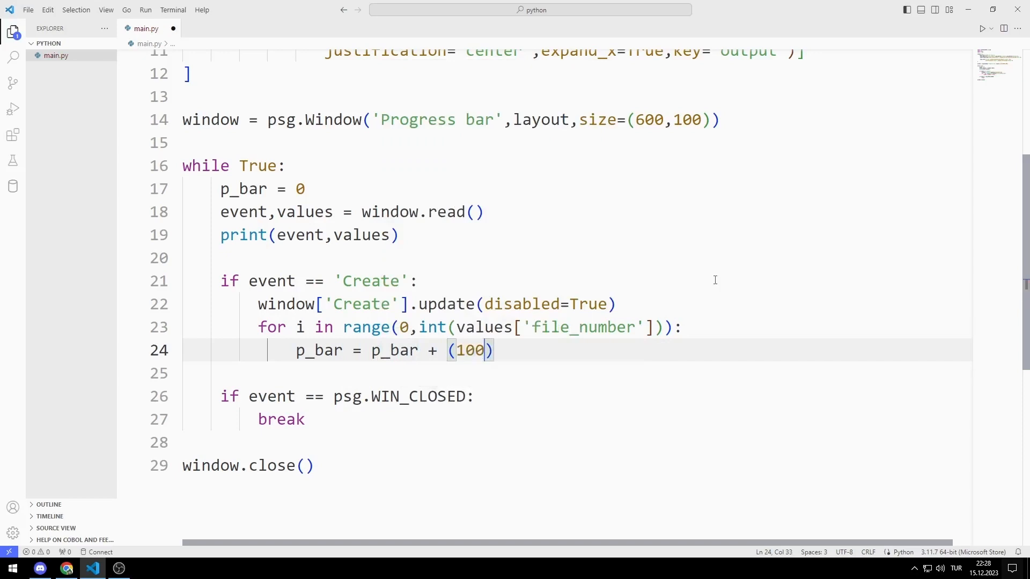
type("/int(values")
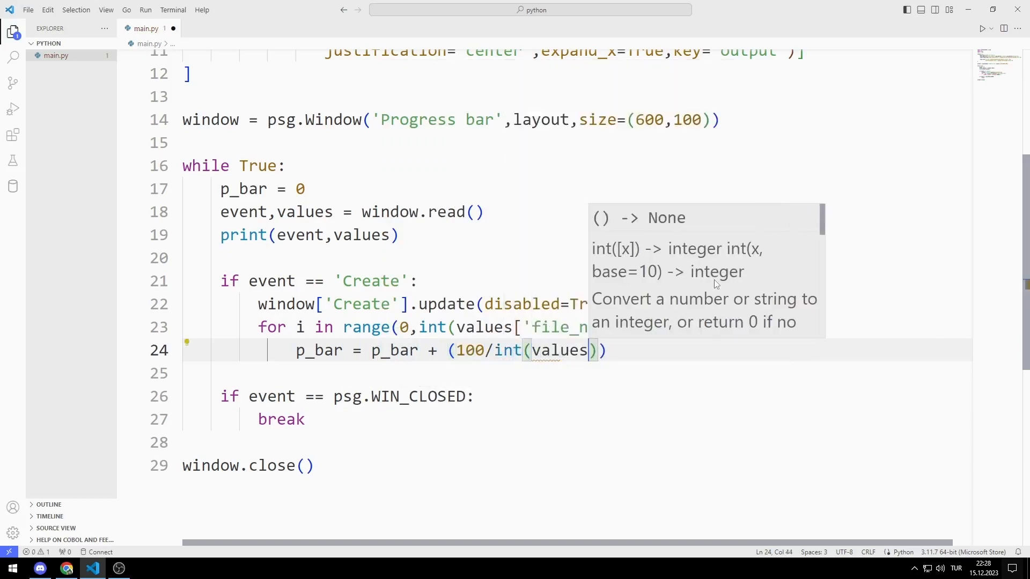
type("'file'")
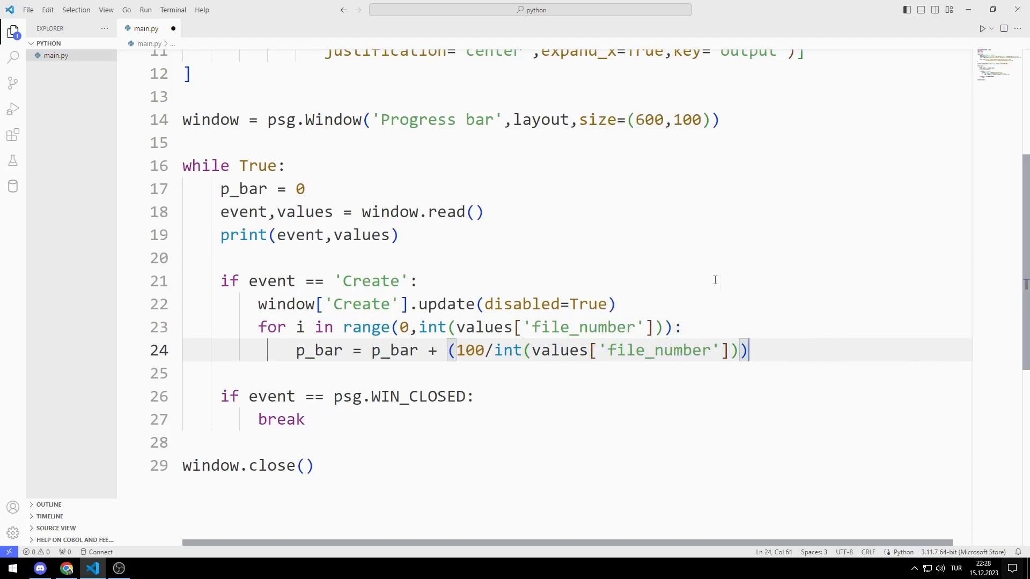
- Report each pass in the output as f"demofile{i+1}.txt created" via window update
type("window['outpu']")
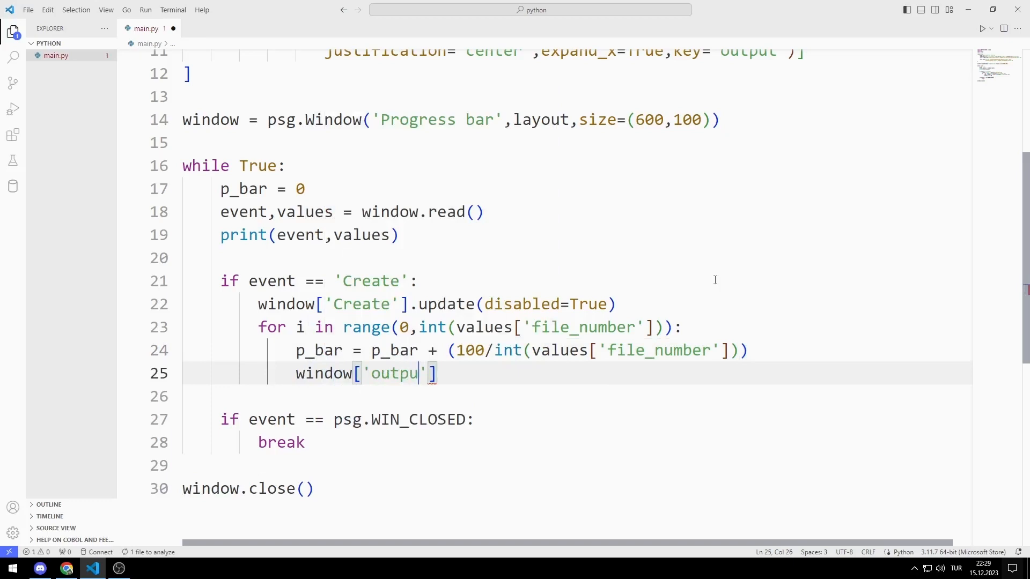
type(".")
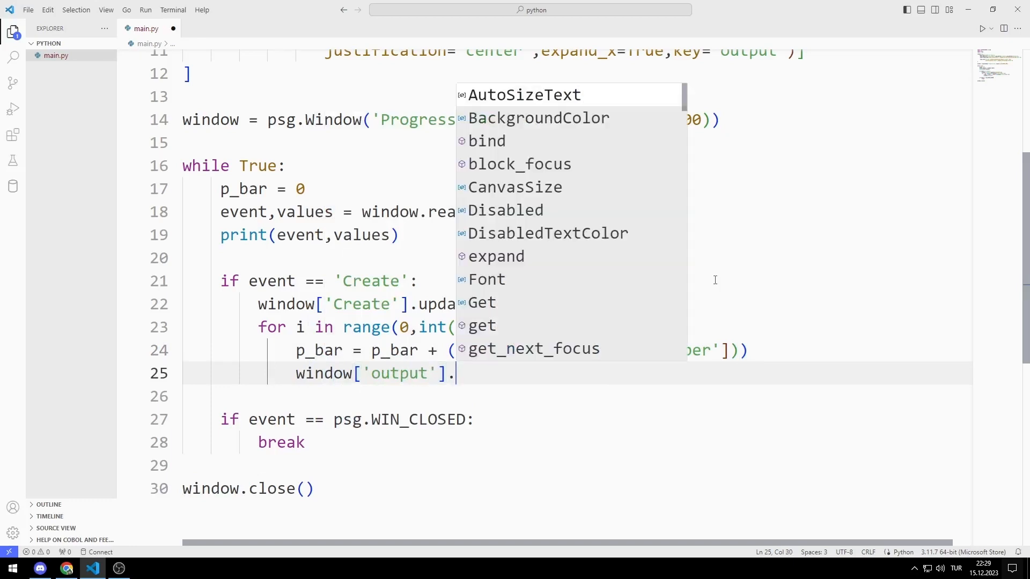
type("update()")
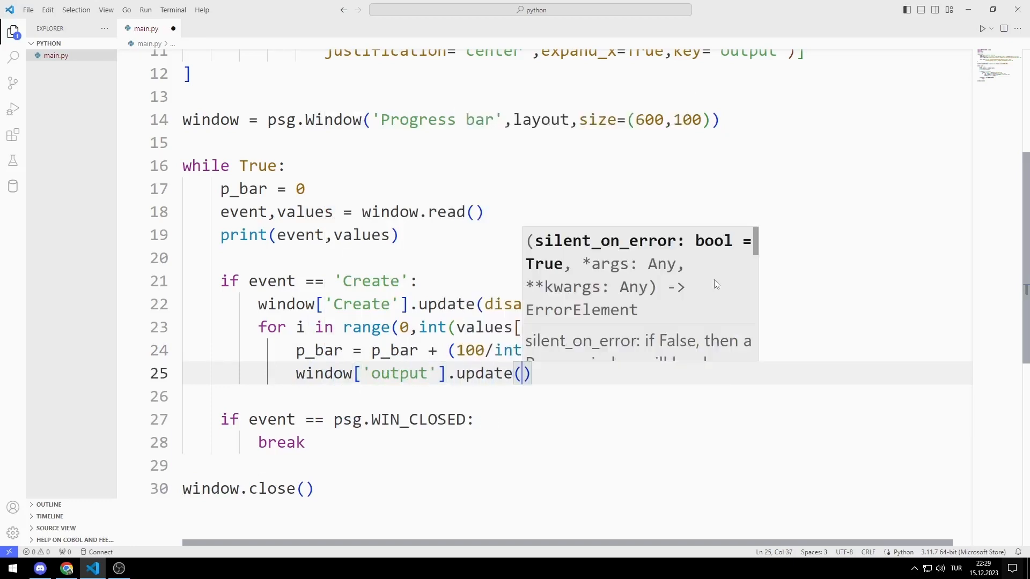
type("f\"demof\"")
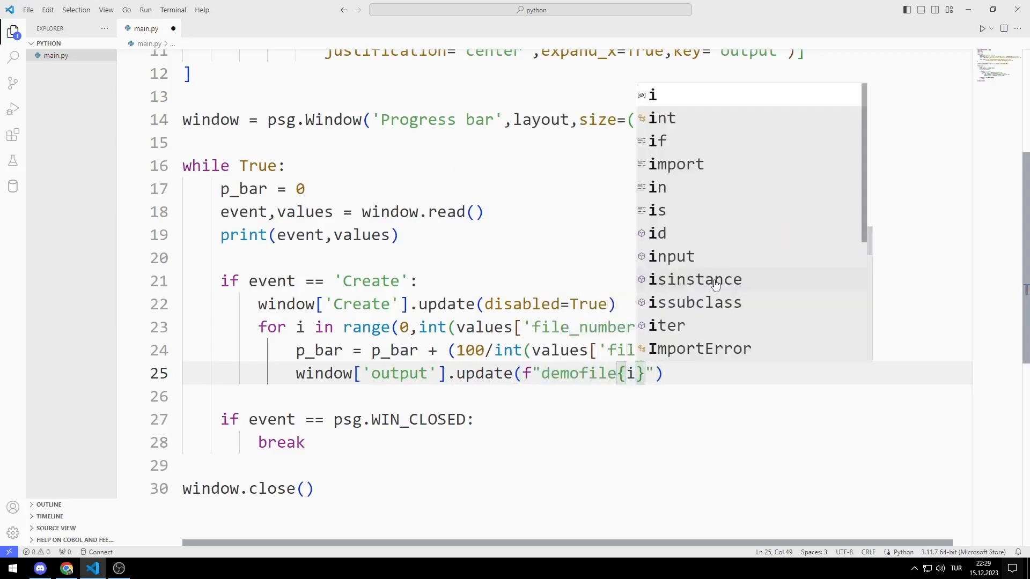
type("+1")
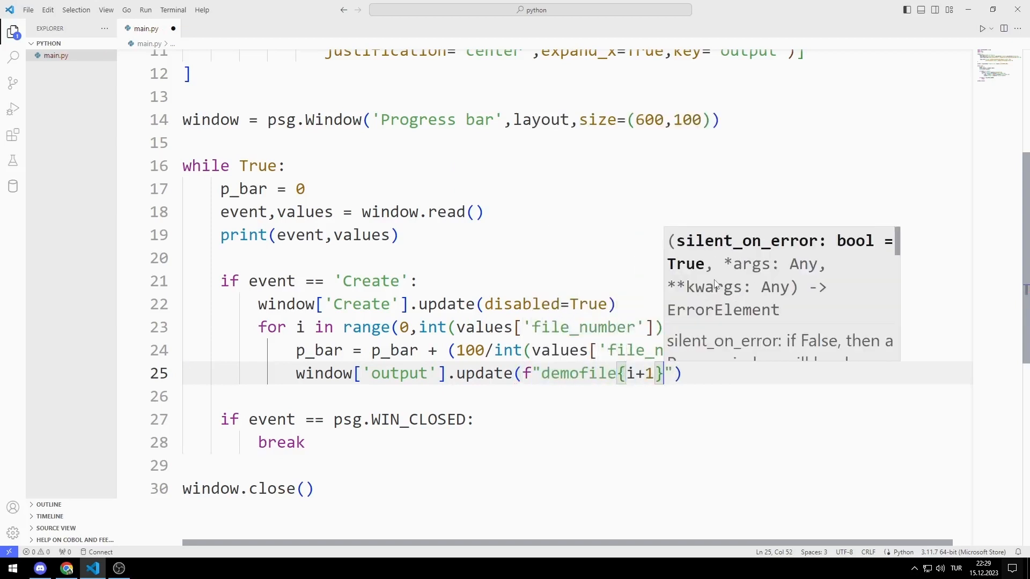
type(".txt created")
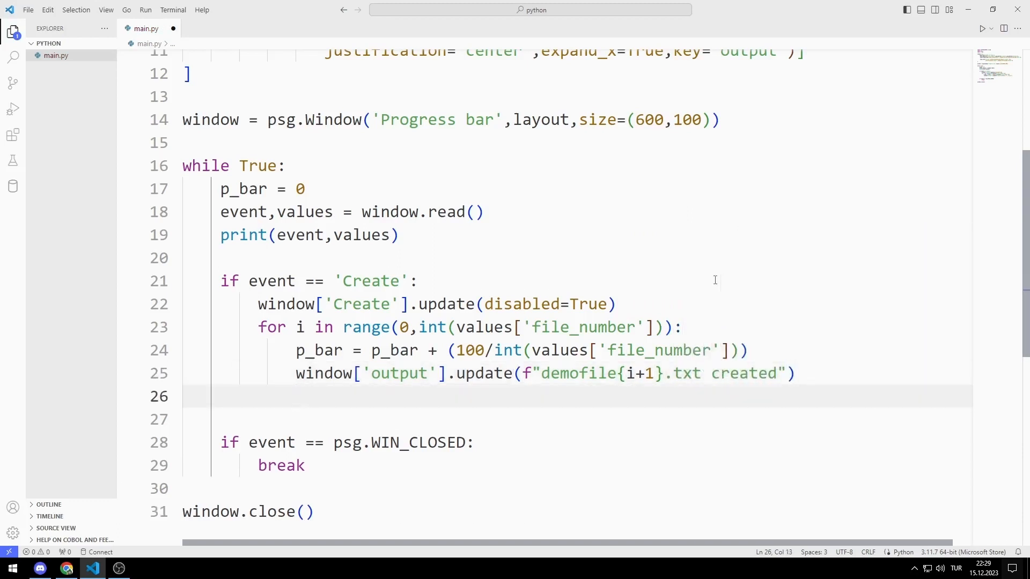
- Create the file with open(f"demofile{i+1}.txt","a") and update window['pbar'] with the current count
type("f = open(f\"dem")
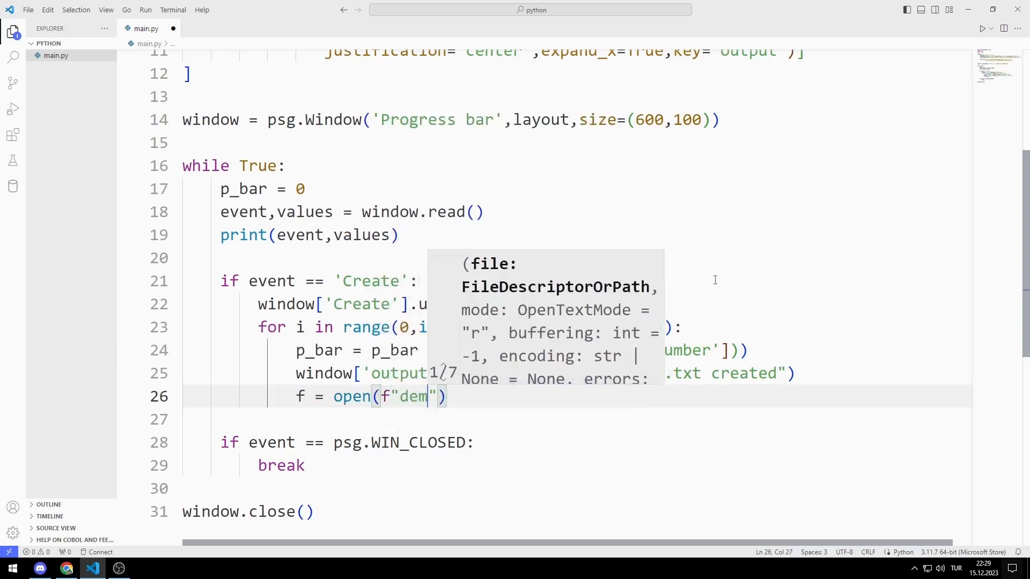
type("ofile{}")
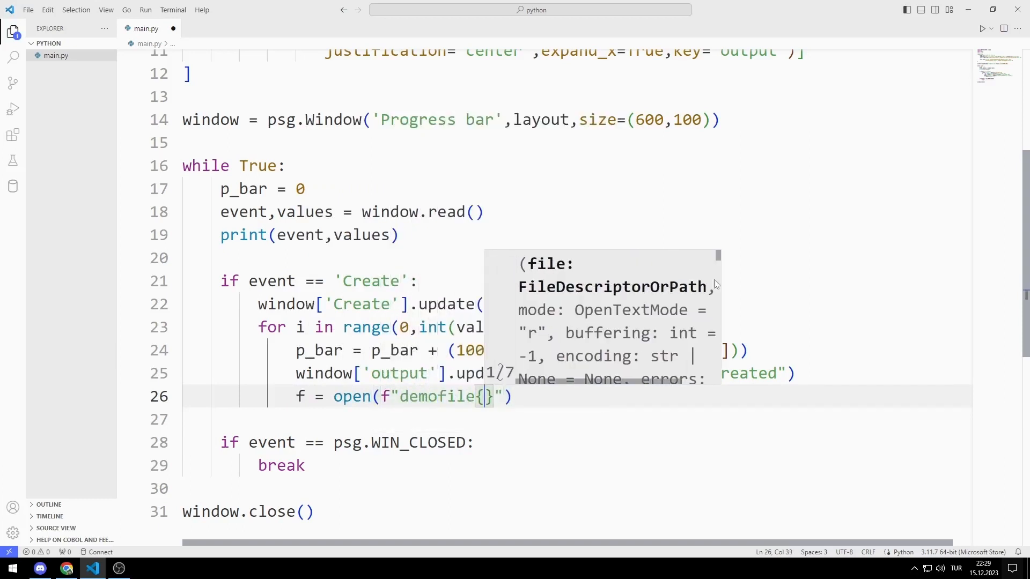
type("i+1")
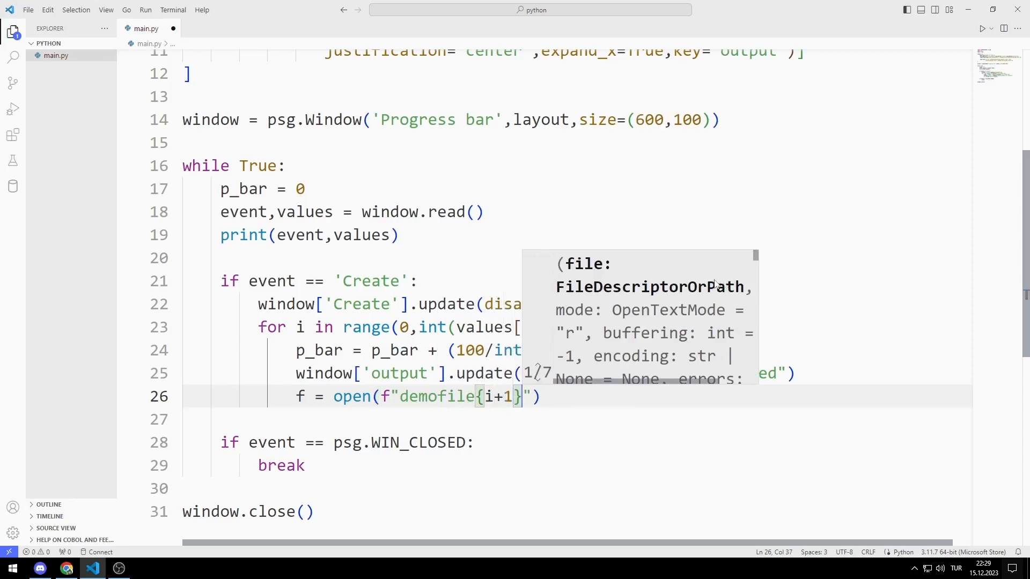
type(".txt\",\"a")
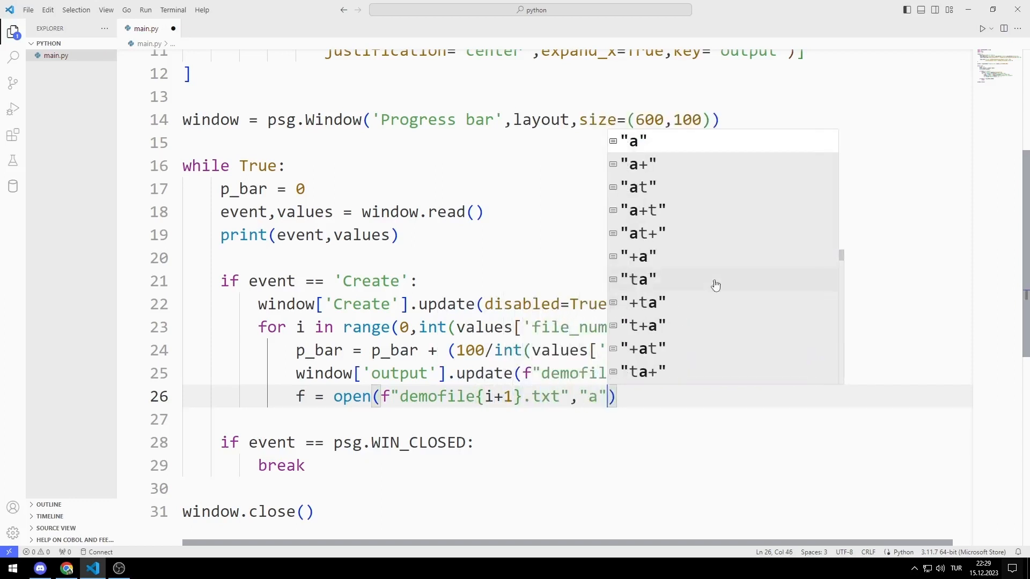
type("w")
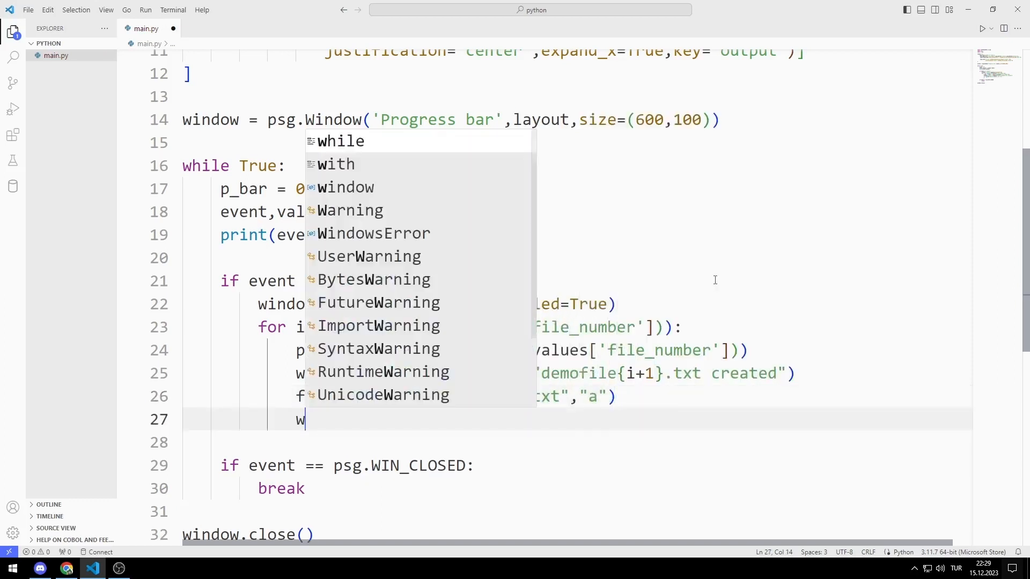
type("indow['p']")
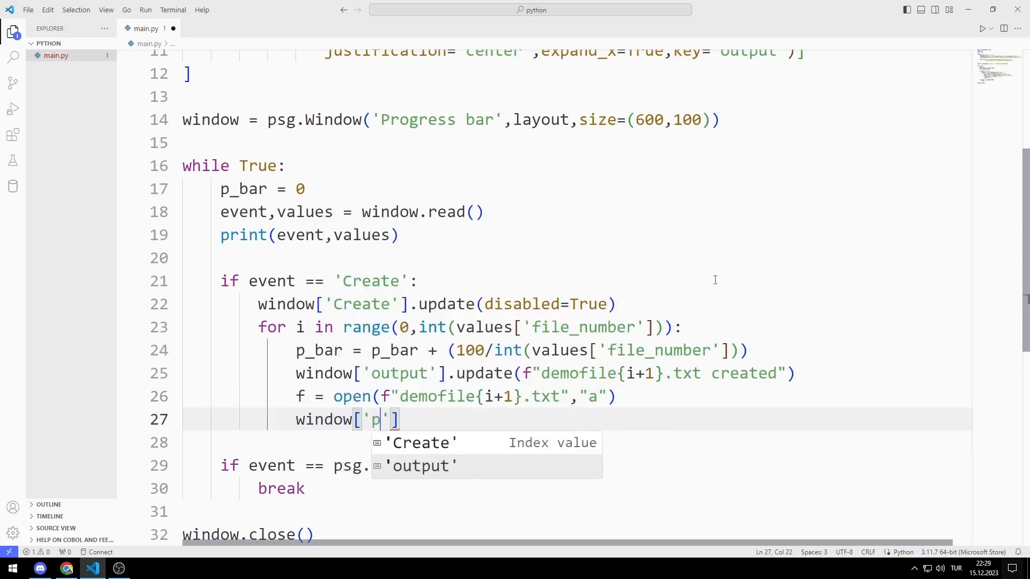
type("bar")
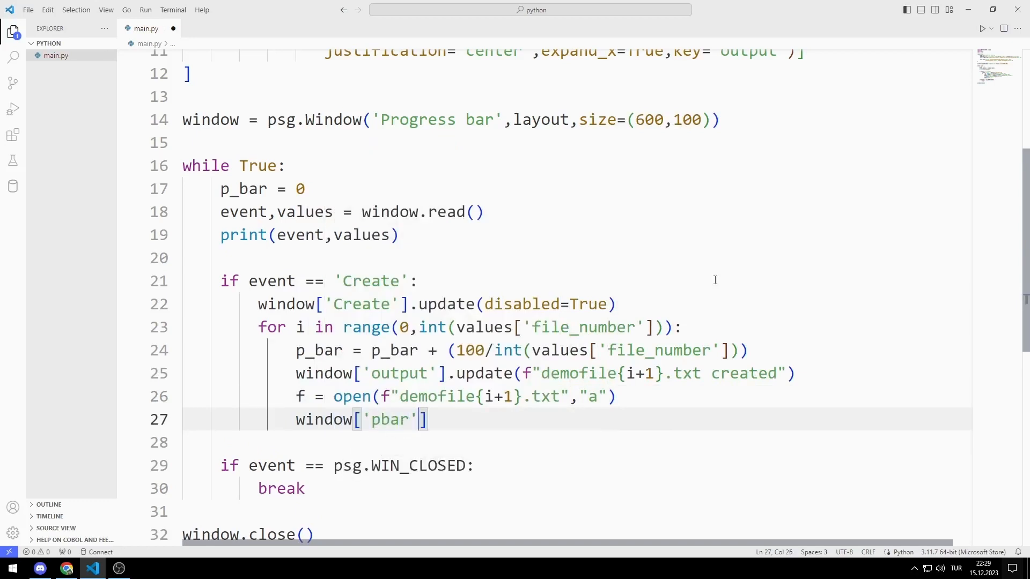
type(".update")
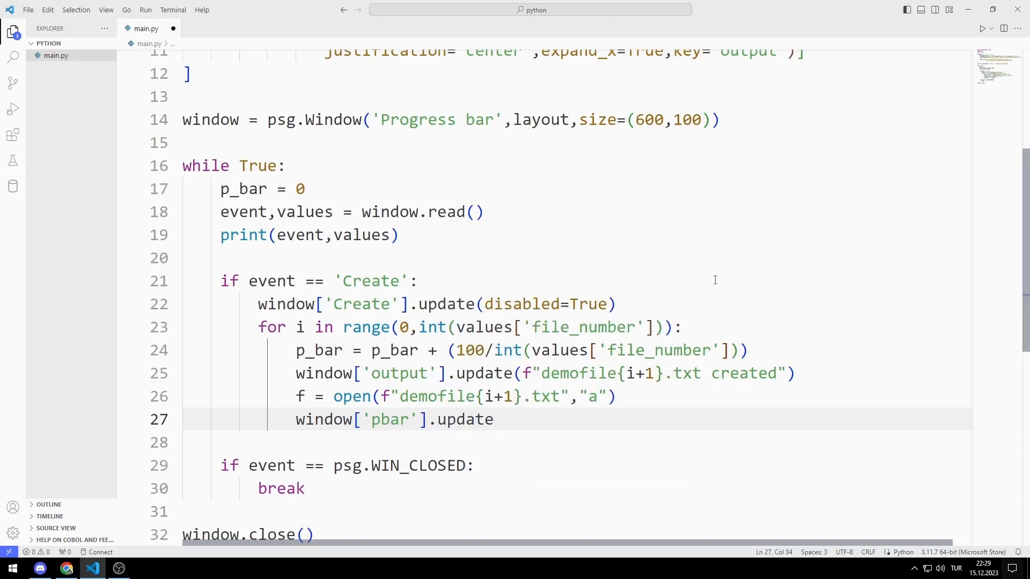
type("(curr")
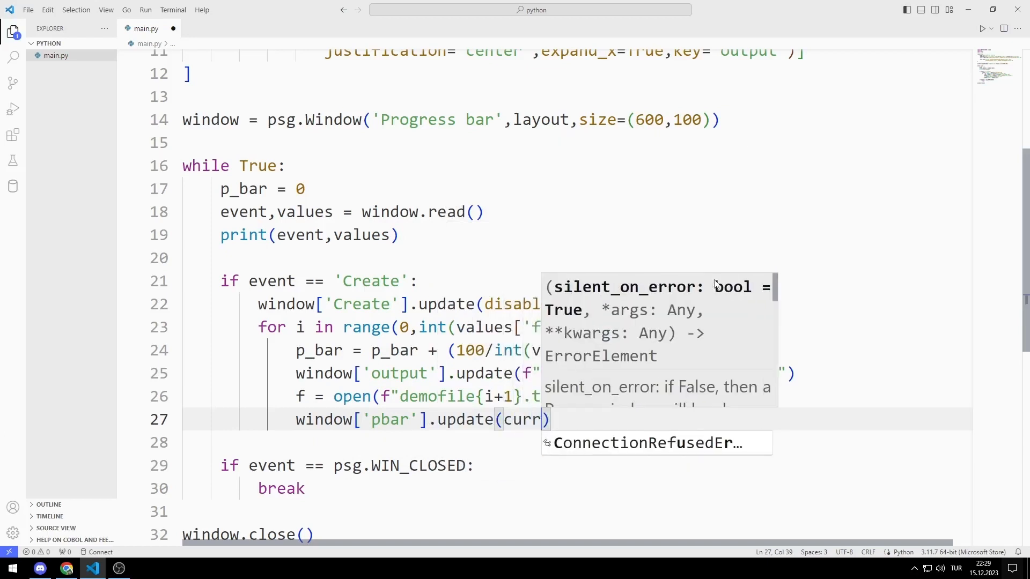
type("ent_count=p_bar")
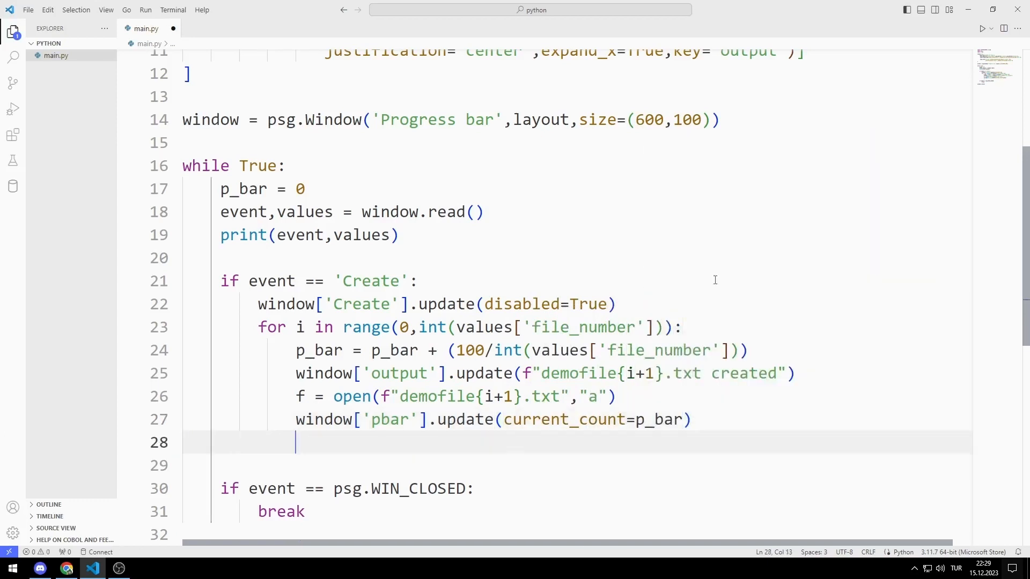
- Add time.sleep(1) and re-enable Create with window['Create'].update(disabled=False)
type("time.sleep()")
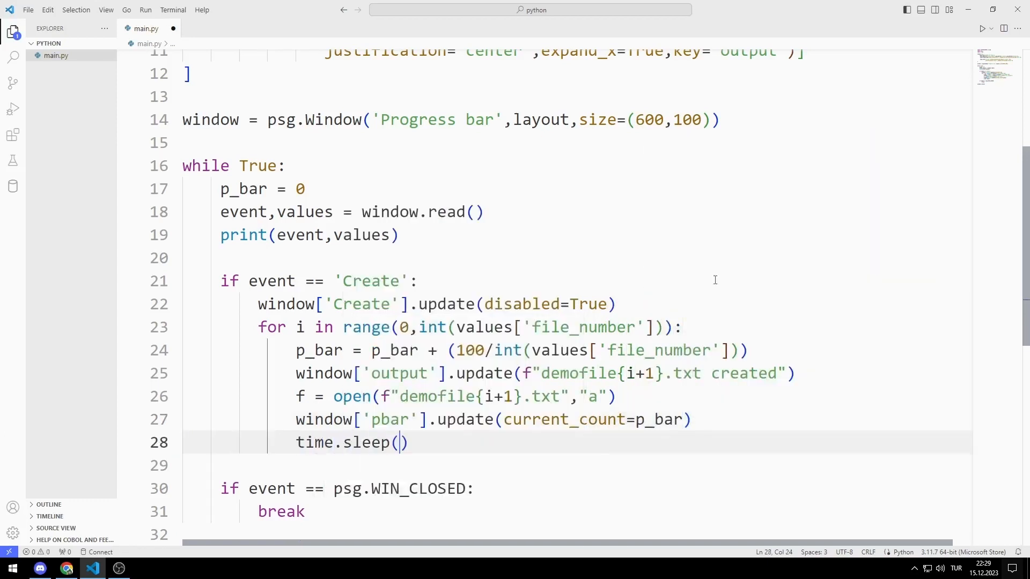
type("1")
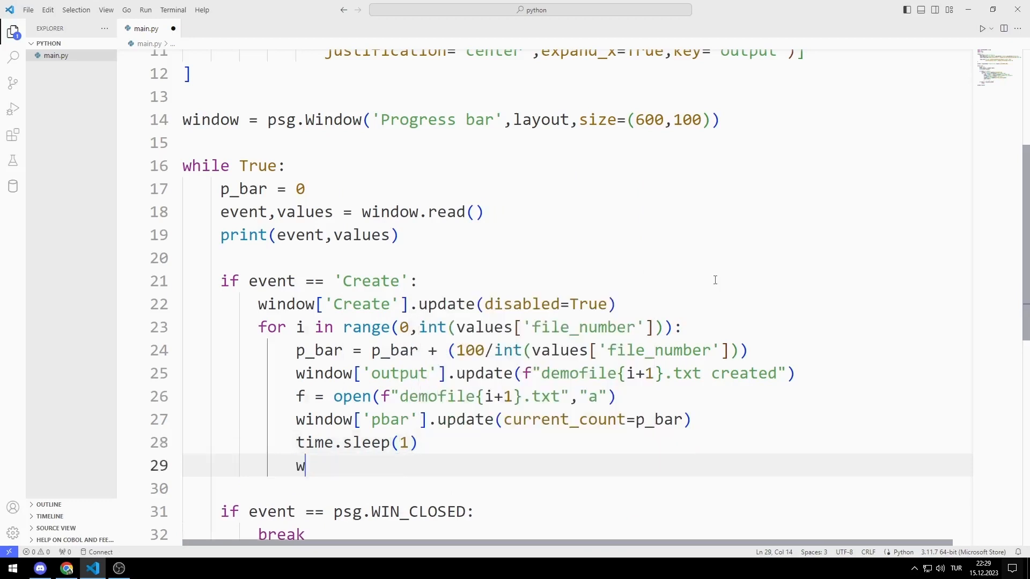
type("indow['C']")
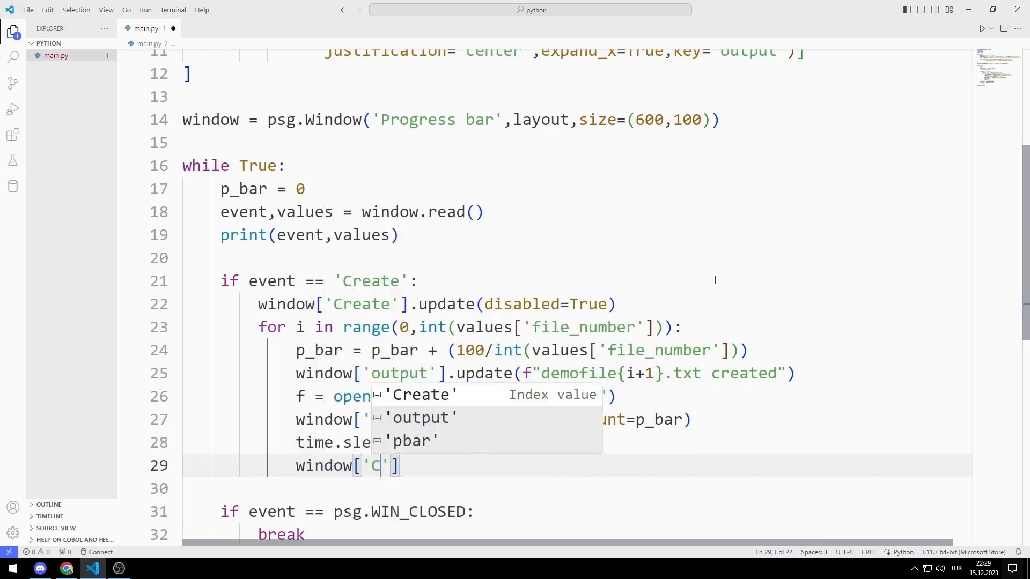
type("reate'].u")
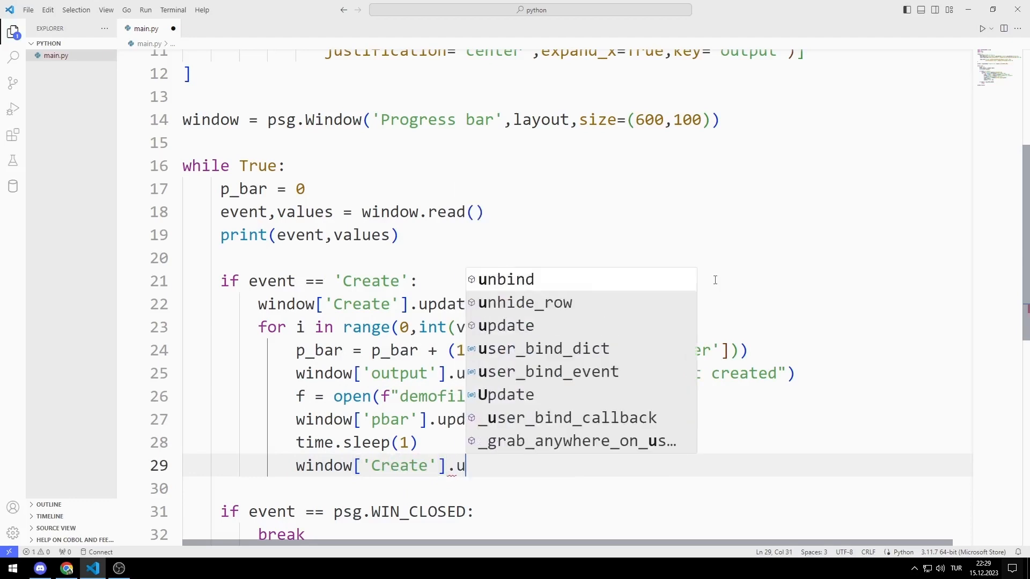
type("pdate(disabled=False")
left_click(578, 488)
type("f.close()")
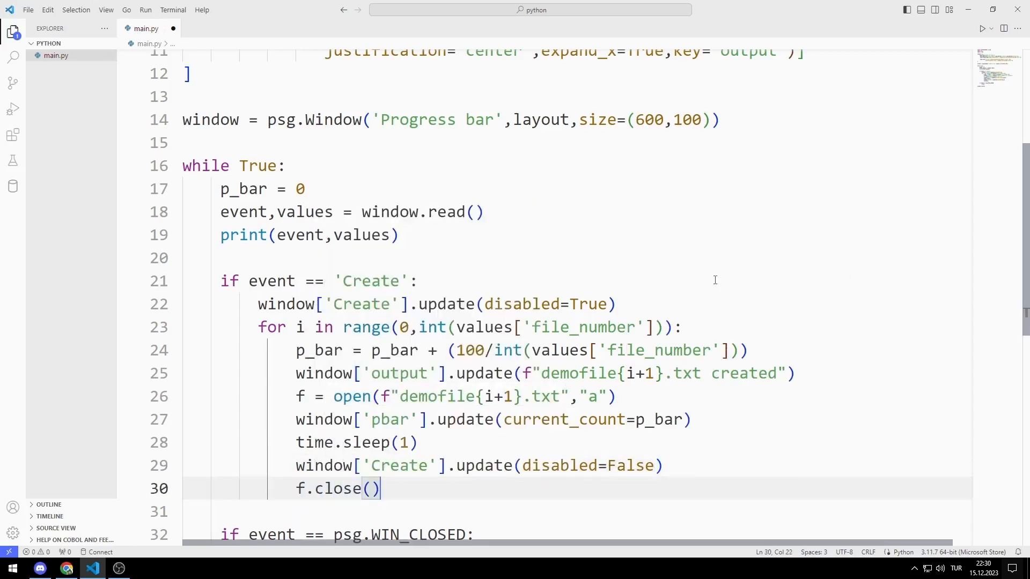
scroll("down", 3)
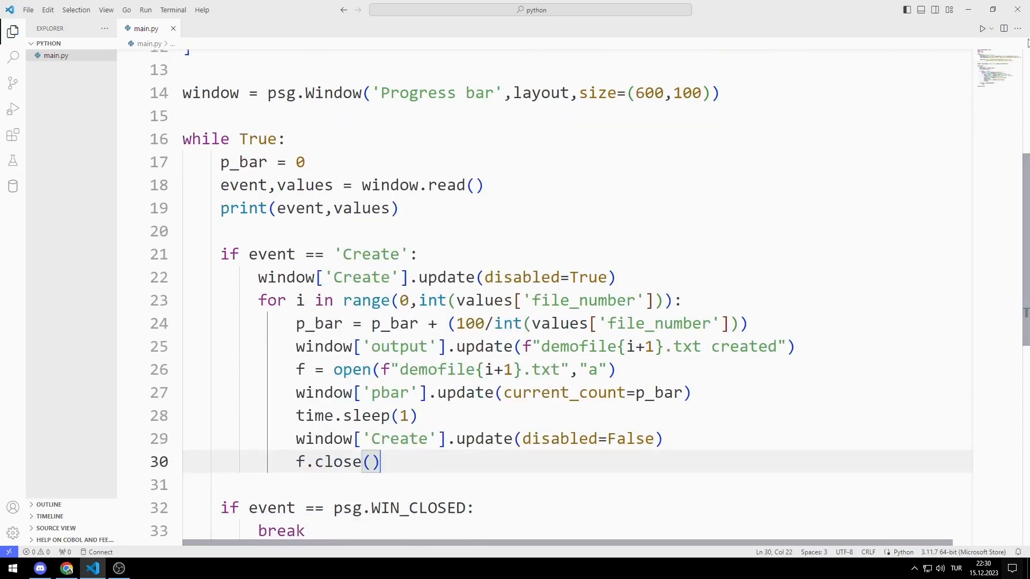
- Run main.py, create 5 demo files (demofile1–demofile5), then close the Progress bar window
left_click(981, 28)
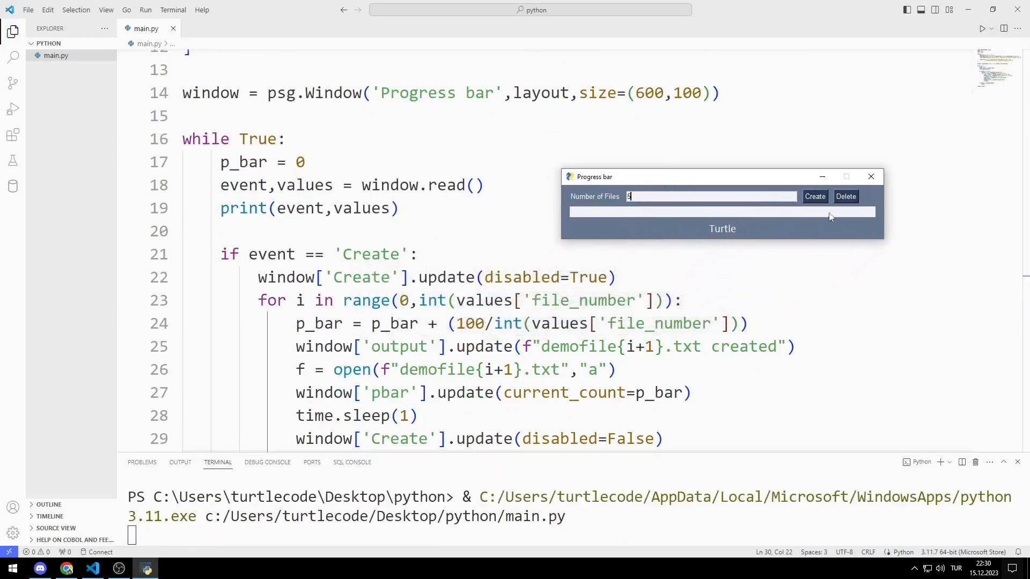
left_click(814, 196)
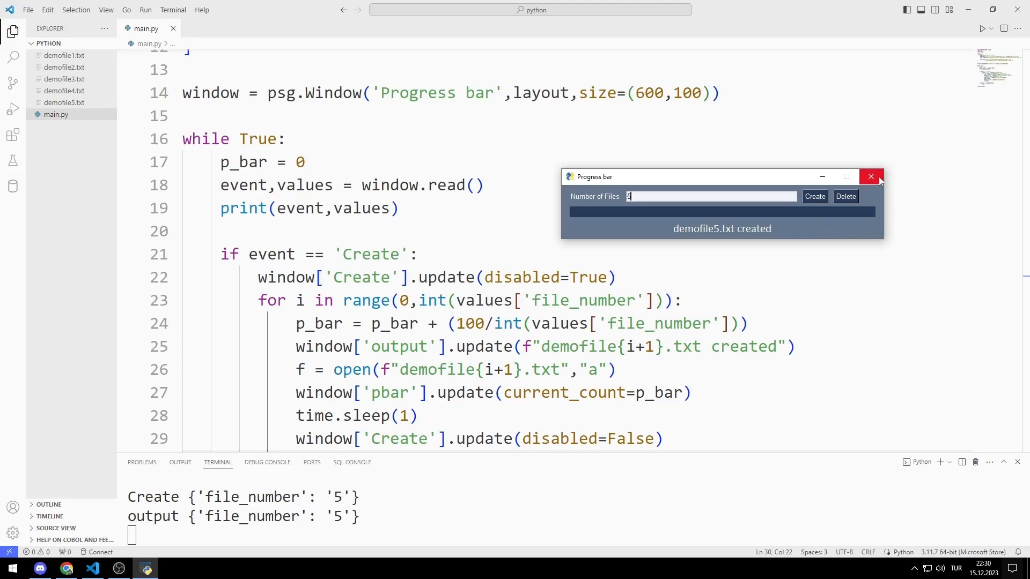
left_click(870, 177)
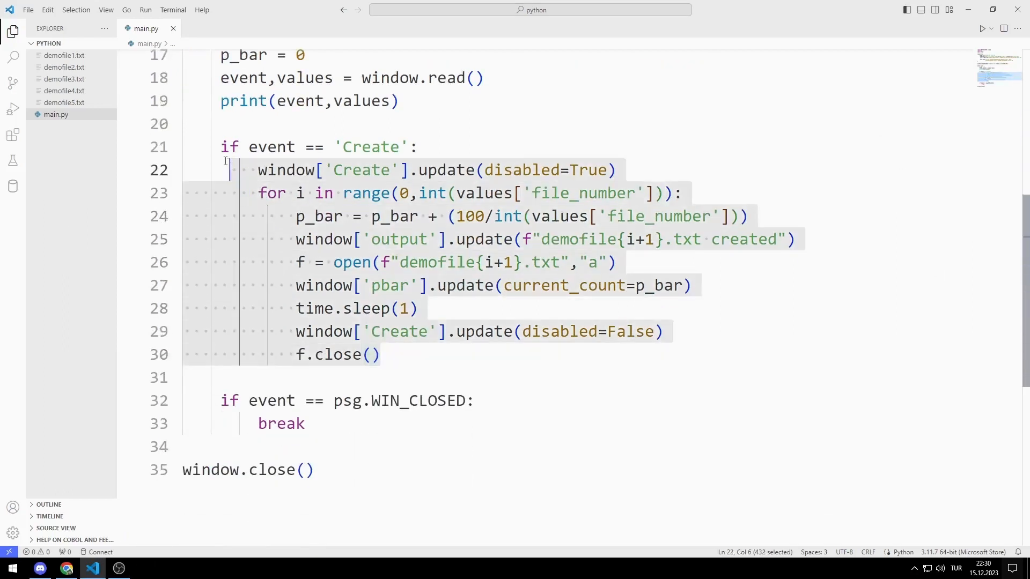
- Paste the Create block as a Delete handler using os.remove(f"demofile{i+1}.txt") and reporting 'deleted'
key("Enter")
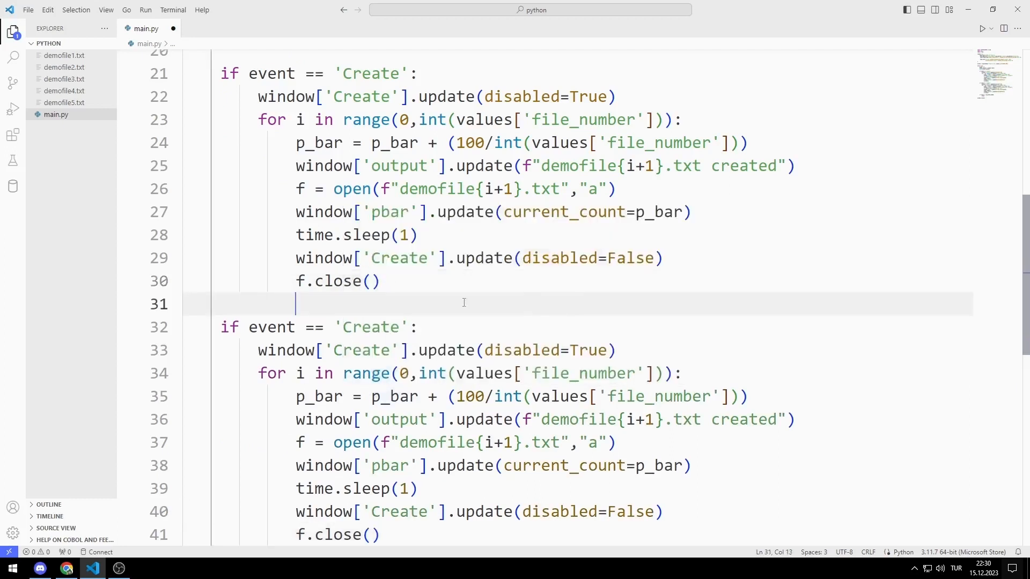
type("Del")
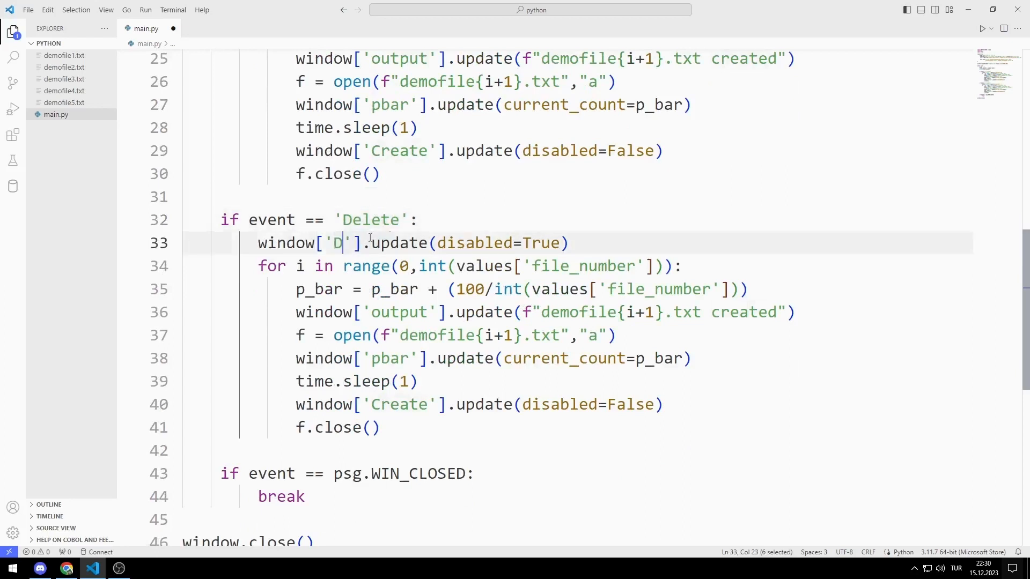
type("elete")
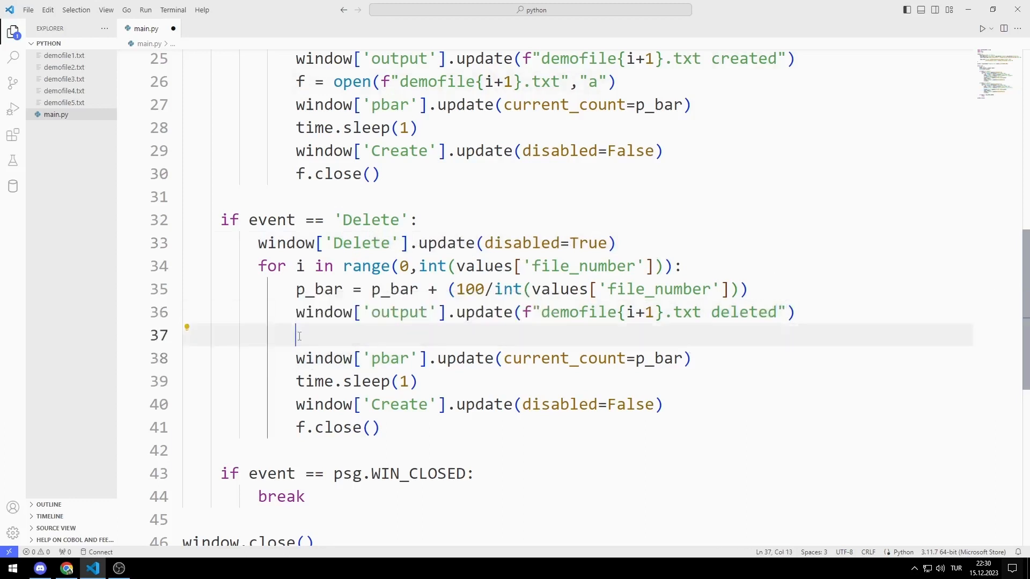
type("os.remove")
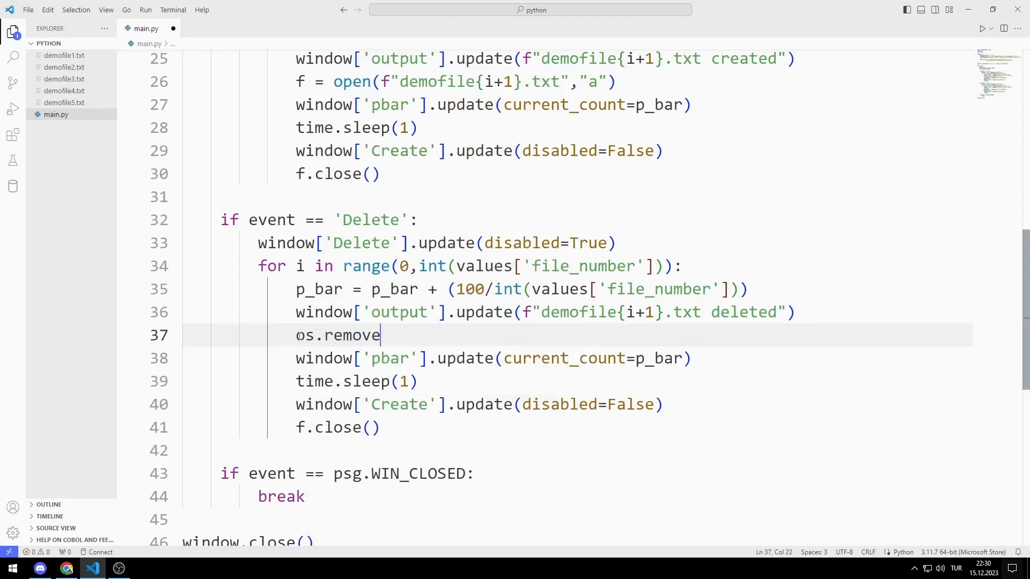
type("(f)")
left_click(479, 404)
type("D")
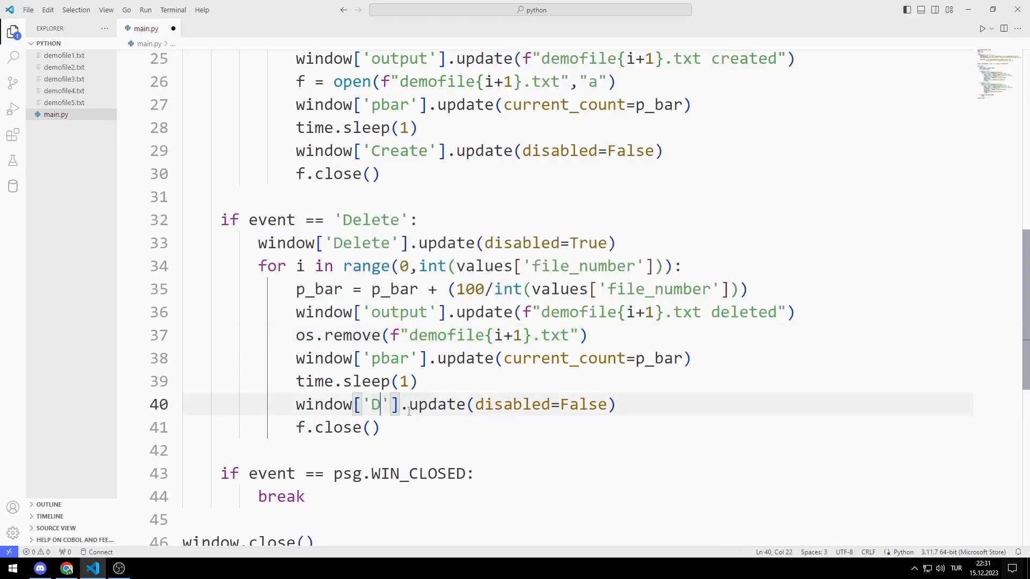
type("elete")
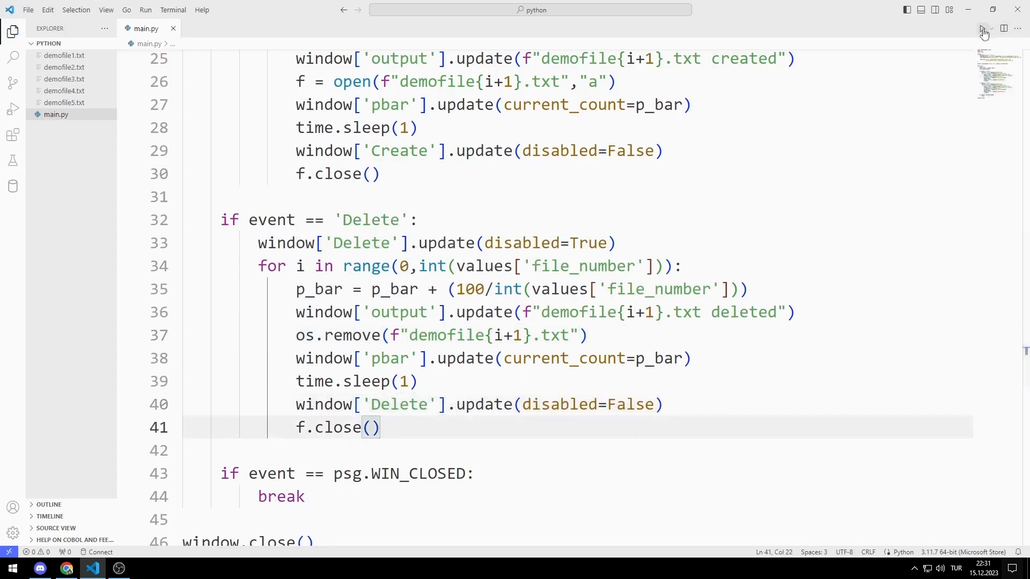
- Run main.py, hit the NameError for 'f', and remove the leftover f.close() from the Delete block
left_click(984, 31)
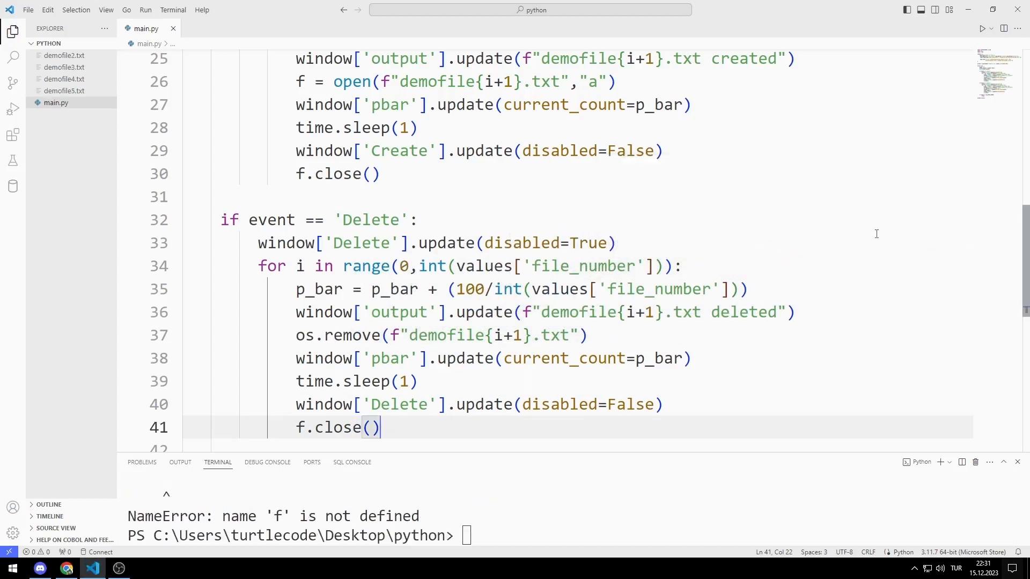
mouse_move(849, 241)
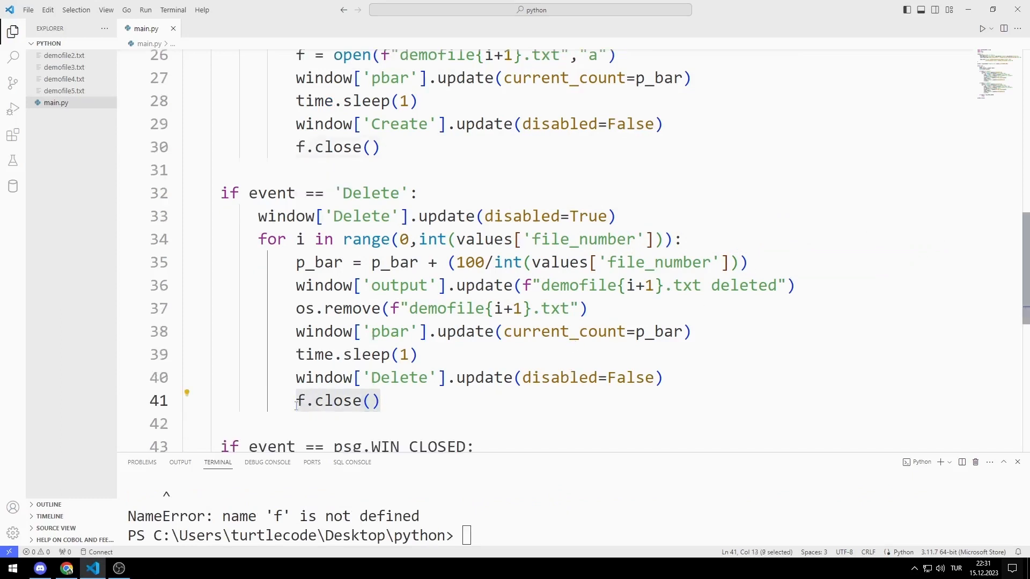
key("Delete")
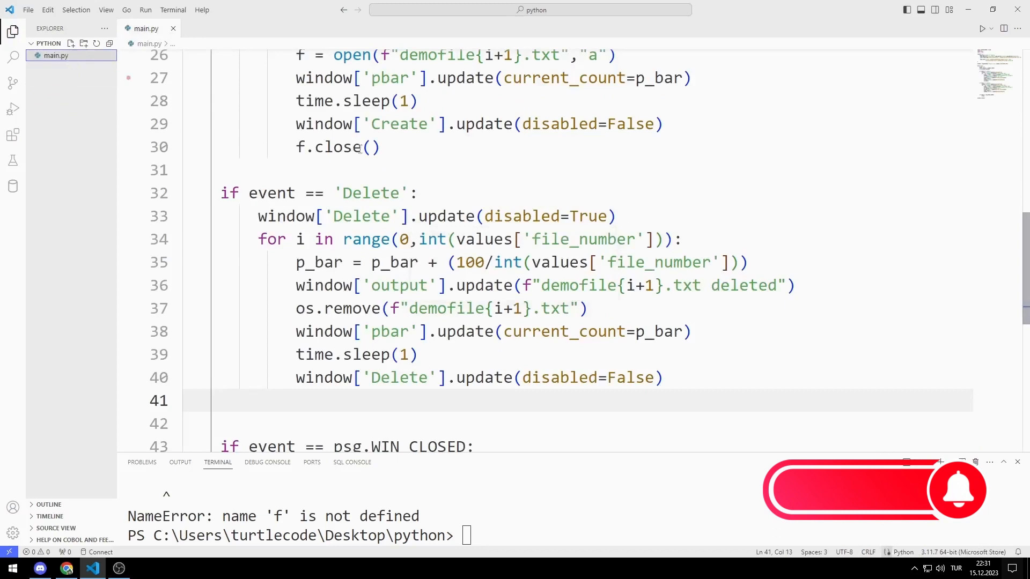
- Rerun main.py with 3 demo files created and delete them while the progress bar fills
left_click(978, 28)
type("3")
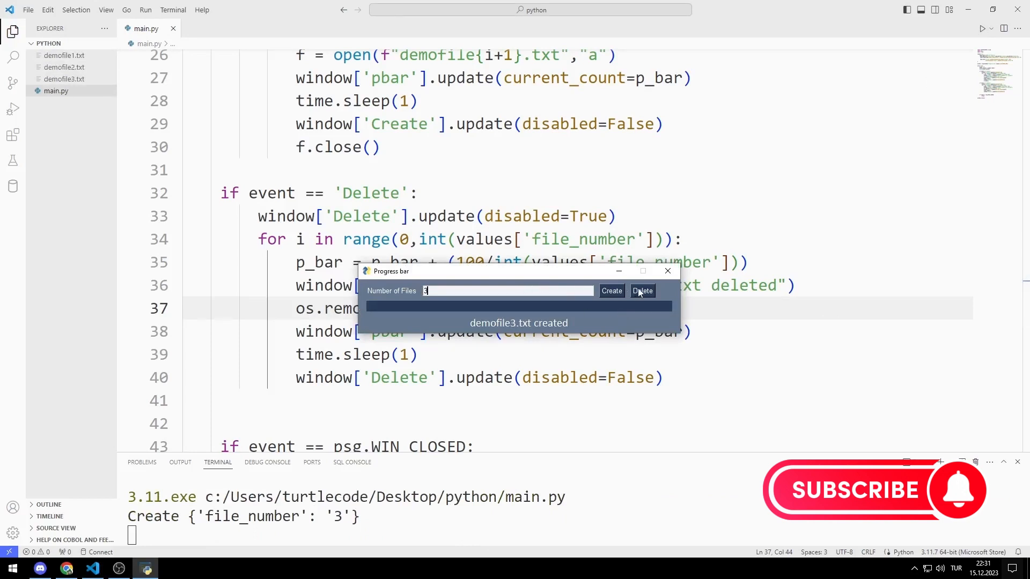
left_click(641, 291)
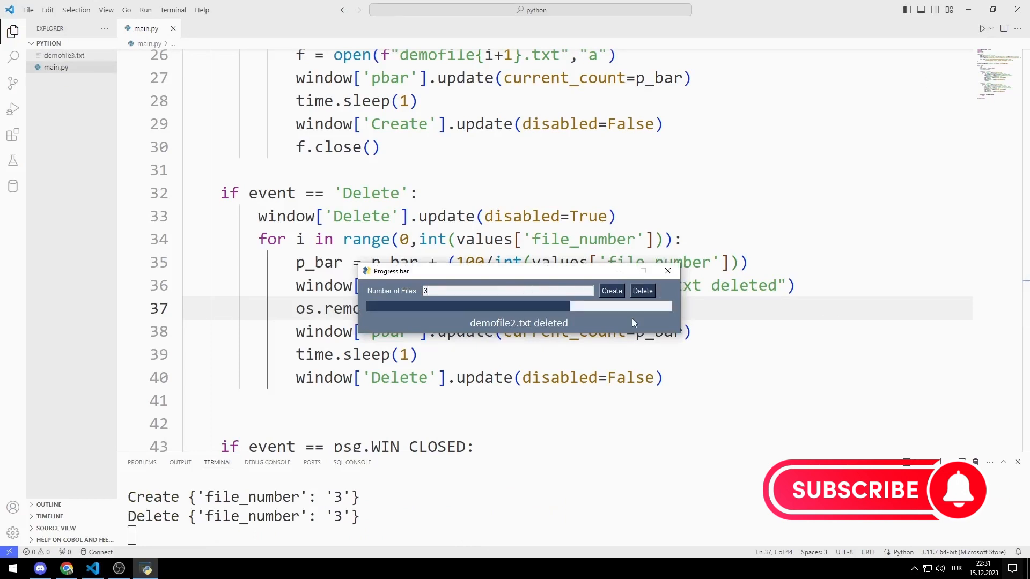